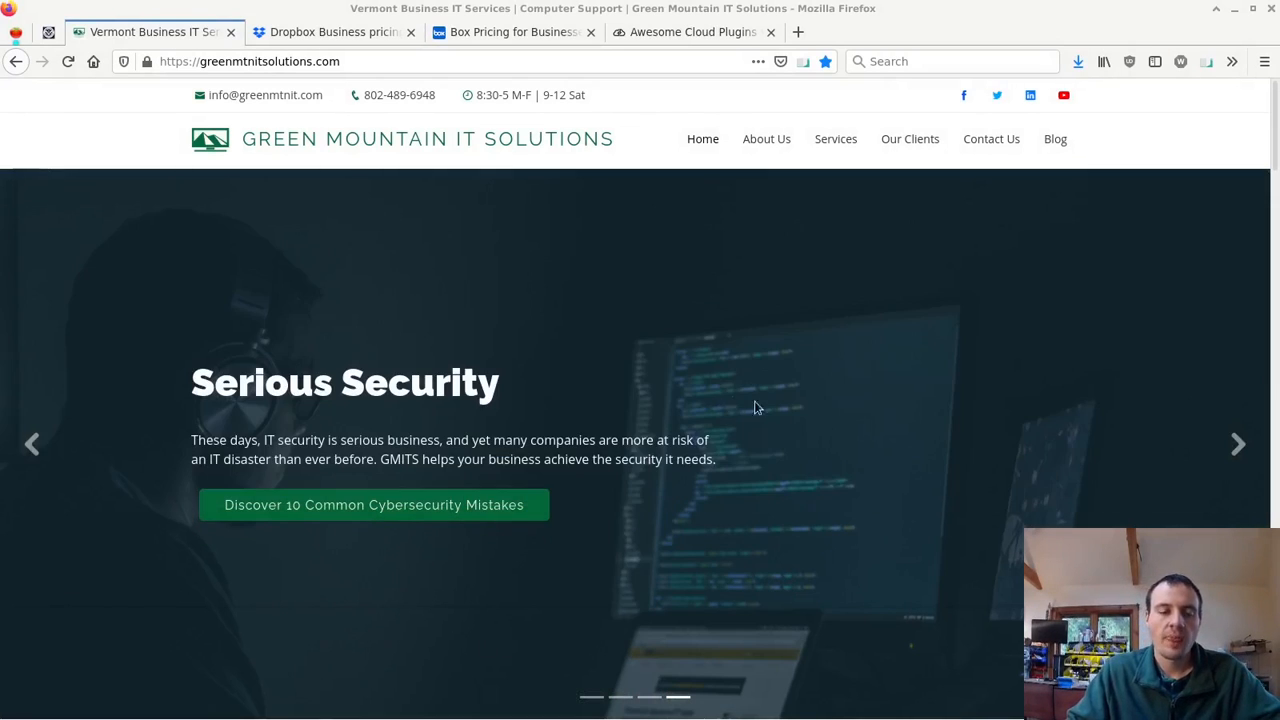
mouse_move(1006, 397)
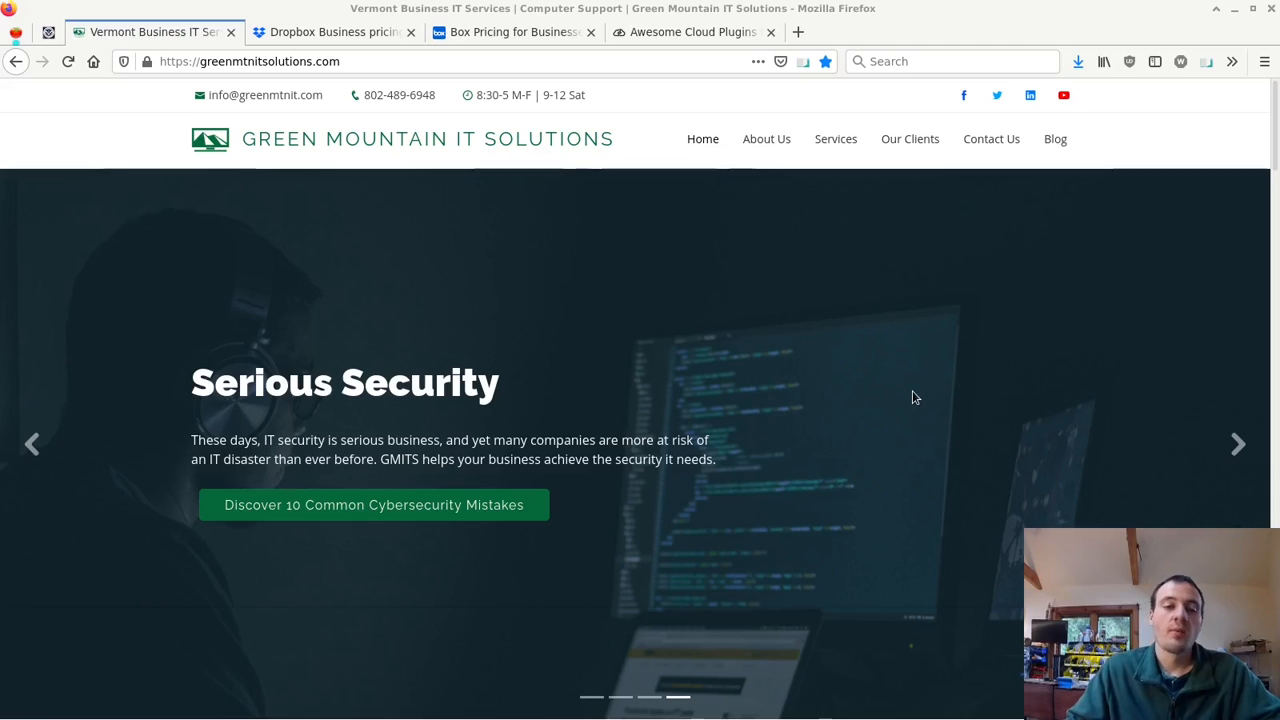
mouse_move(911, 415)
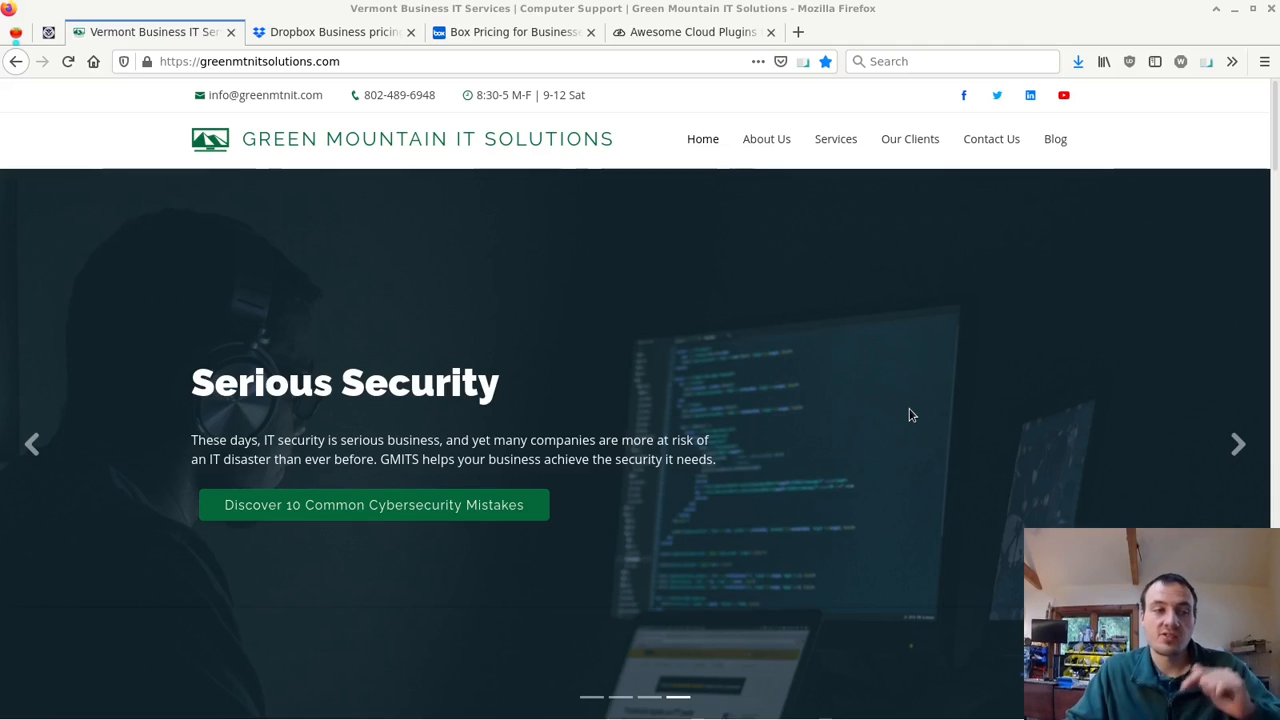
mouse_move(815, 323)
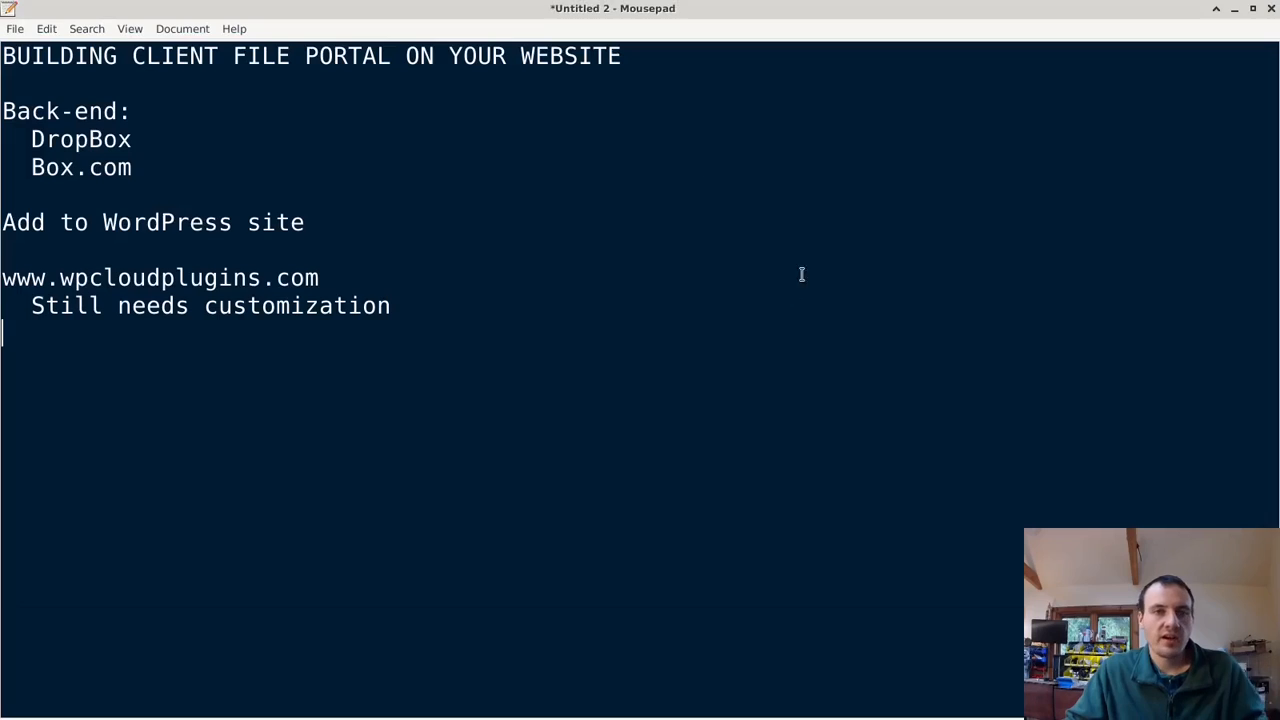
- Highlight the portal title line in the notes, then clear the Back-end heading highlight
left_click_drag(2, 56, 393, 56)
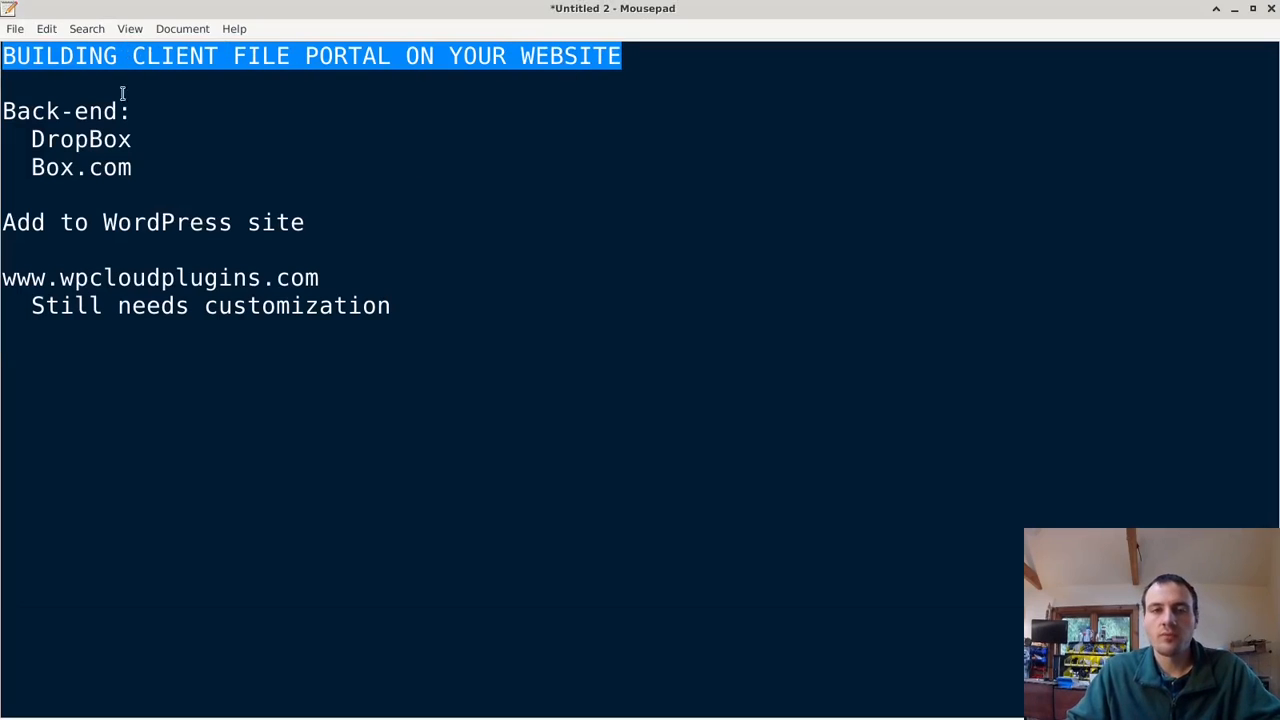
mouse_move(537, 93)
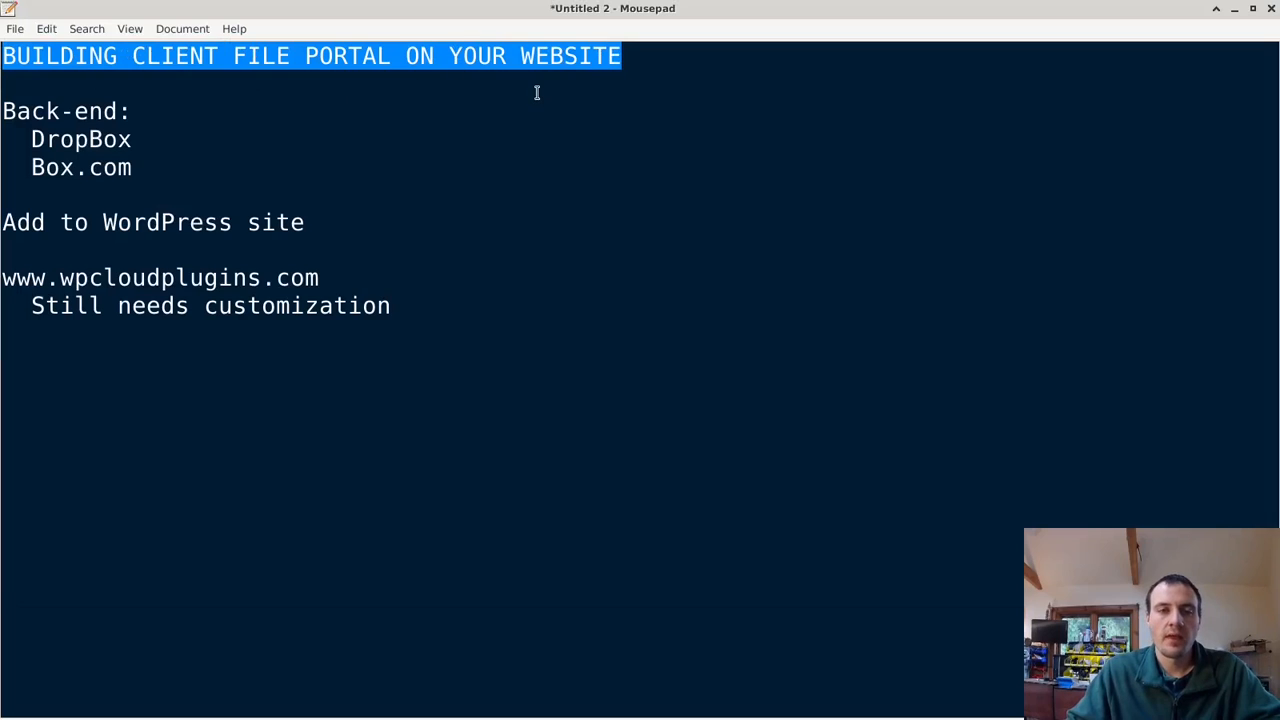
mouse_move(422, 117)
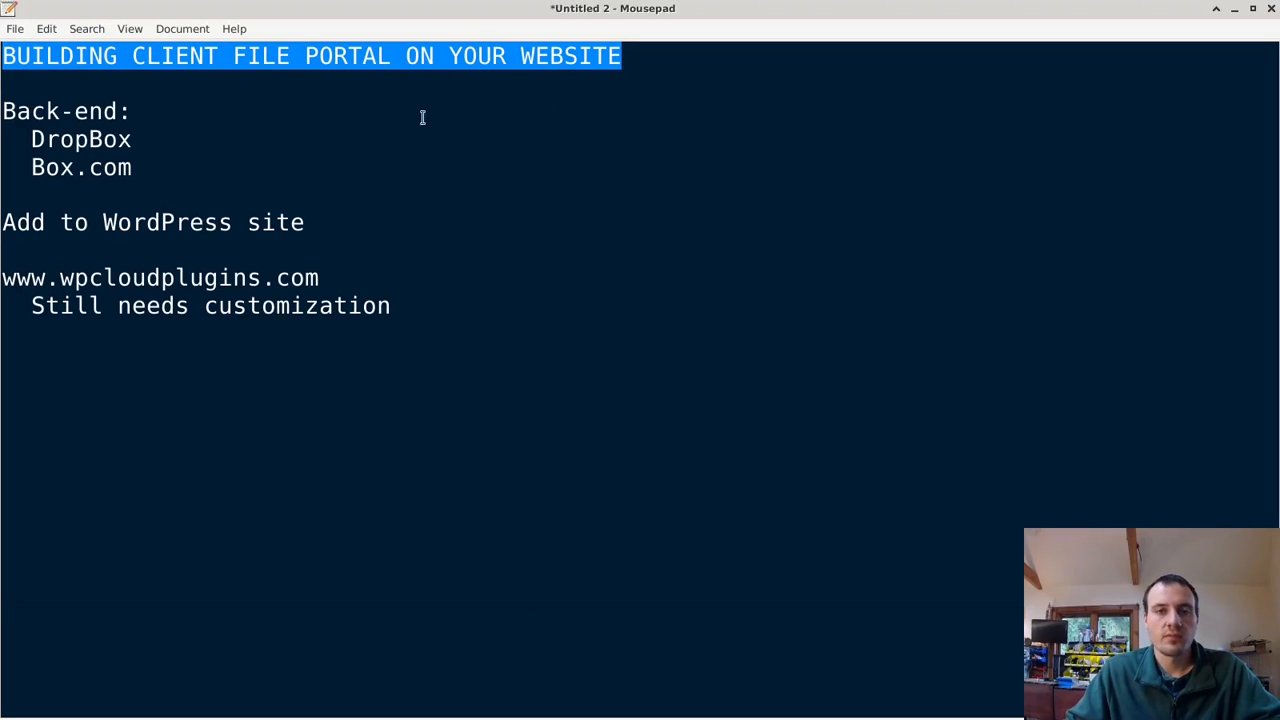
mouse_move(771, 62)
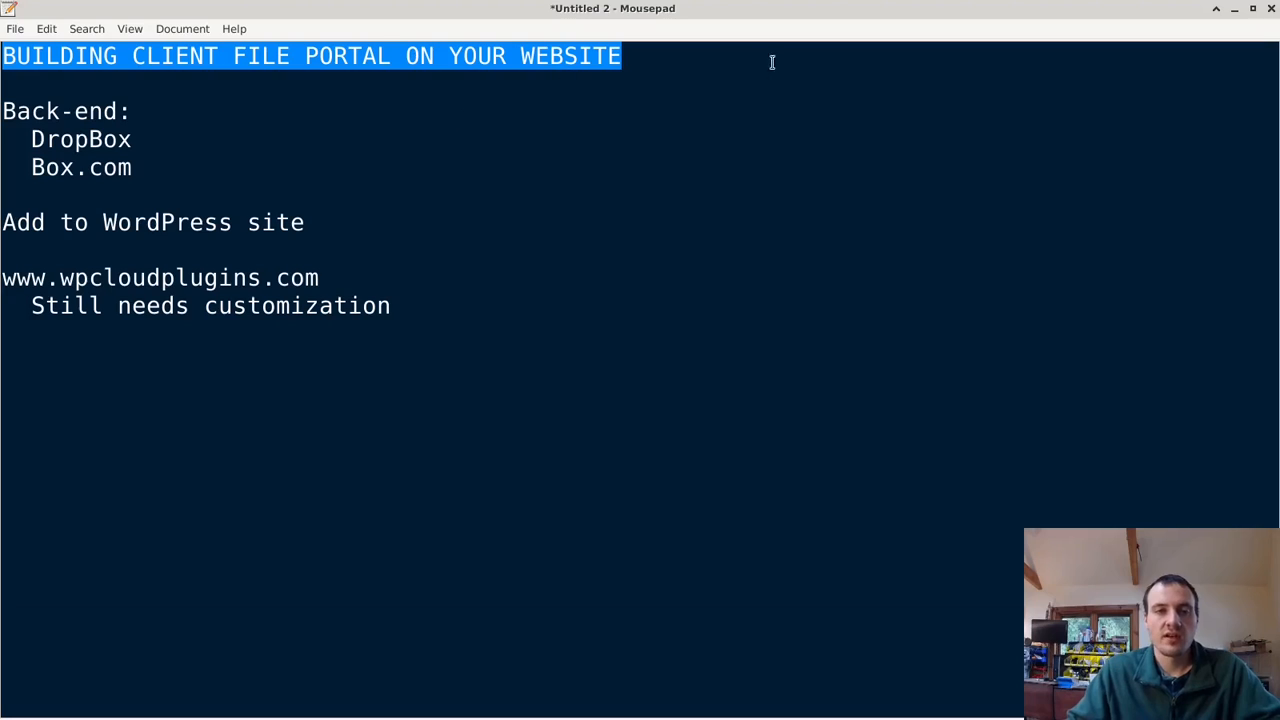
mouse_move(794, 63)
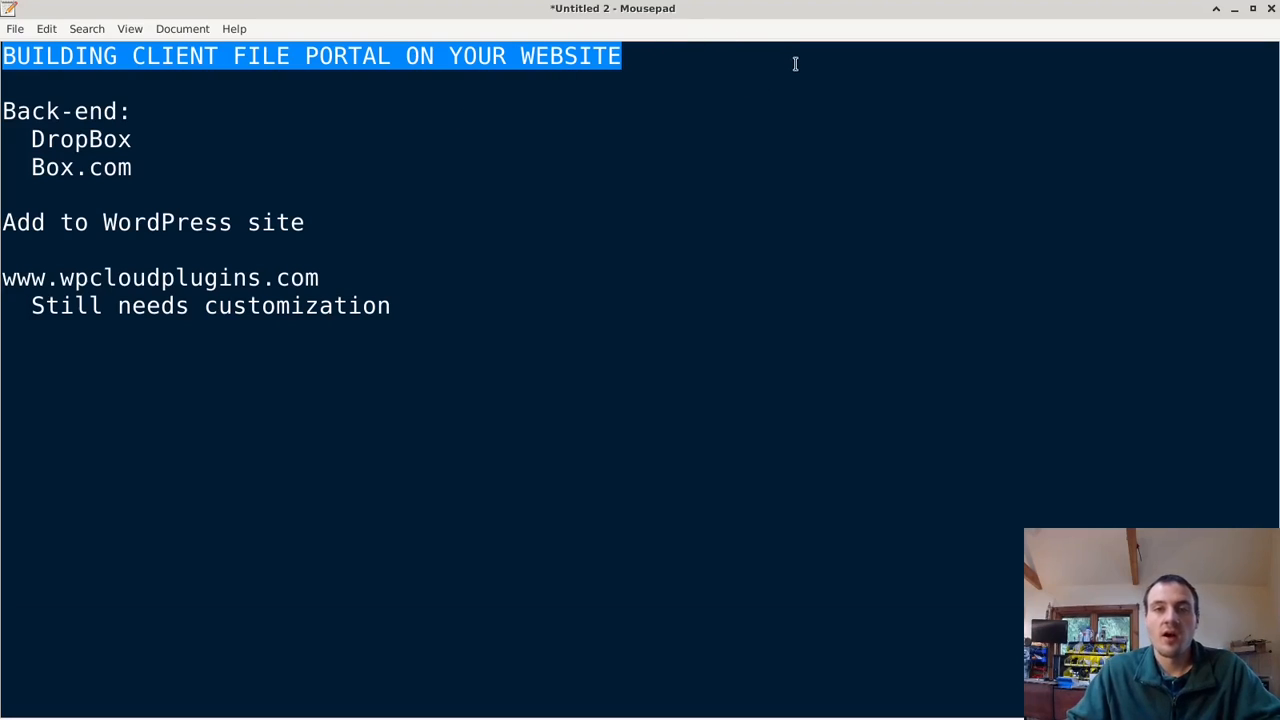
mouse_move(764, 58)
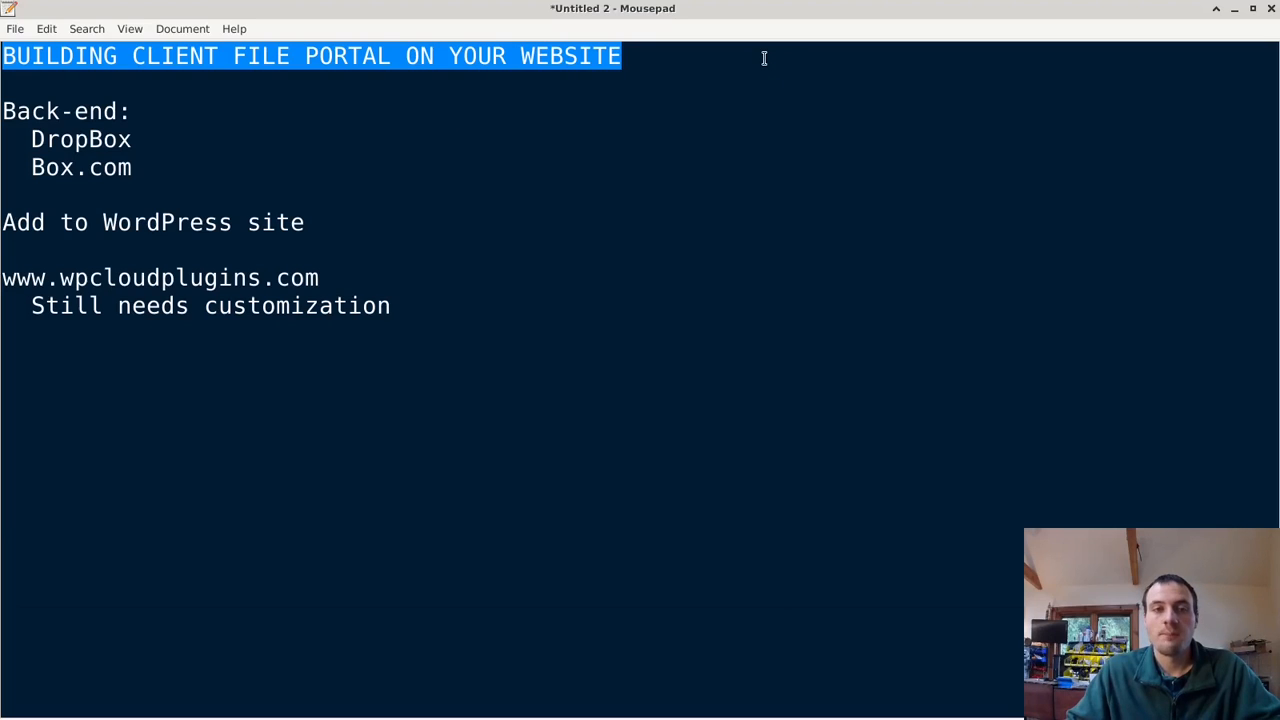
mouse_move(701, 67)
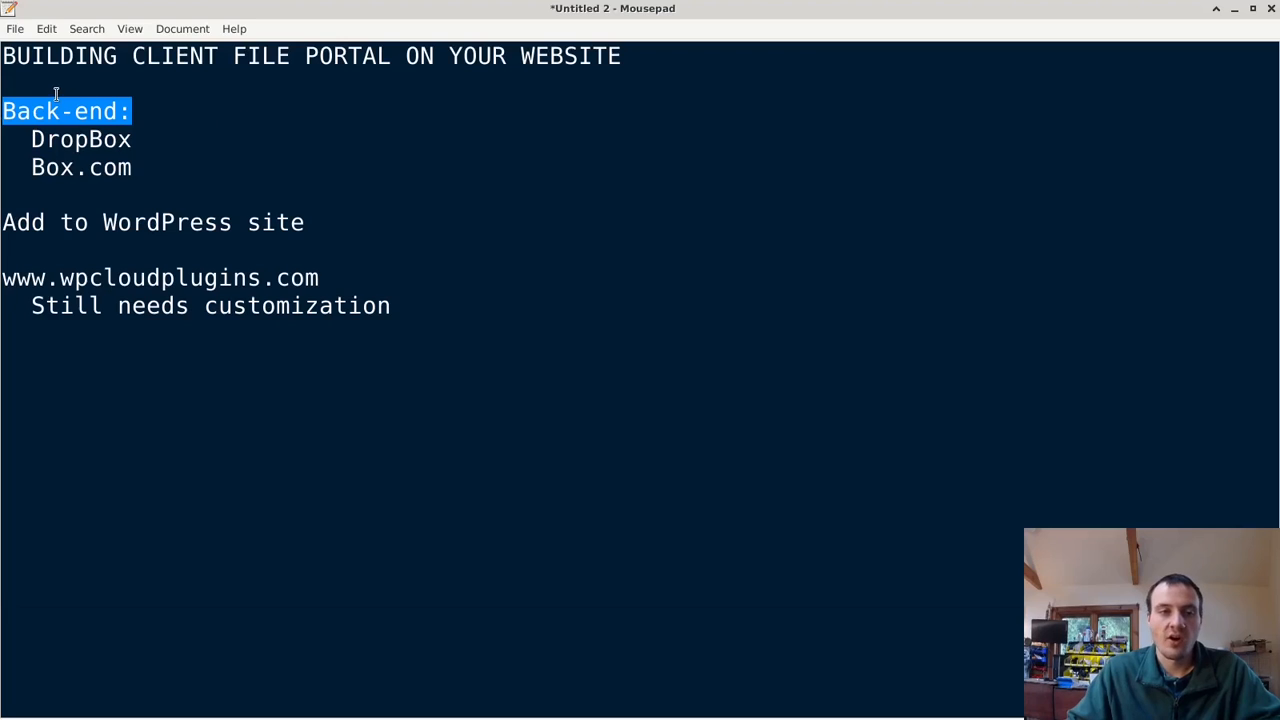
mouse_move(314, 148)
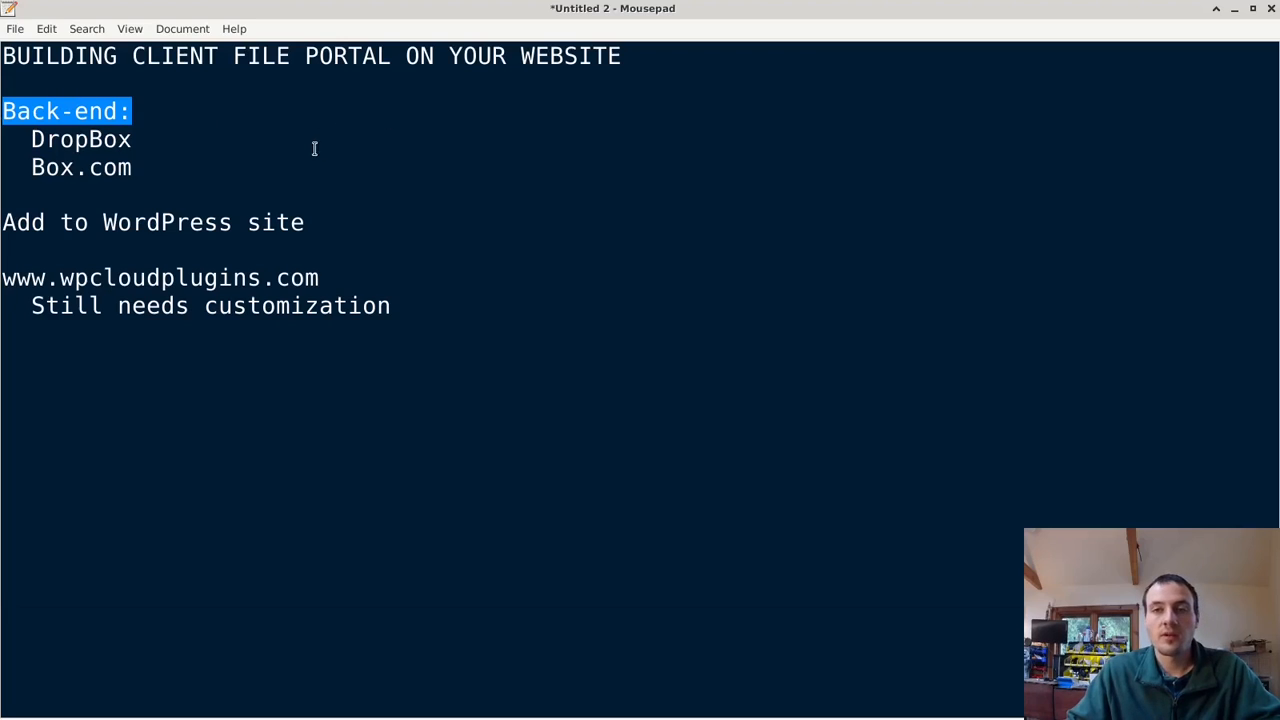
left_click(133, 167)
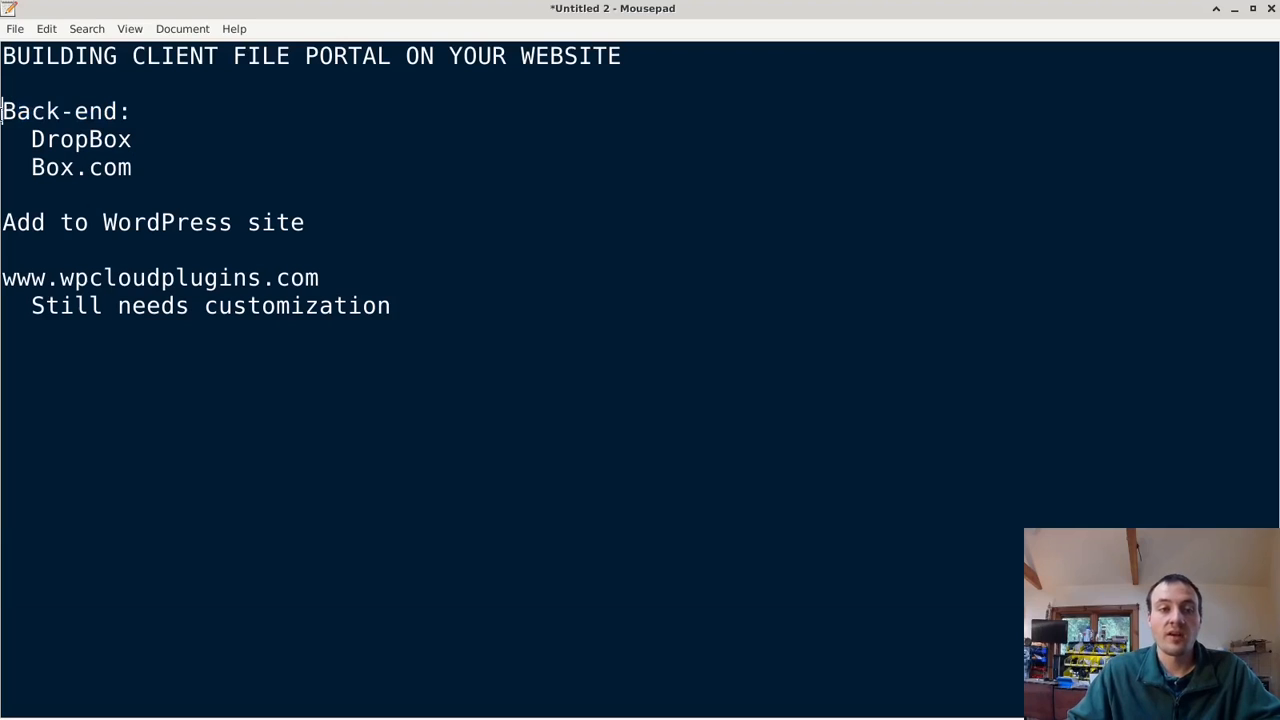
mouse_move(353, 124)
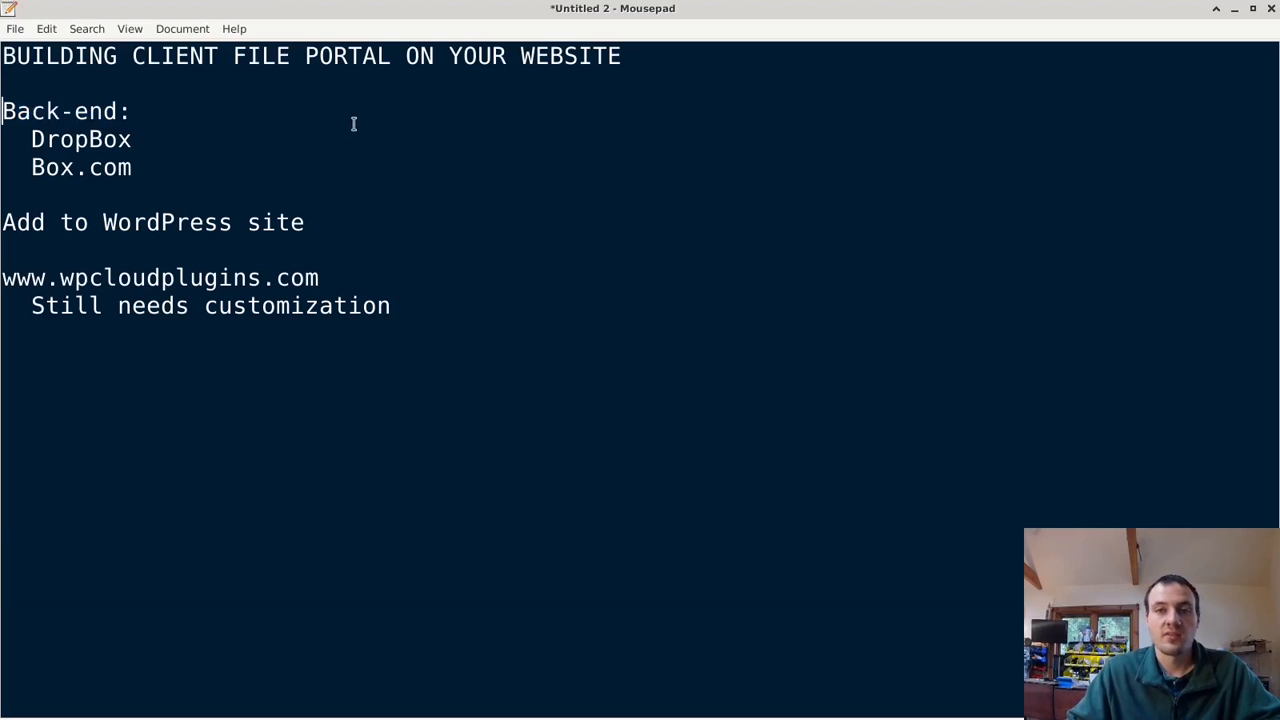
mouse_move(296, 141)
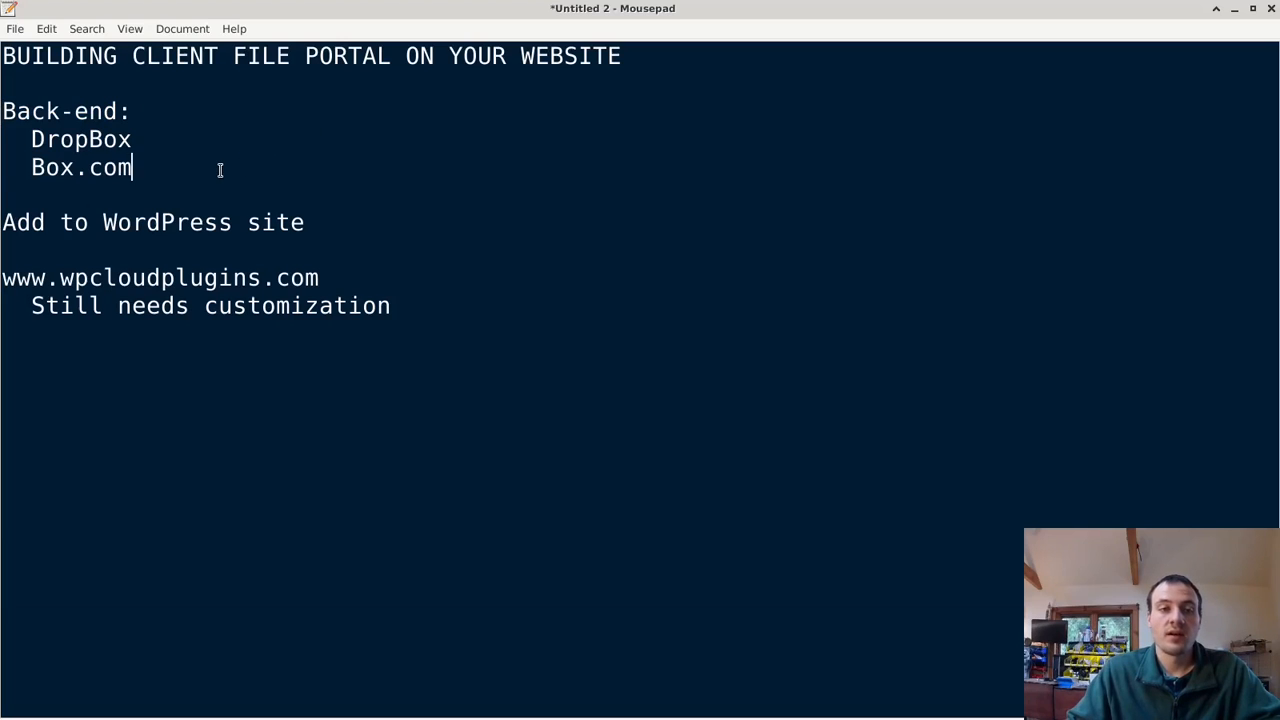
mouse_move(189, 178)
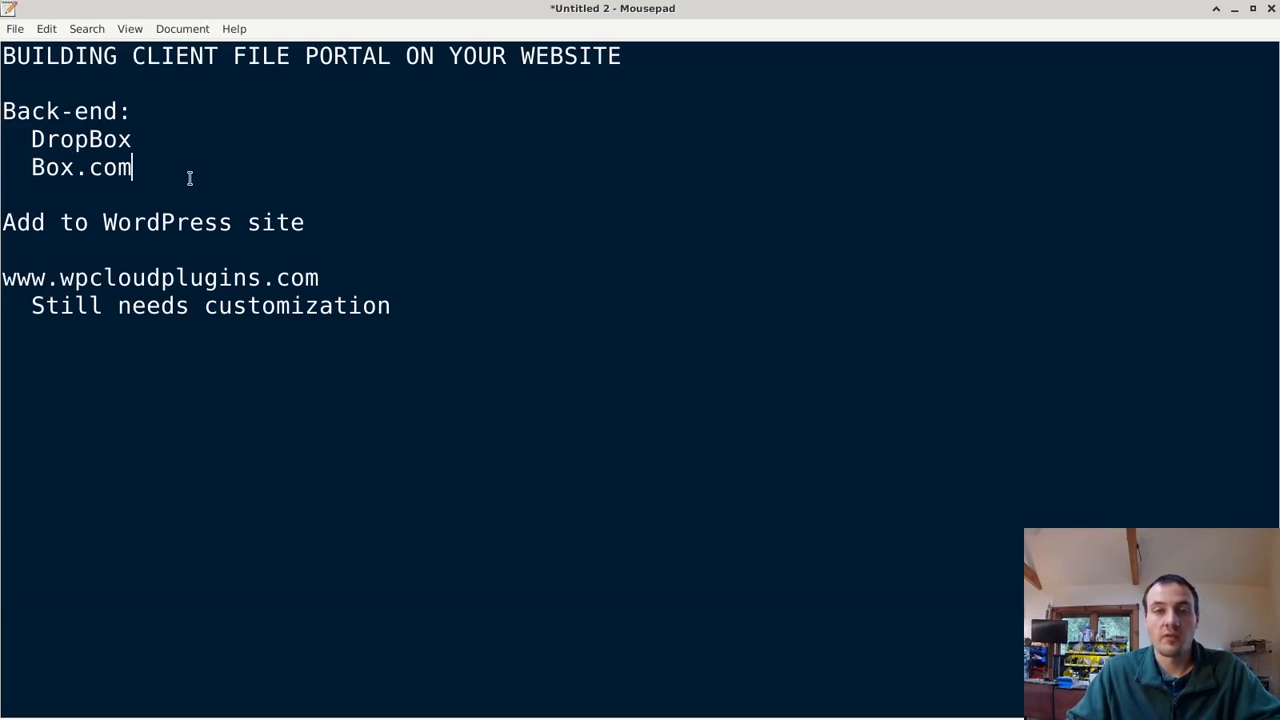
mouse_move(289, 178)
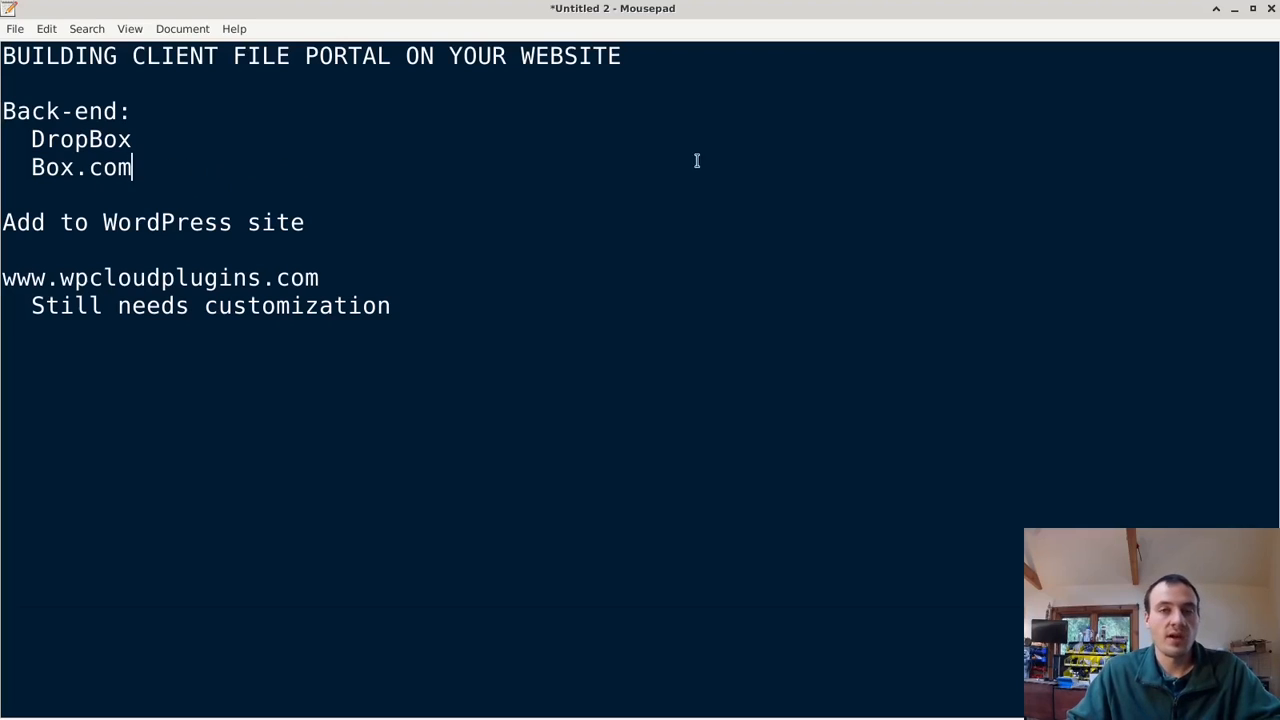
mouse_move(614, 165)
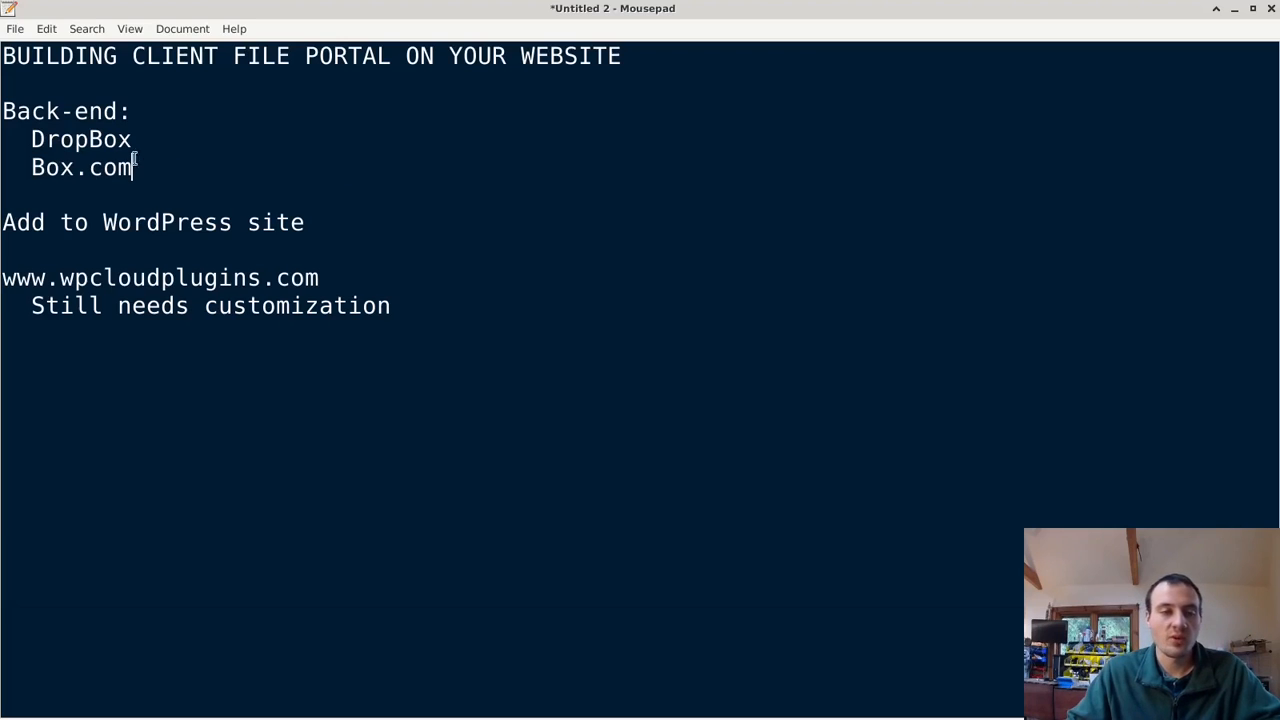
mouse_move(155, 155)
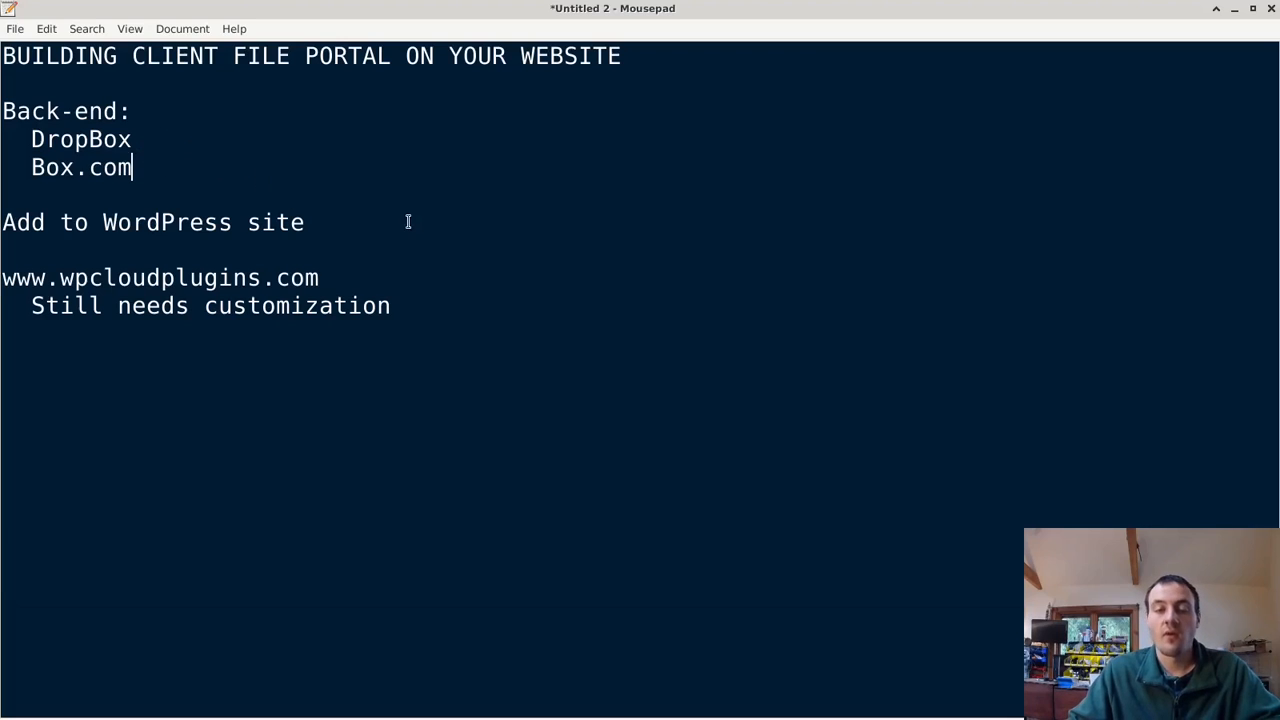
mouse_move(182, 175)
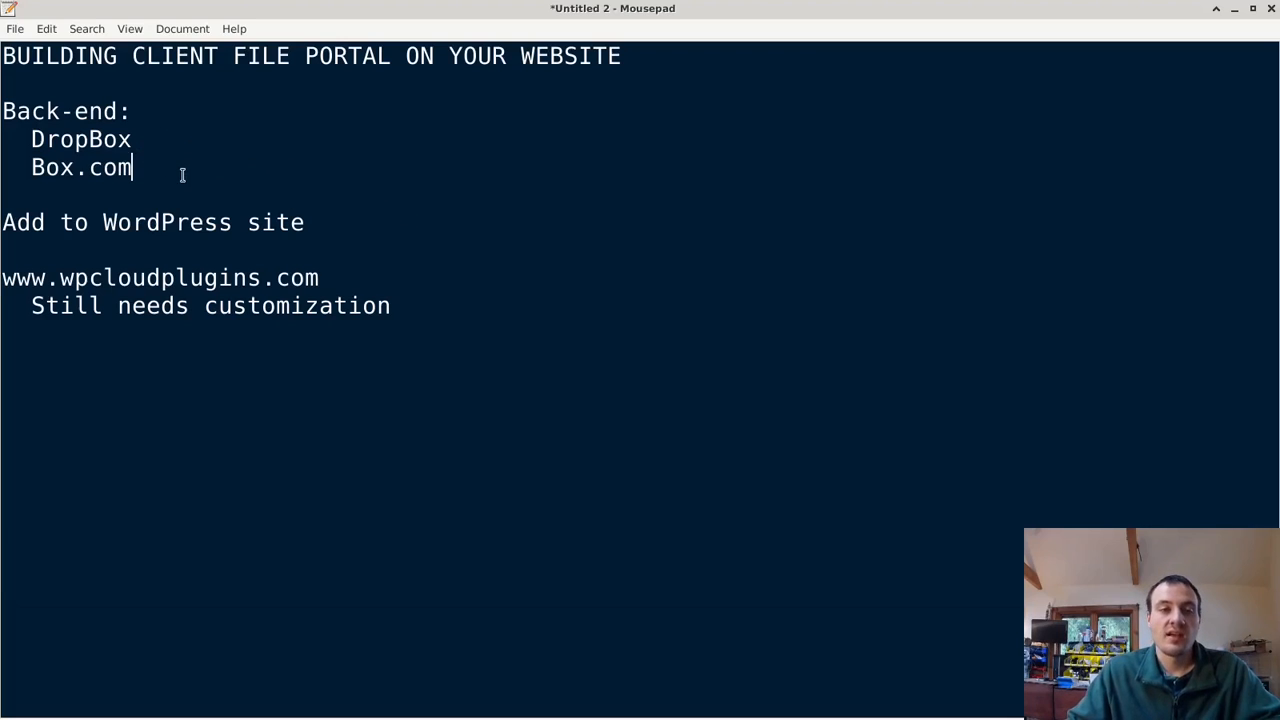
mouse_move(241, 198)
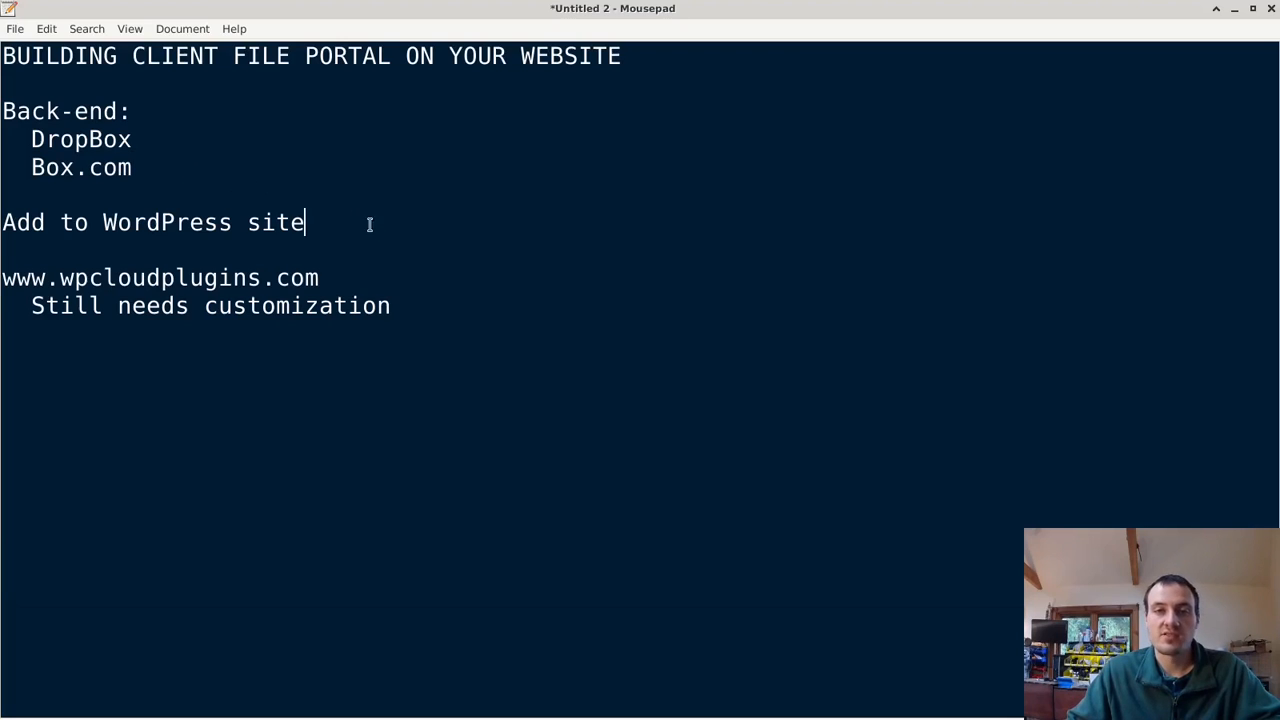
mouse_move(166, 238)
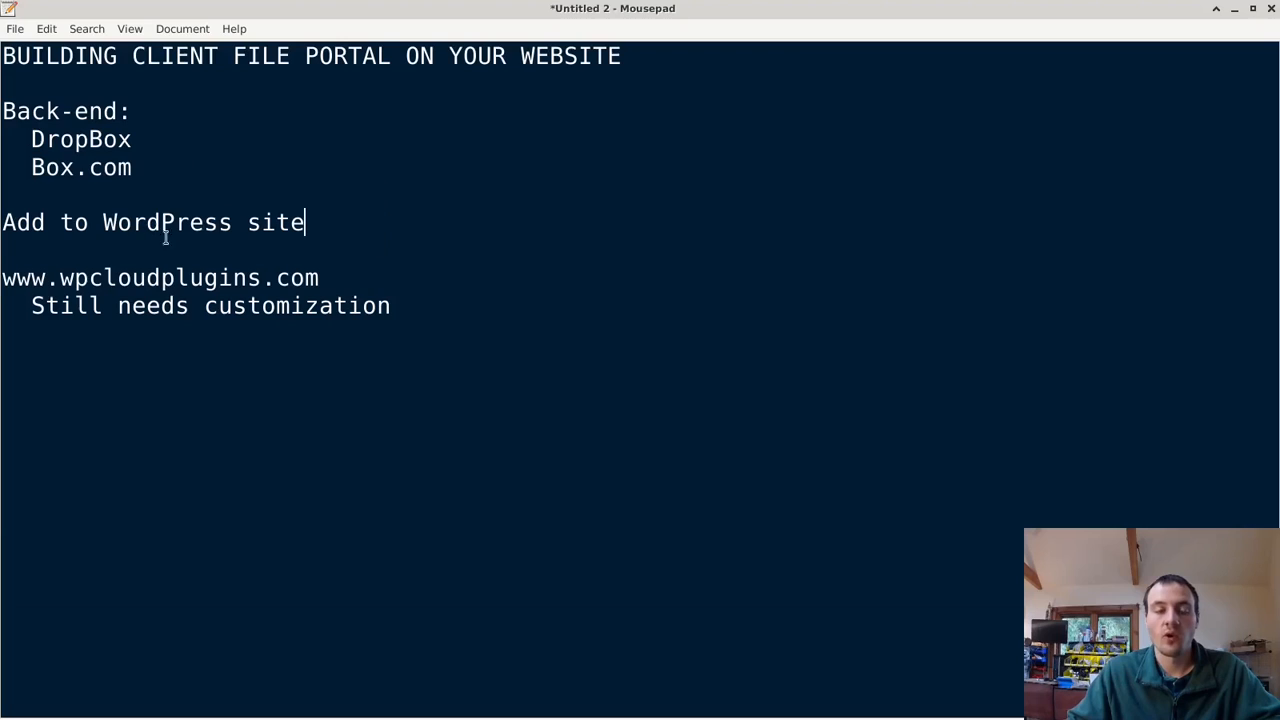
mouse_move(247, 232)
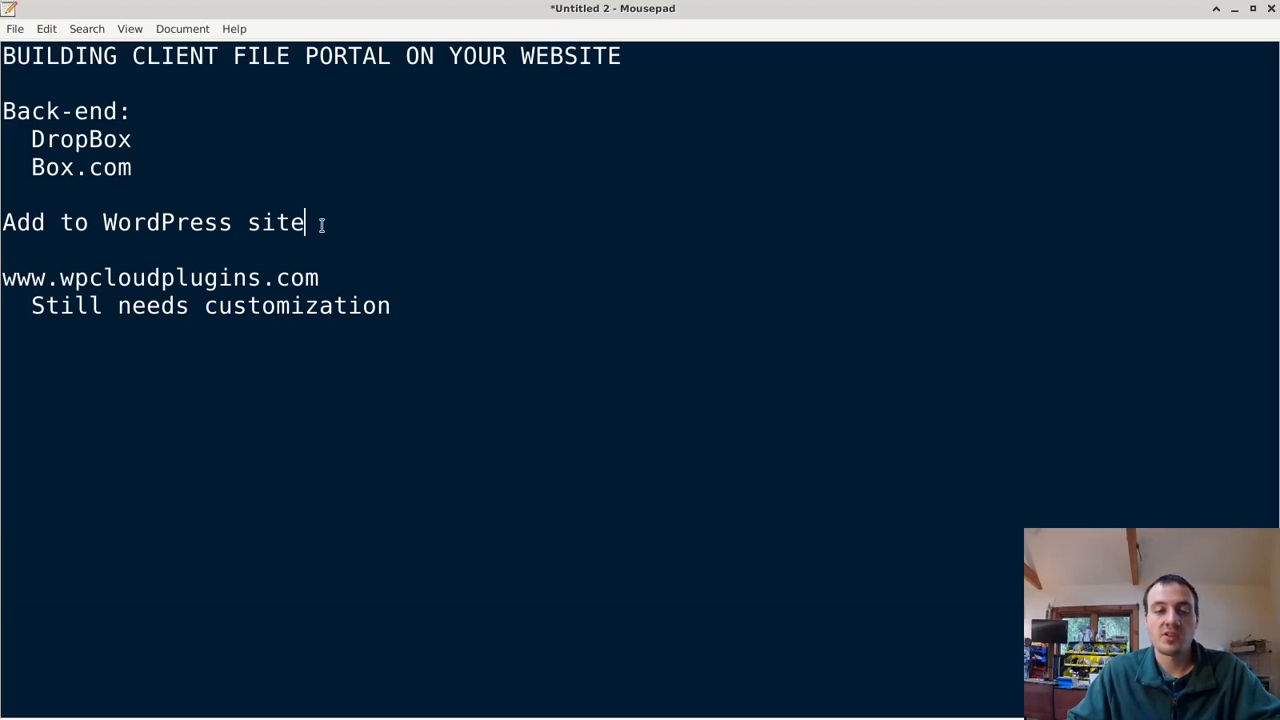
mouse_move(264, 243)
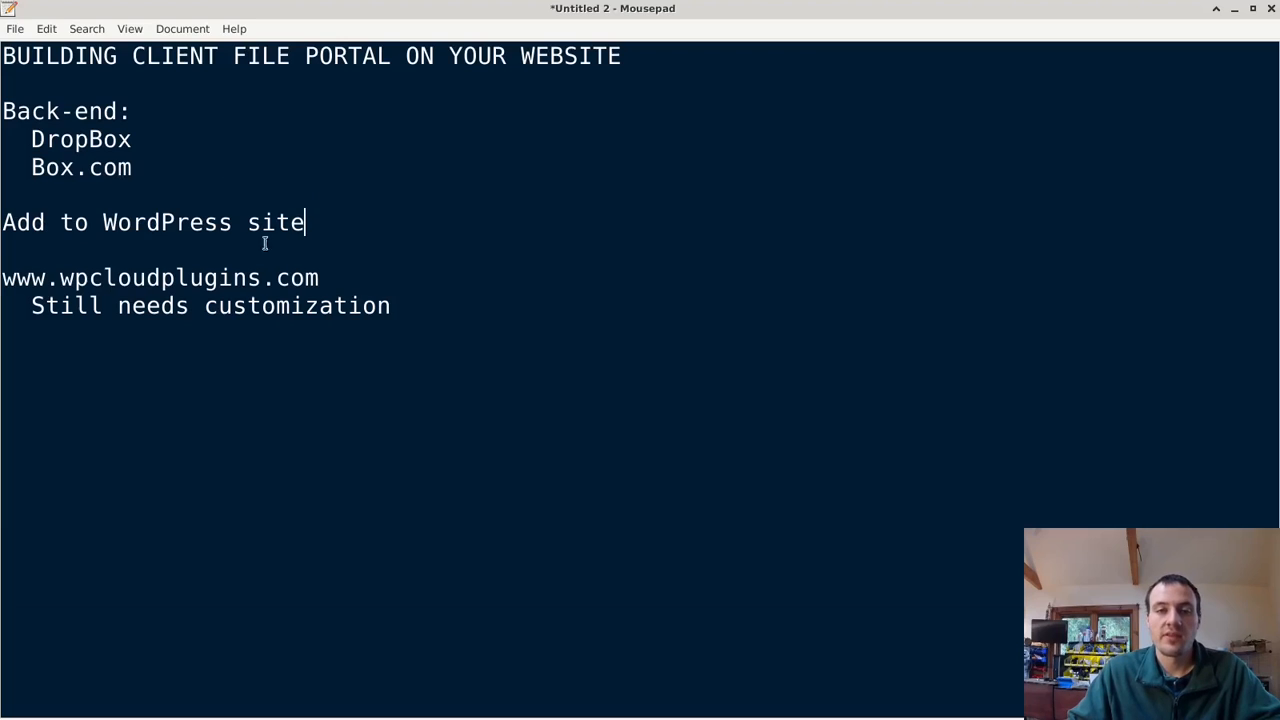
mouse_move(160, 222)
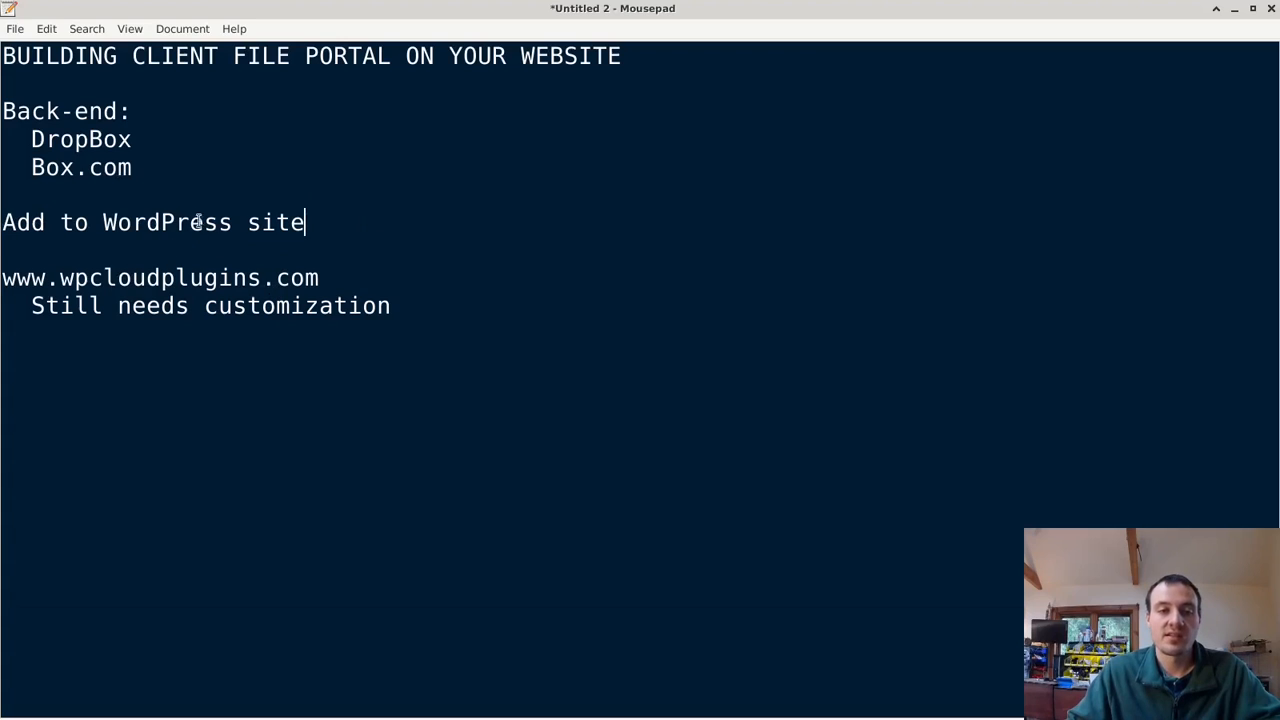
mouse_move(485, 303)
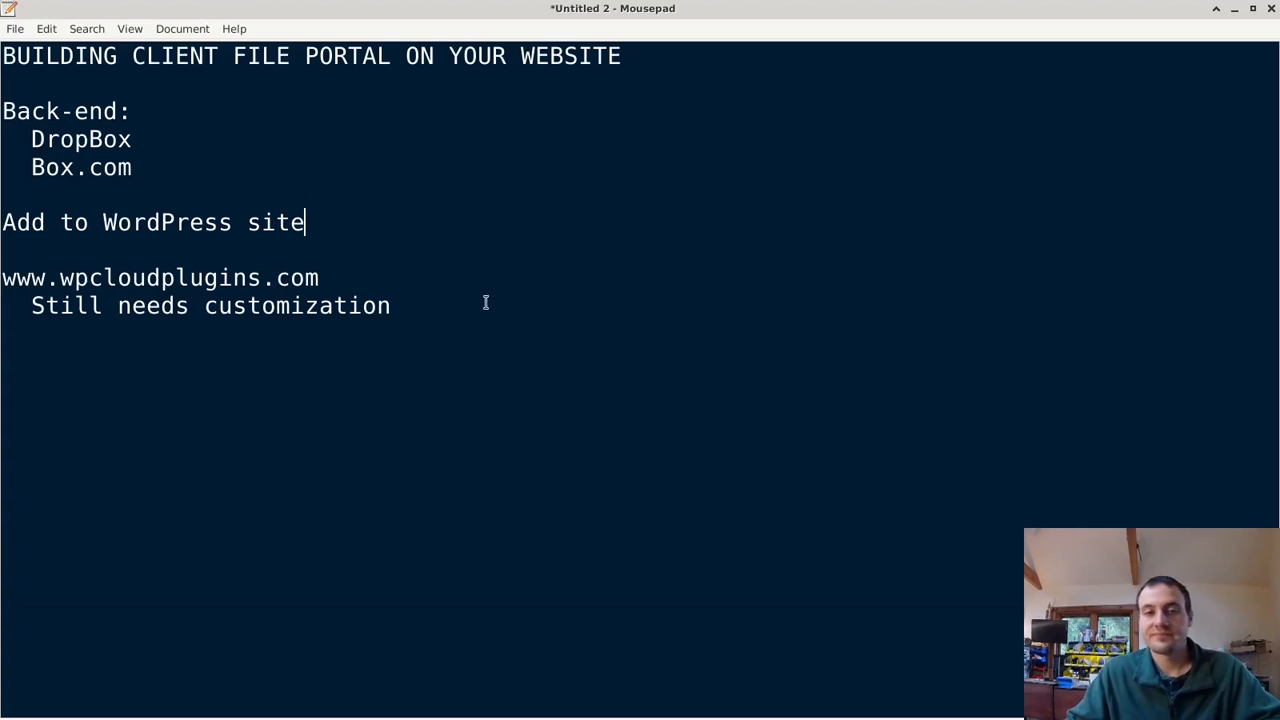
mouse_move(552, 258)
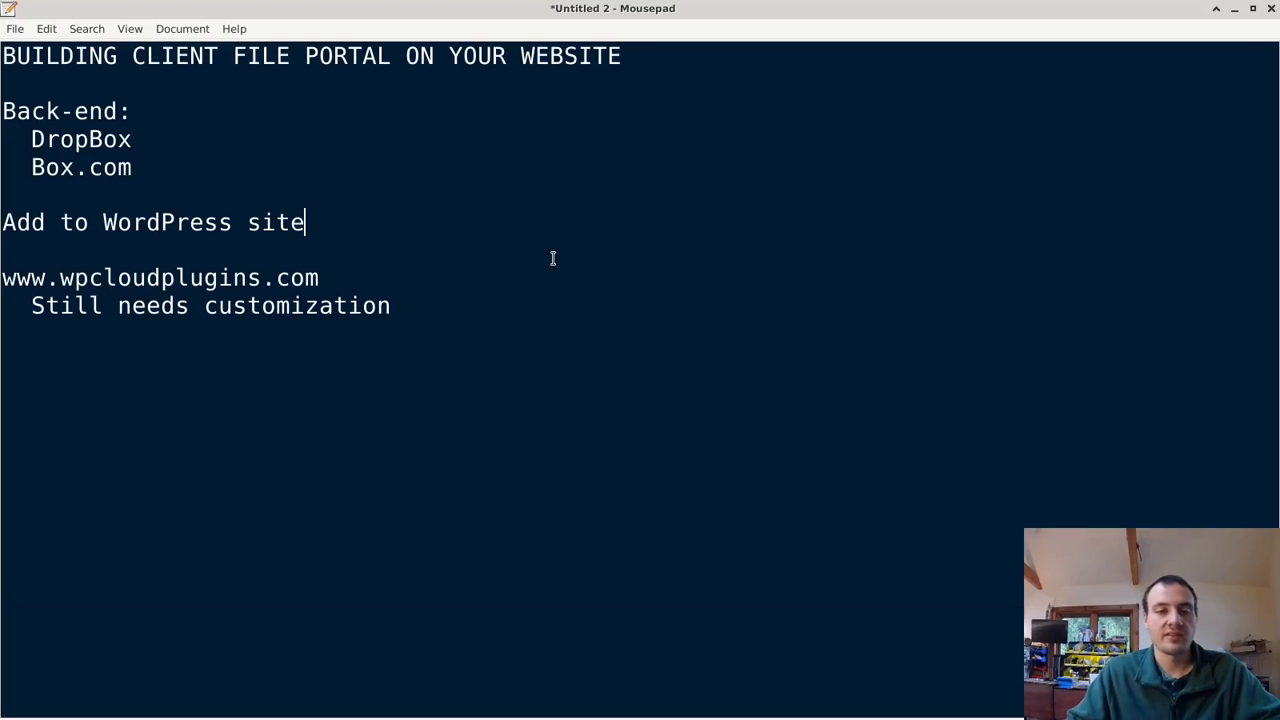
mouse_move(325, 207)
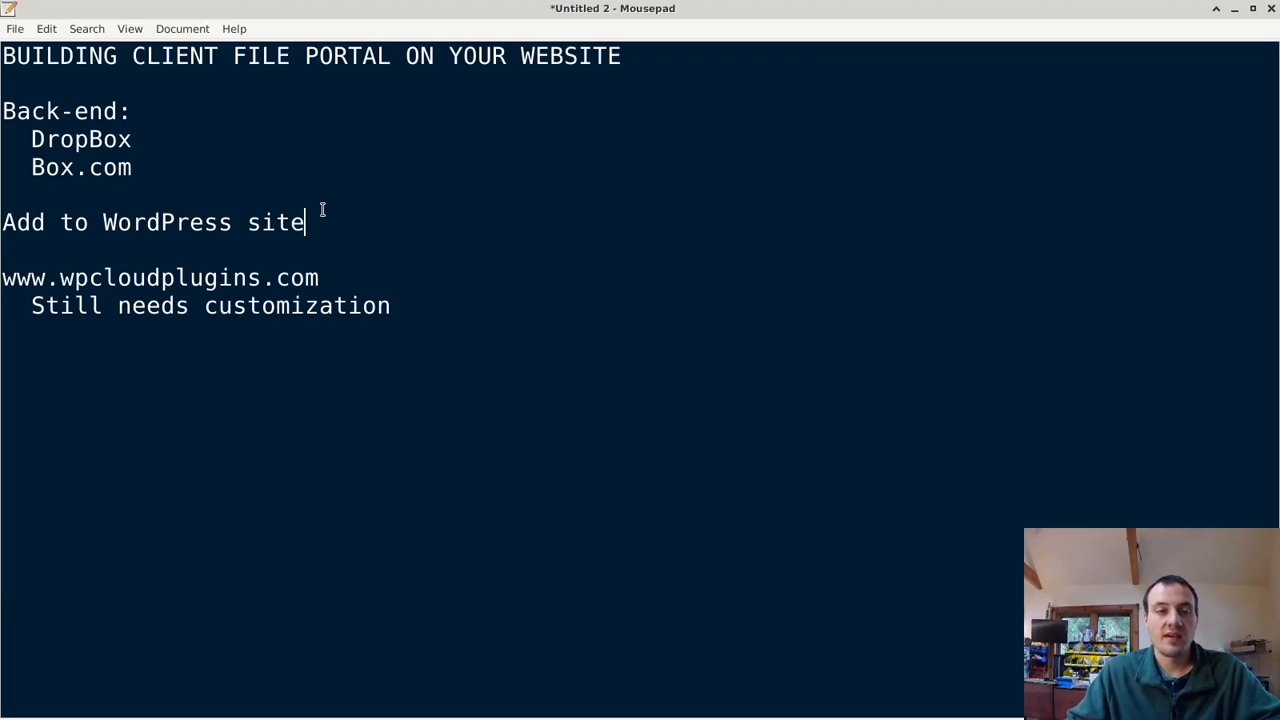
mouse_move(417, 189)
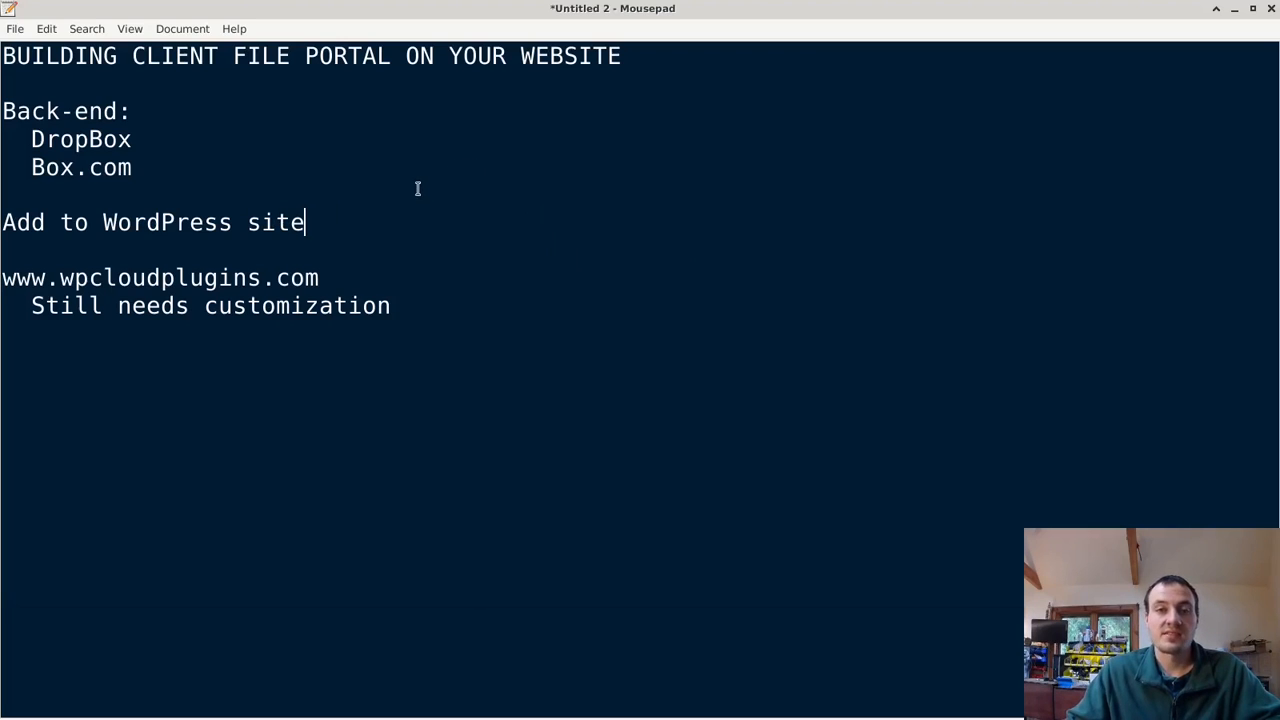
mouse_move(733, 59)
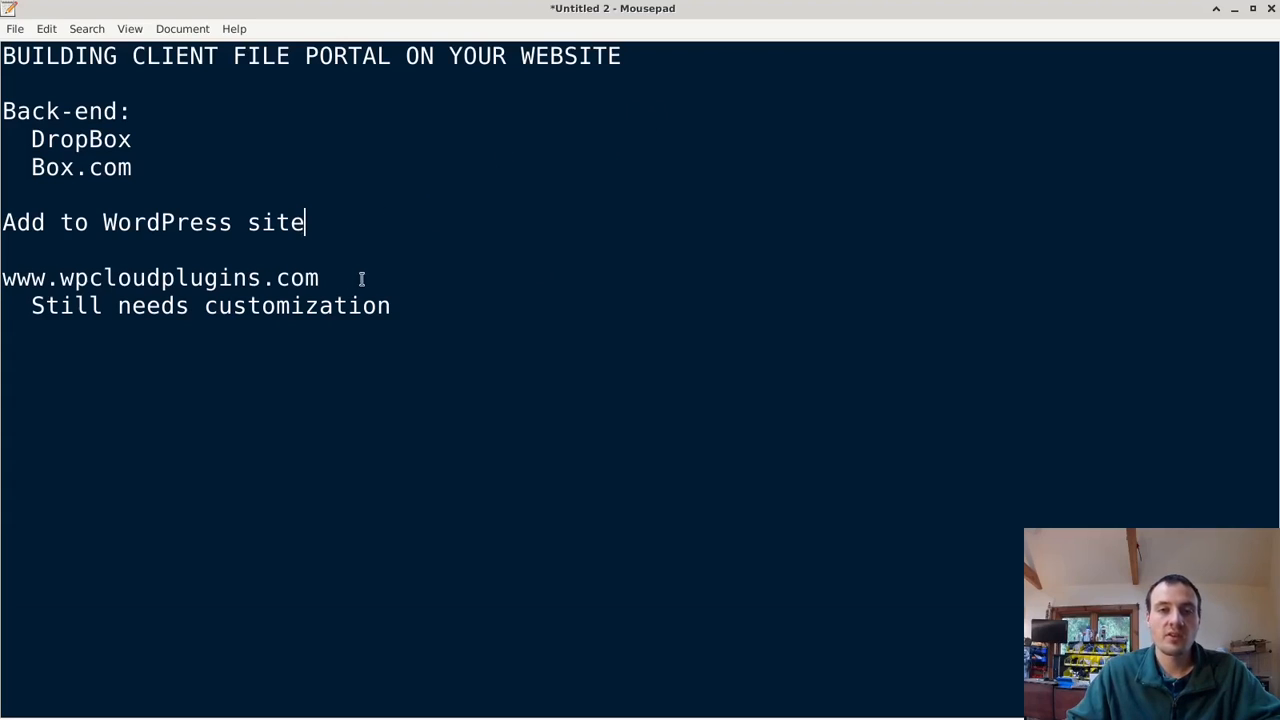
- Point out the wpcloudplugins.com line and emphasize WordPress and DropBox in the notes
left_click(320, 278)
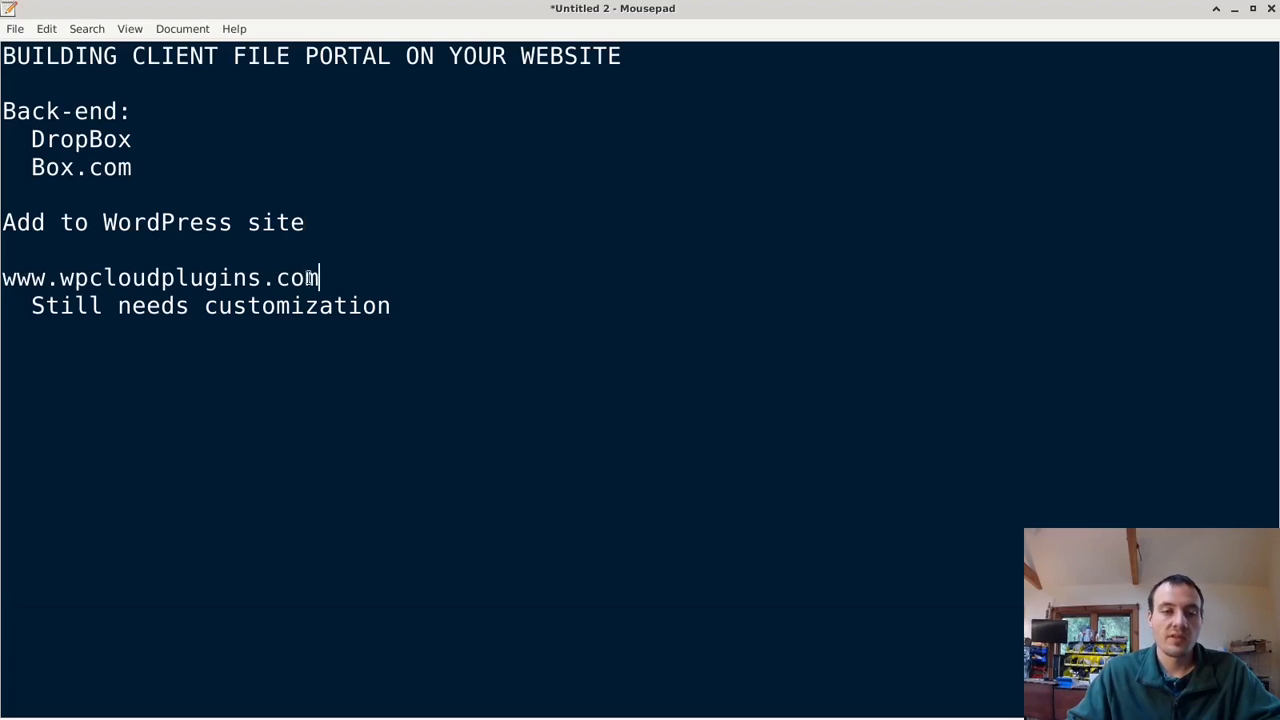
double_click(160, 278)
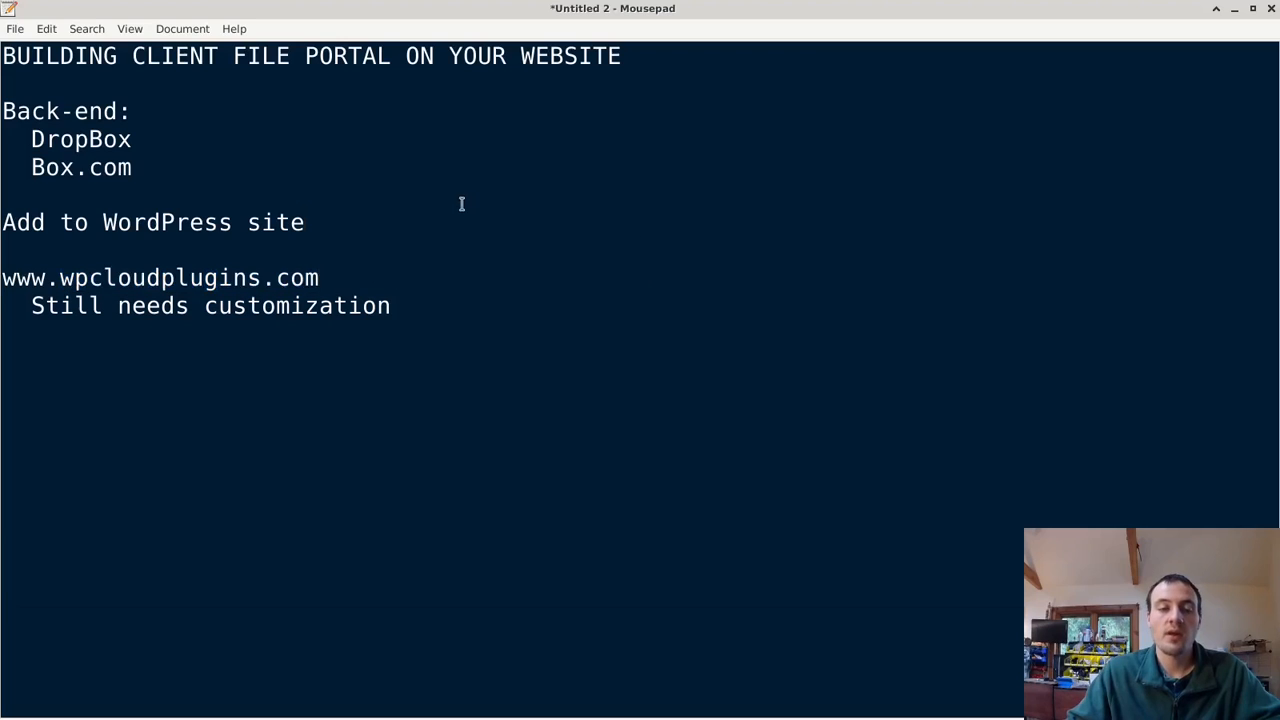
double_click(166, 222)
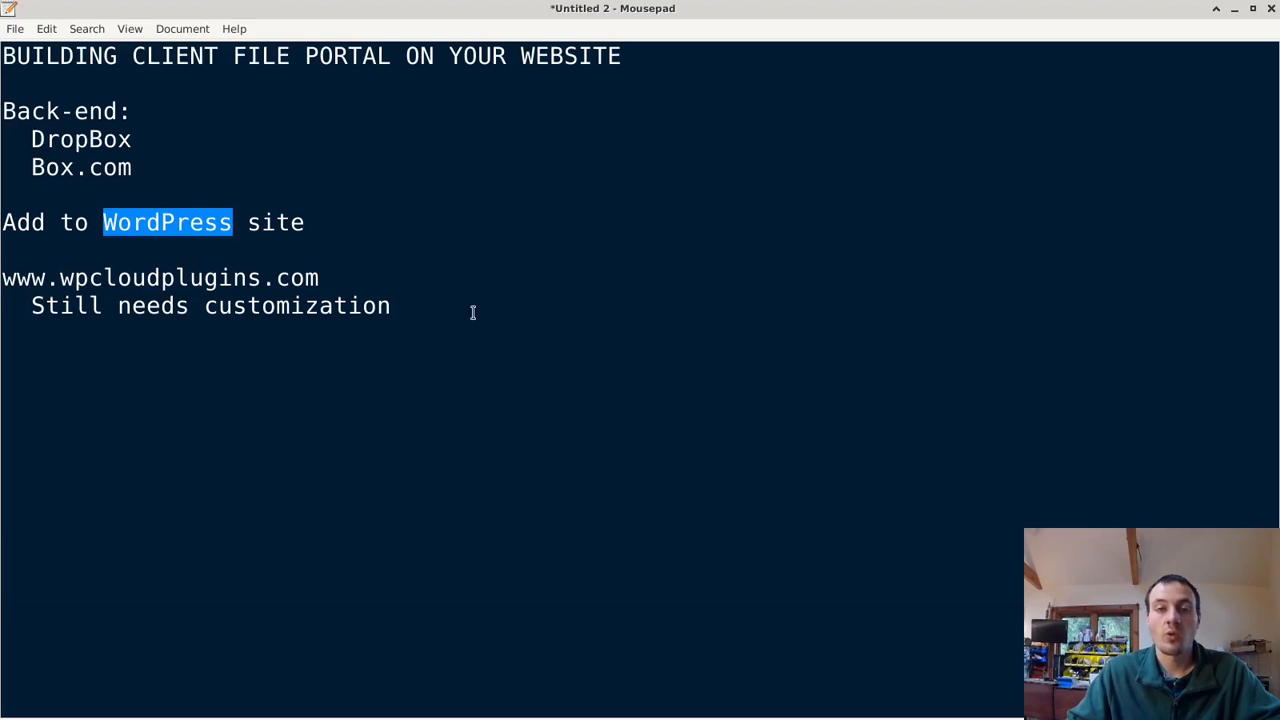
double_click(81, 139)
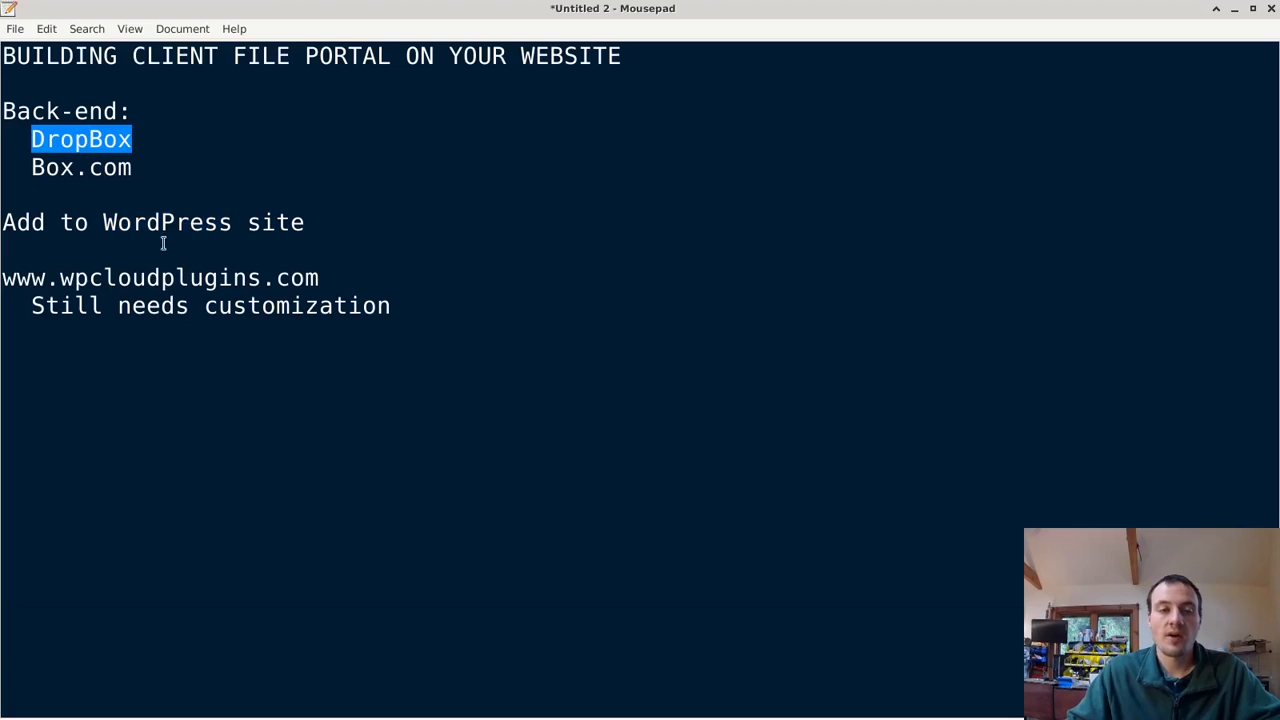
left_click(293, 170)
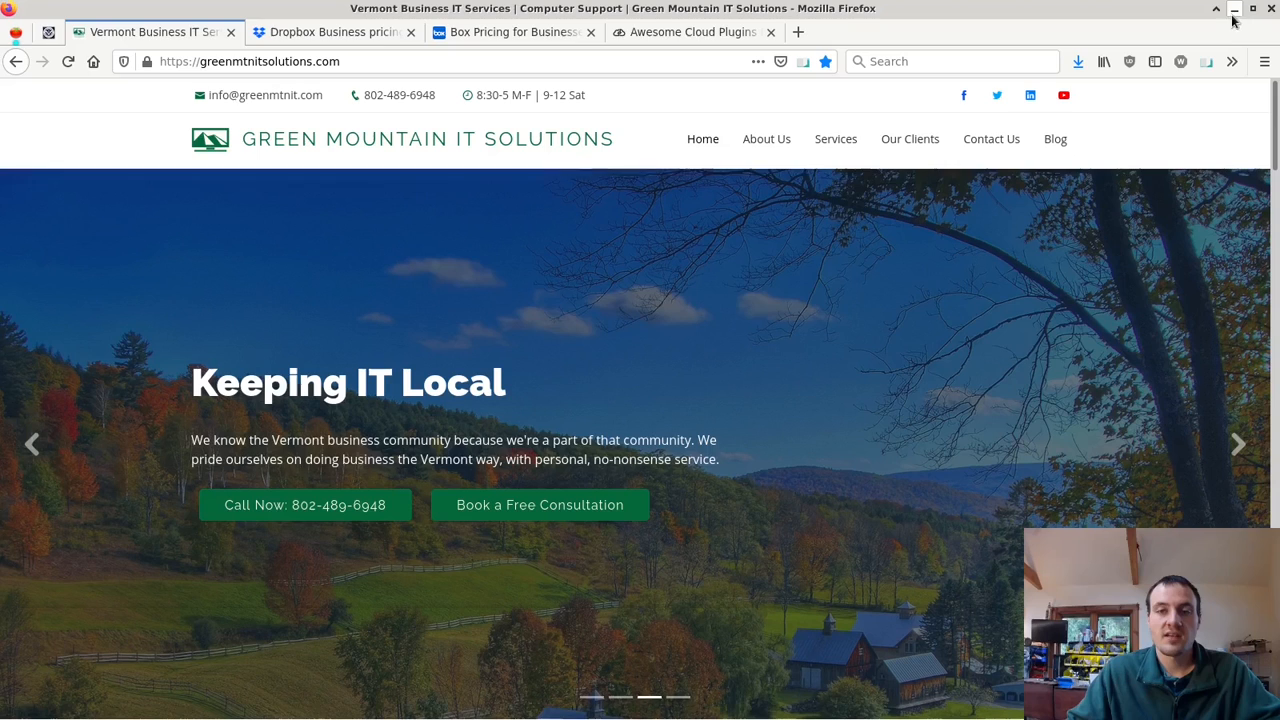
- Scroll the WP Cloud Plugins homepage to OneDrive, Dropbox, Google Drive and Box services
left_click(690, 31)
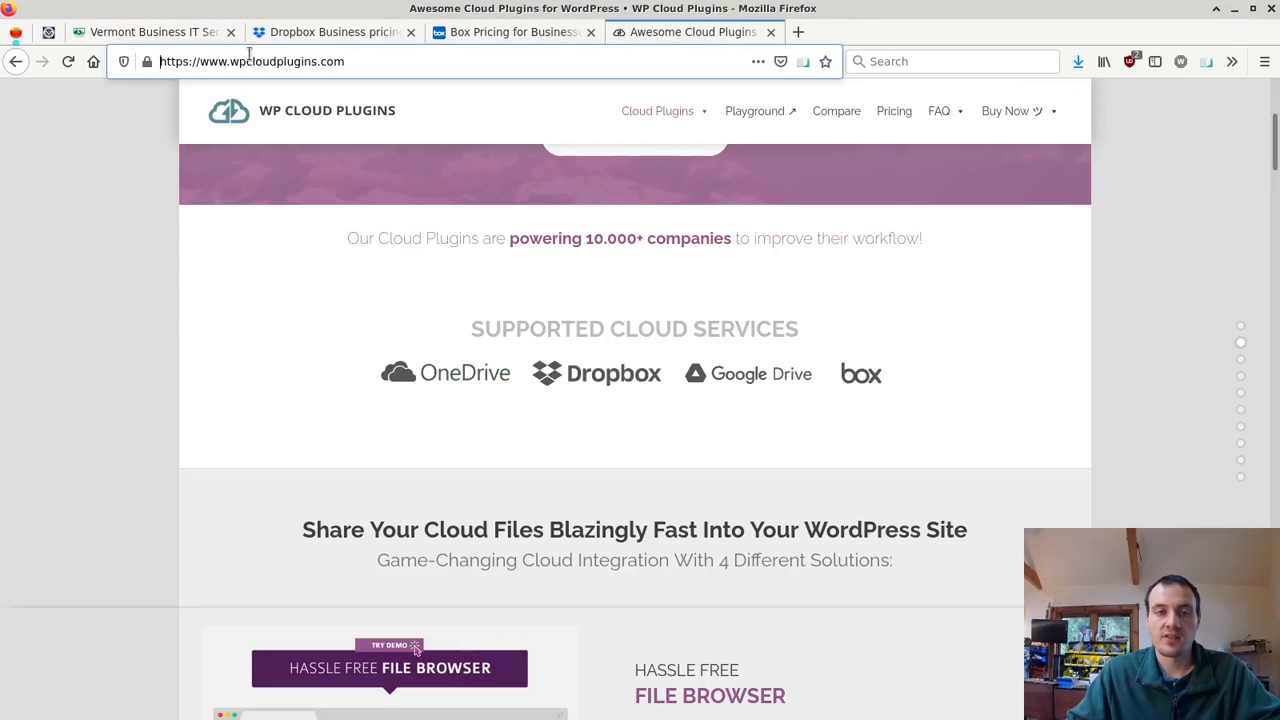
left_click(252, 61)
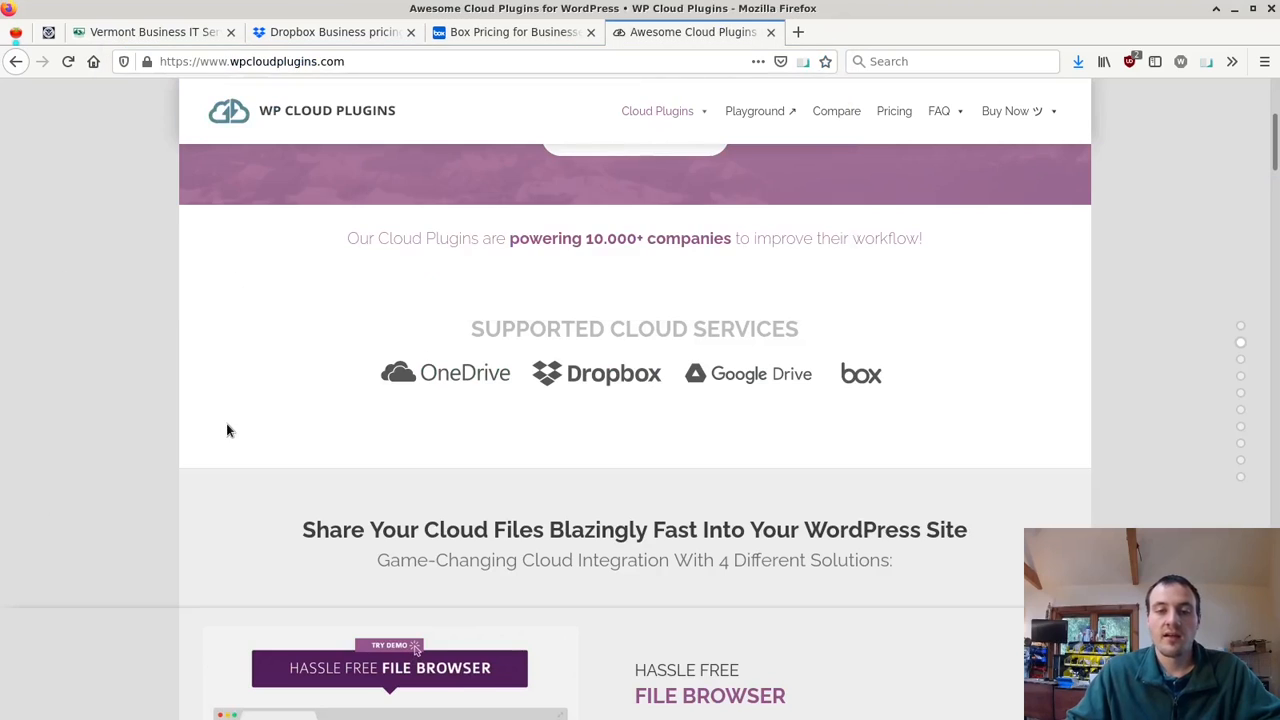
scroll("down", 3)
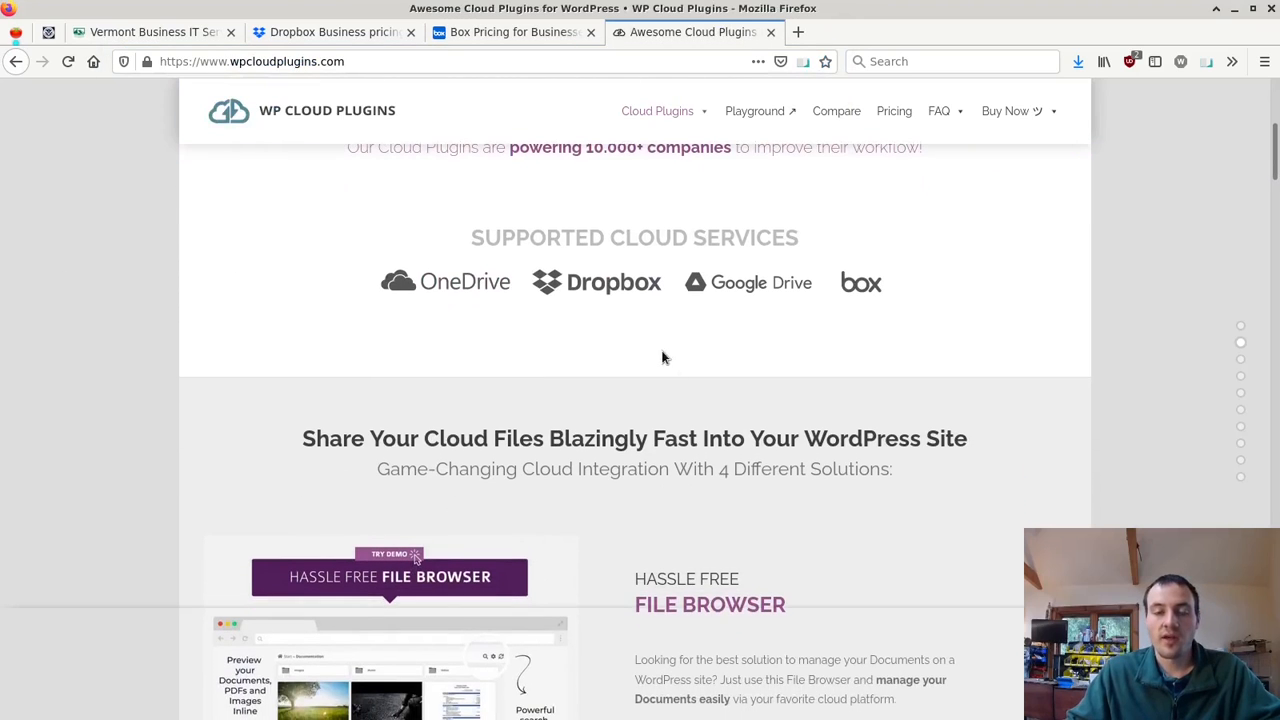
mouse_move(894, 345)
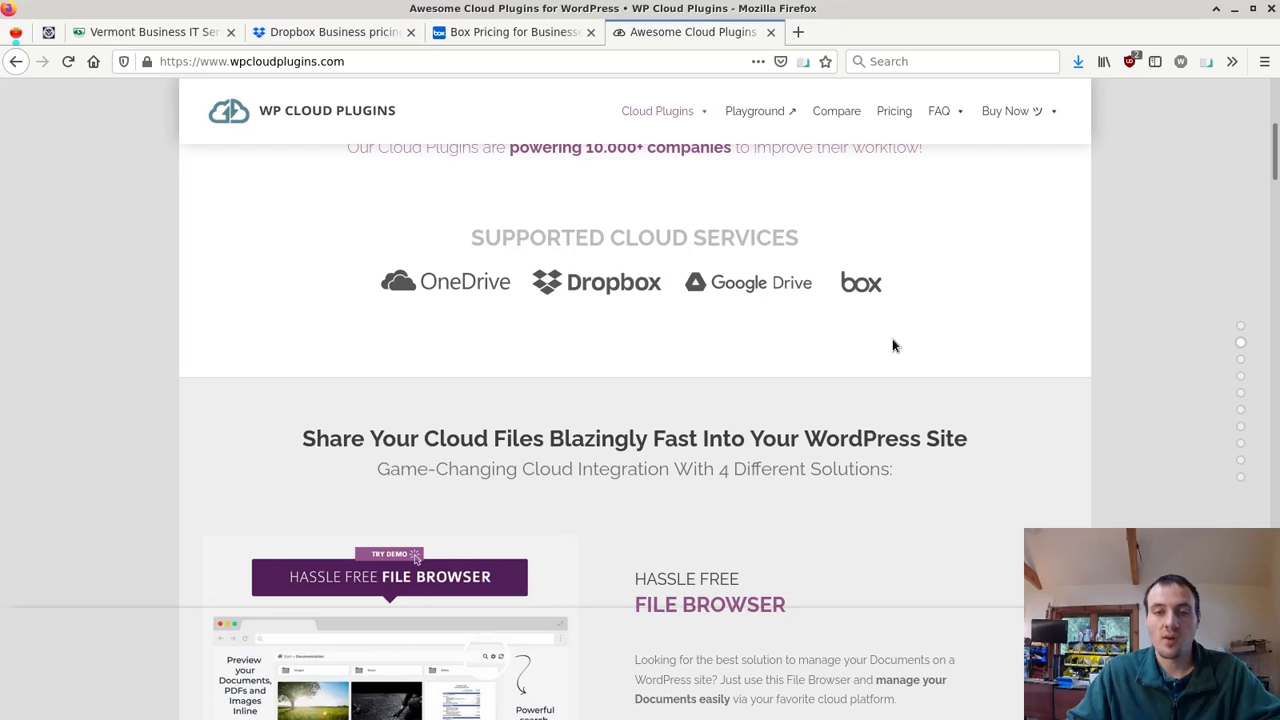
mouse_move(862, 288)
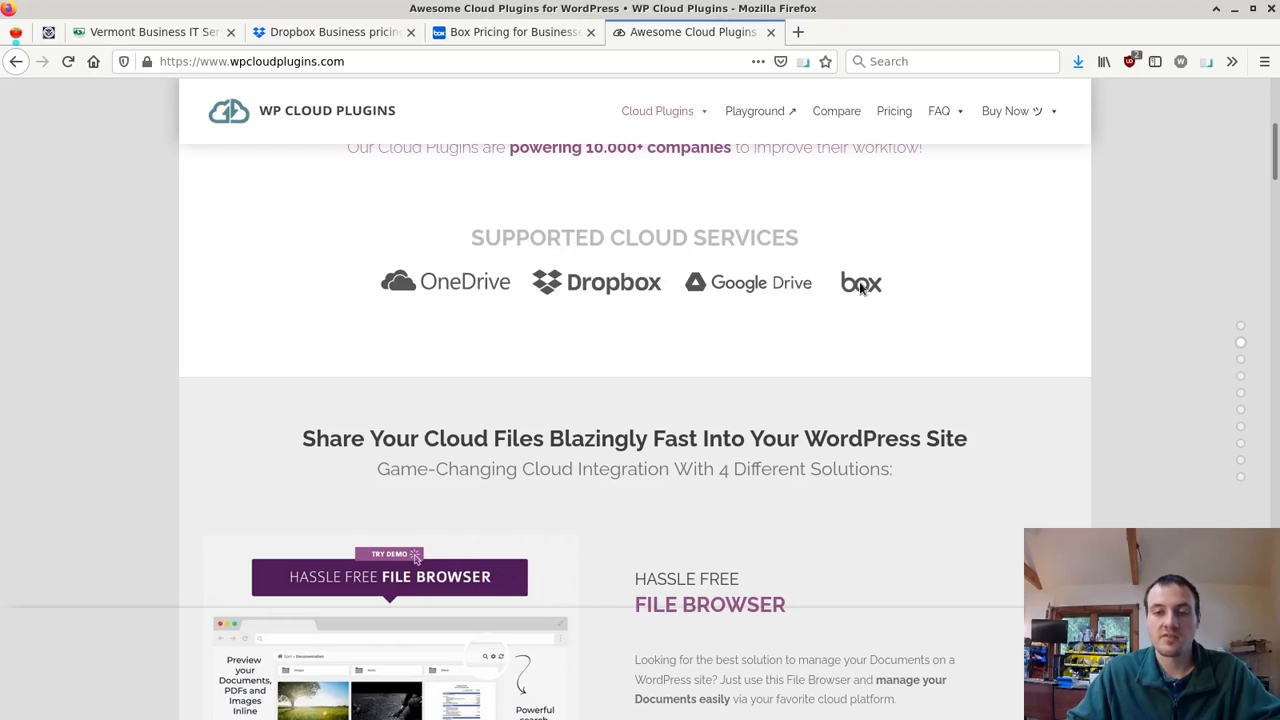
mouse_move(434, 350)
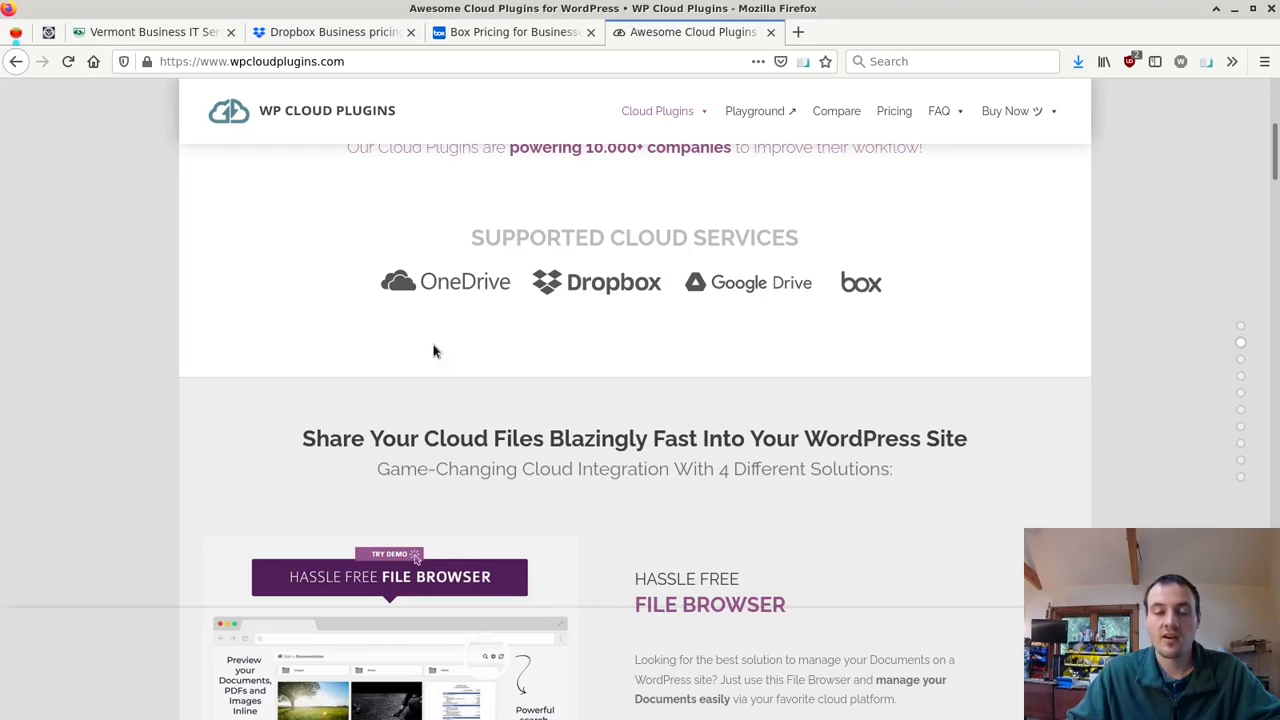
scroll("down", 3)
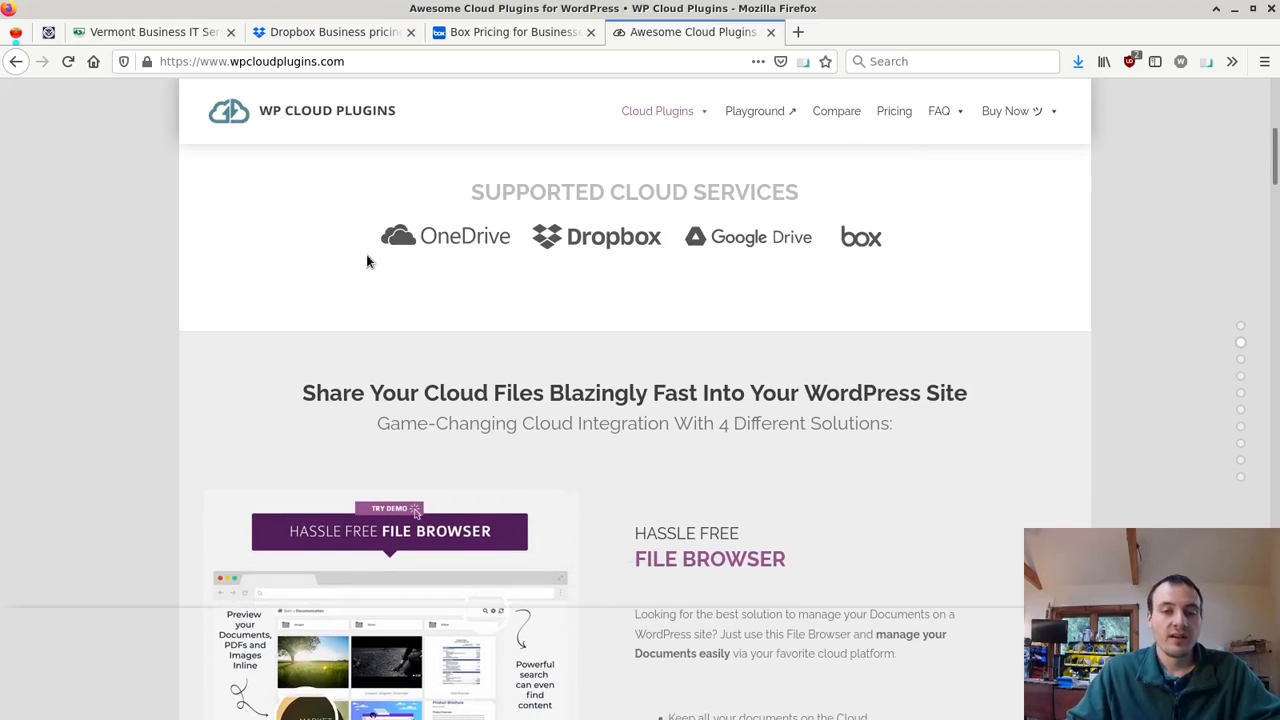
mouse_move(407, 261)
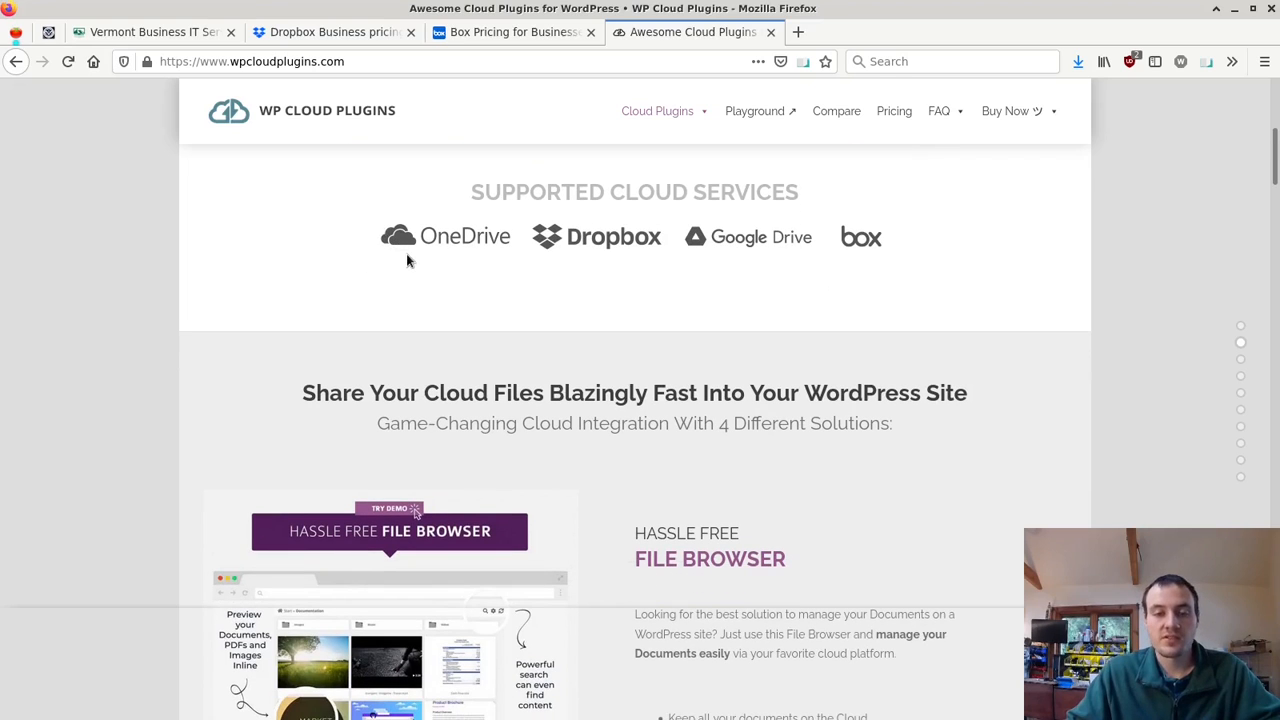
mouse_move(388, 240)
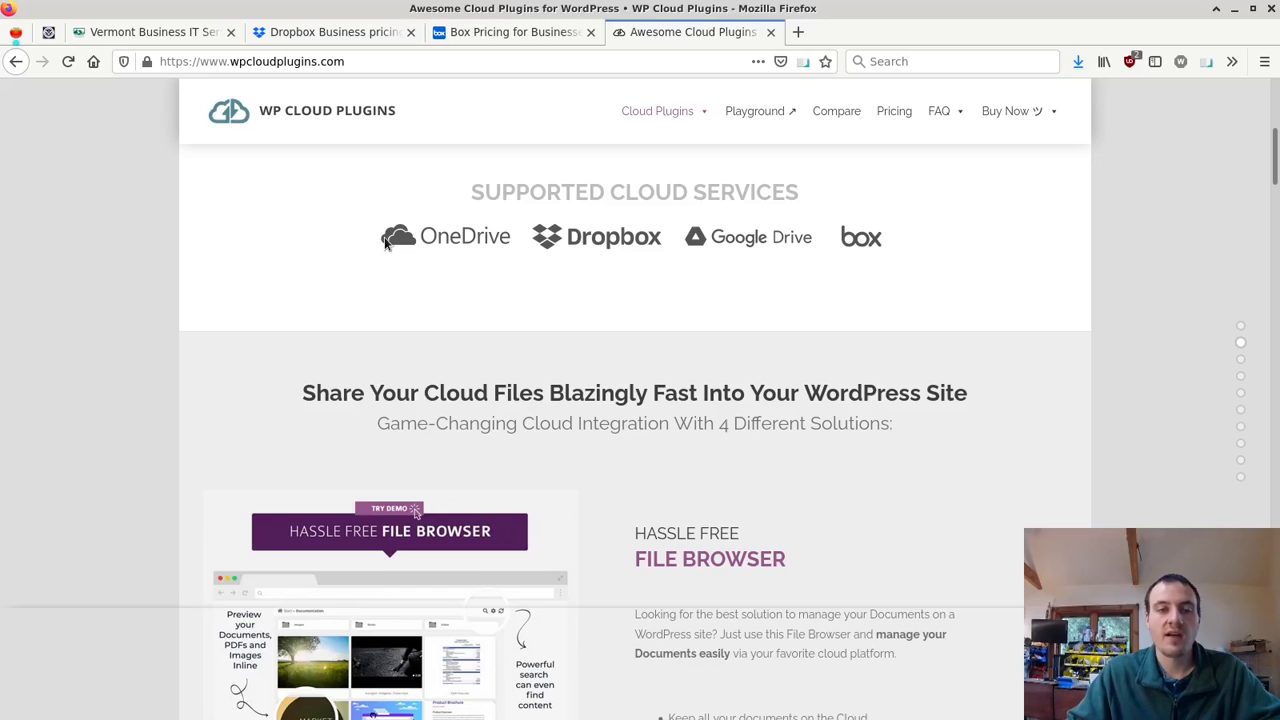
mouse_move(524, 313)
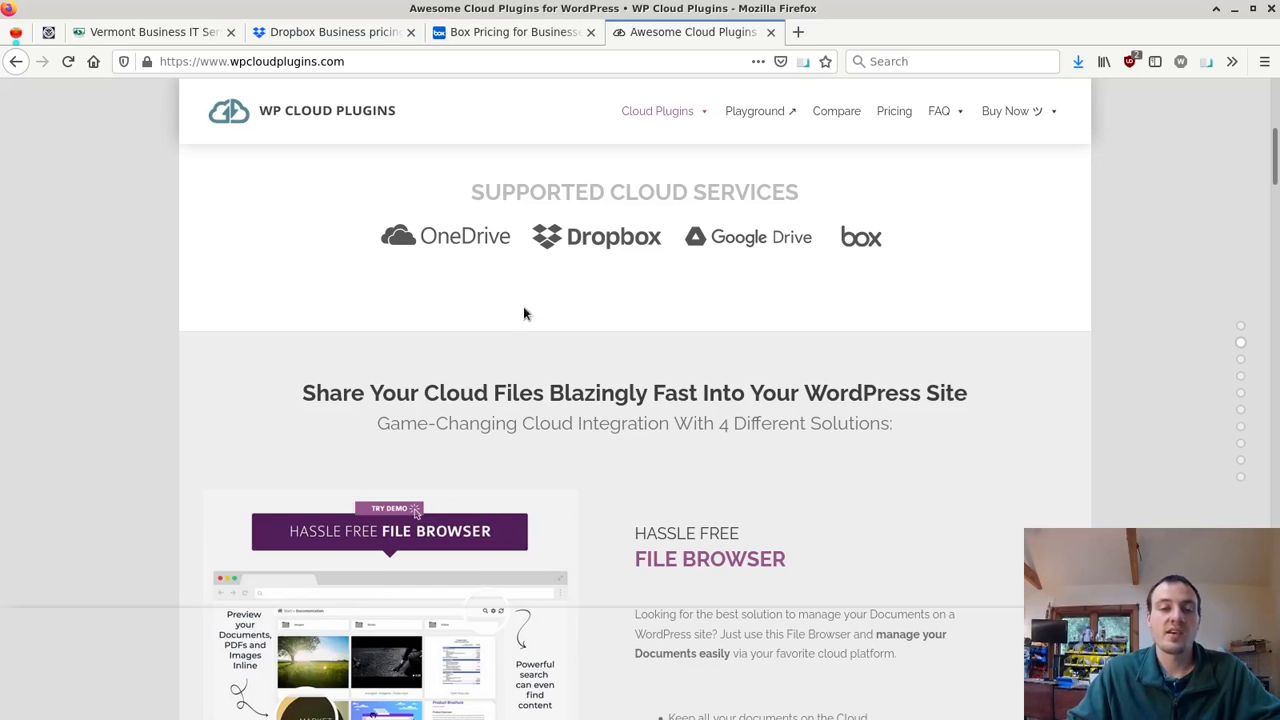
mouse_move(539, 279)
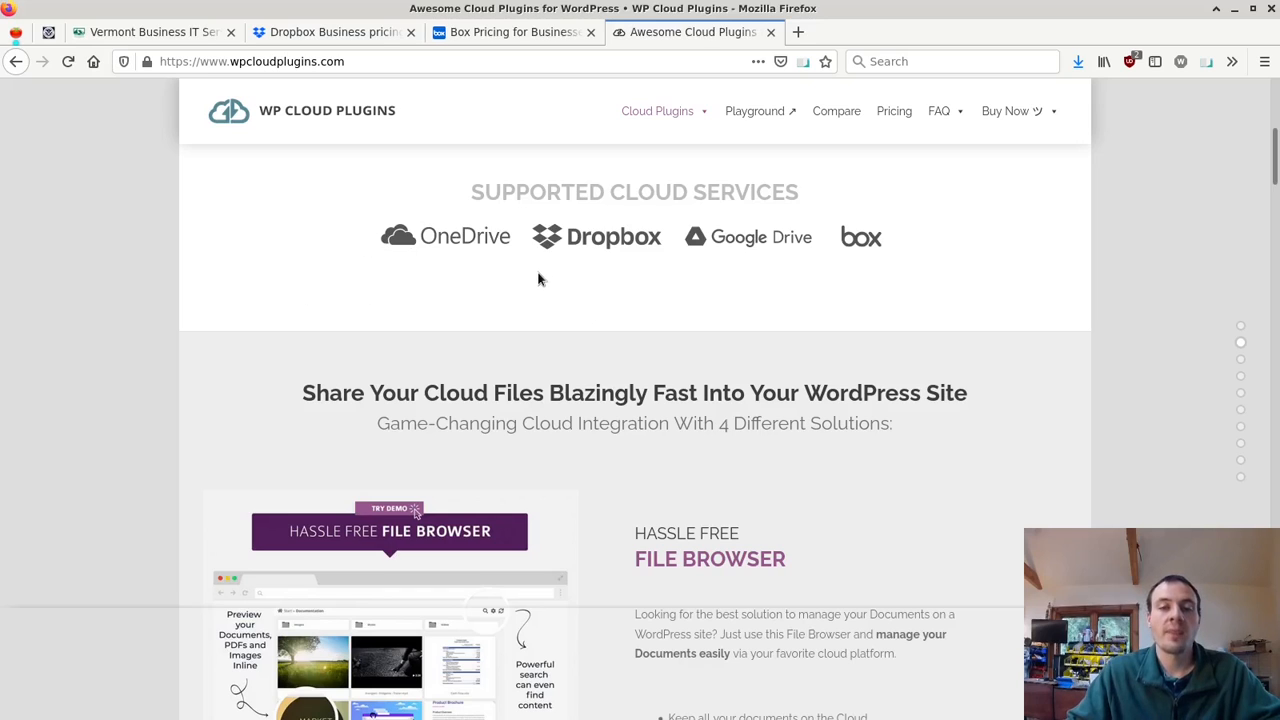
mouse_move(387, 200)
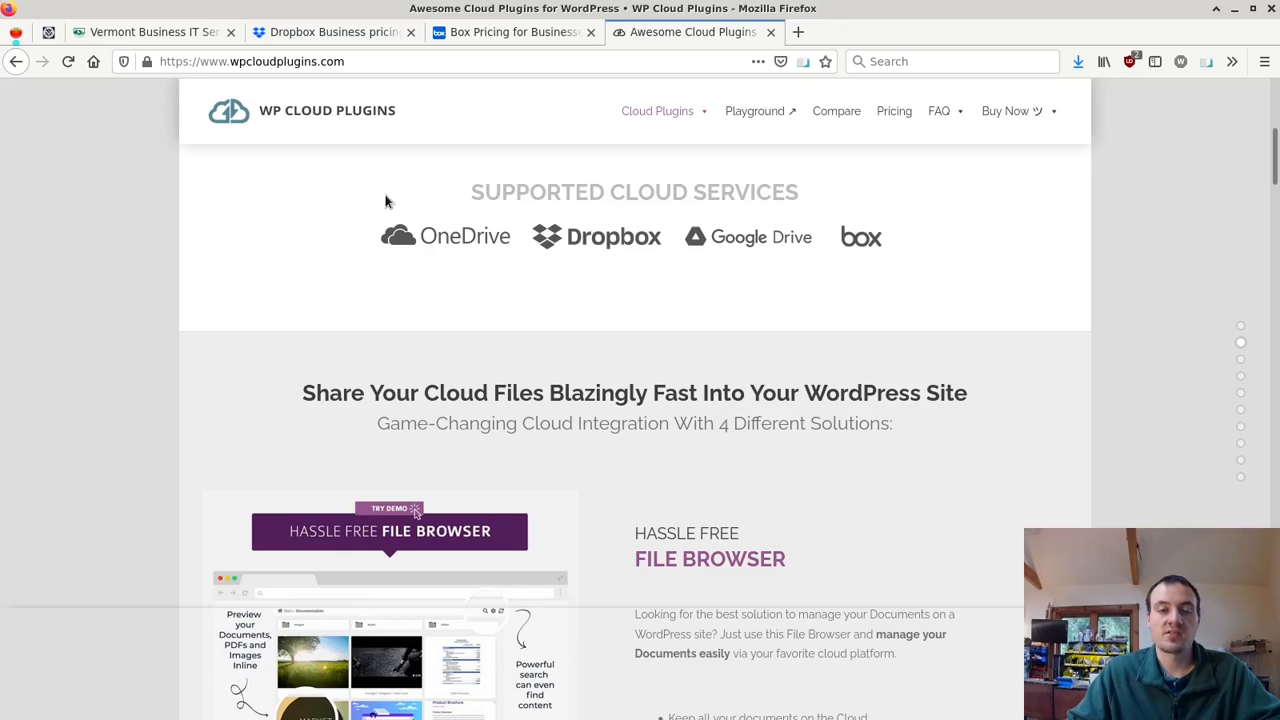
mouse_move(369, 207)
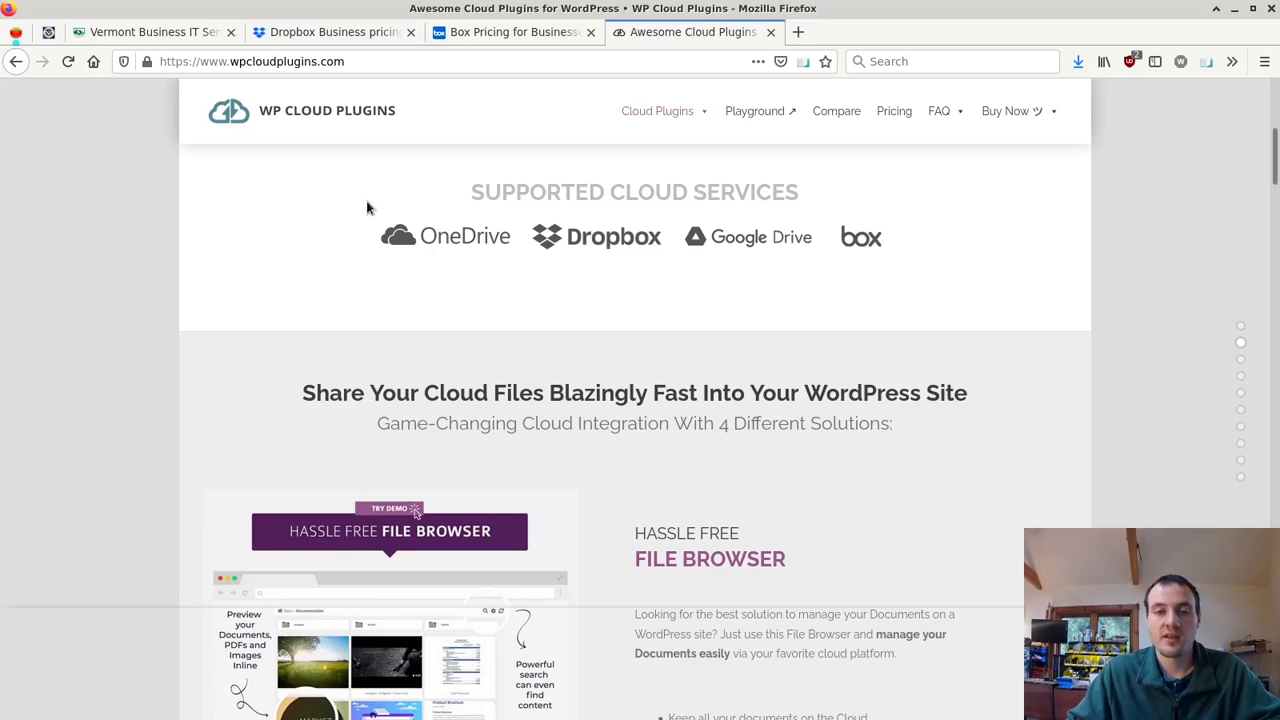
scroll("down", 3)
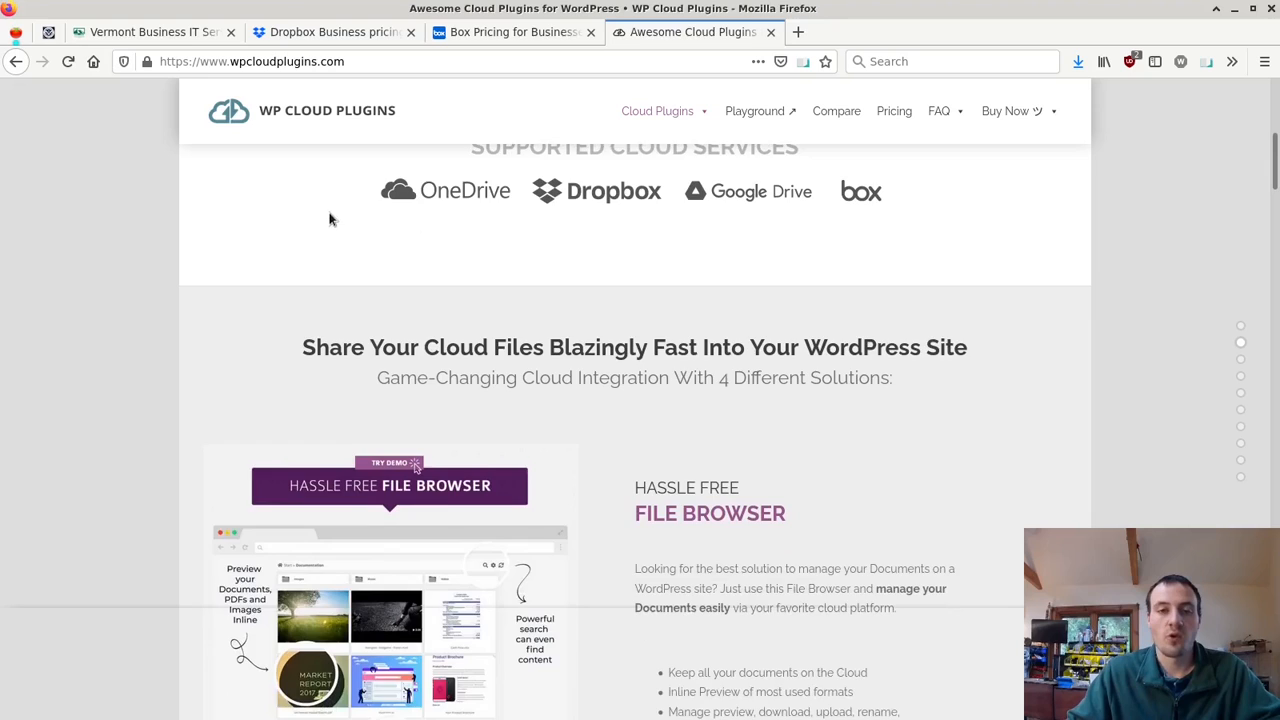
scroll("up", 3)
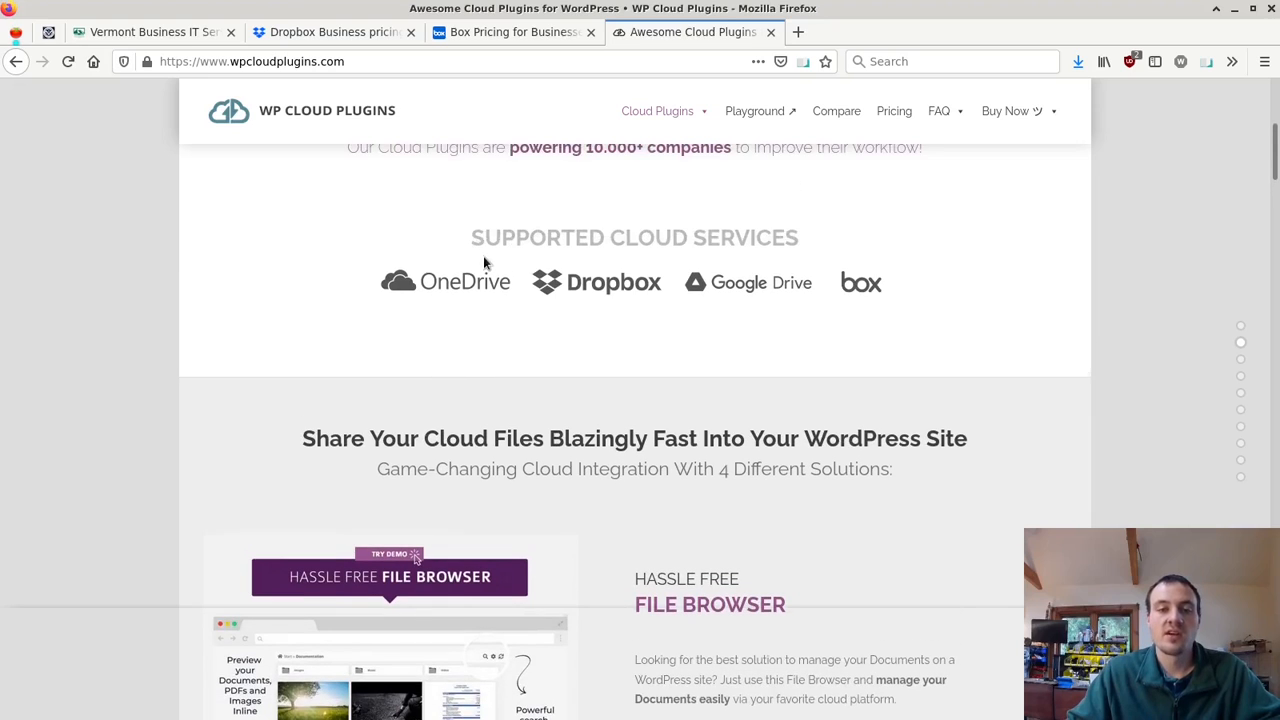
scroll("down", 3)
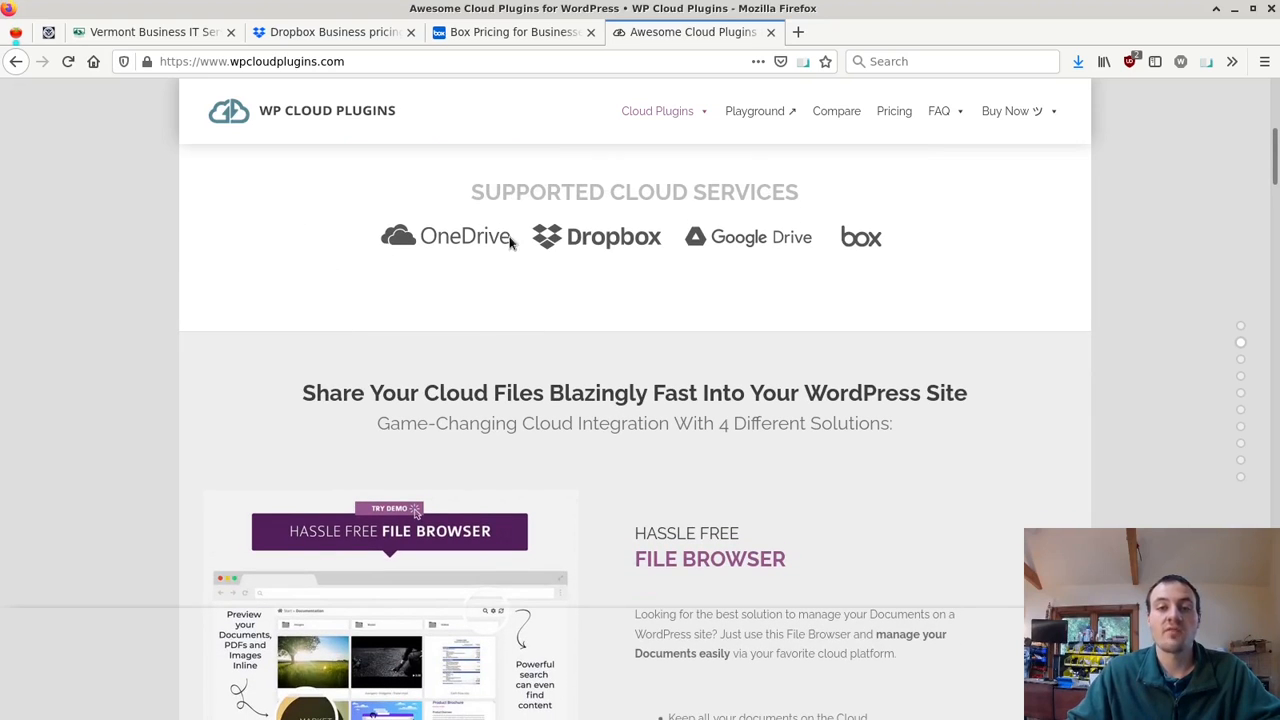
mouse_move(490, 298)
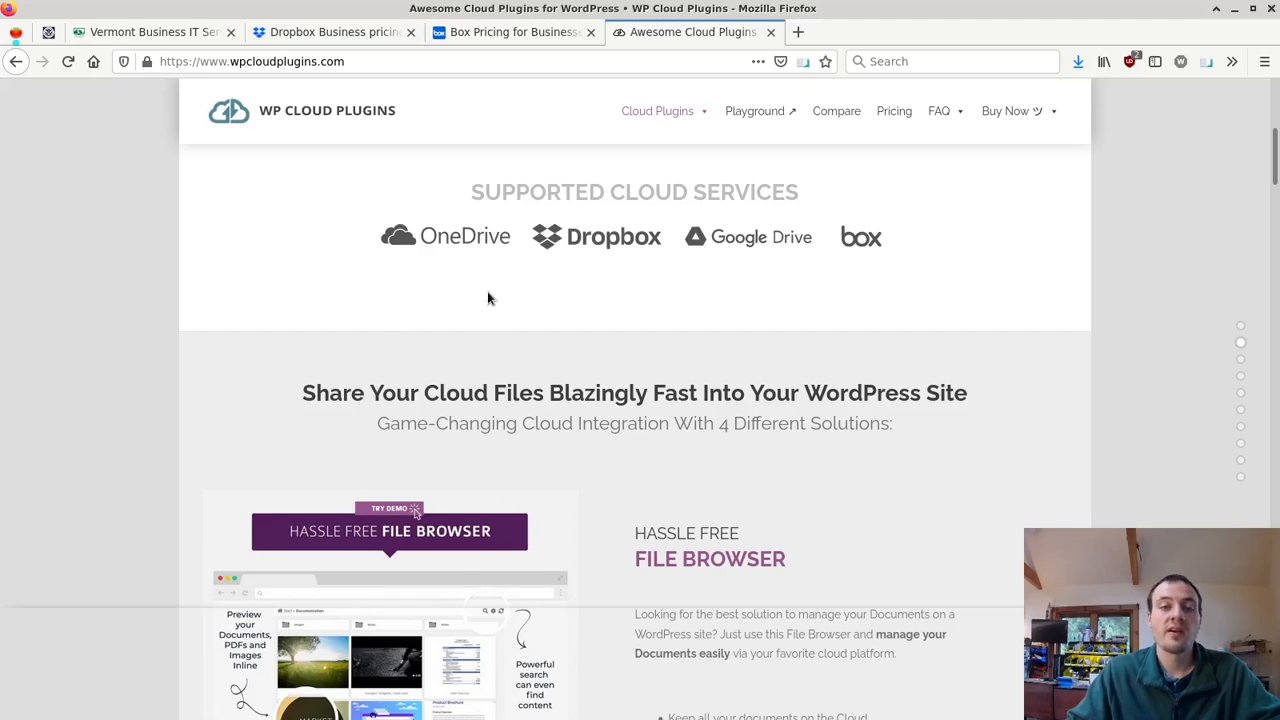
mouse_move(397, 225)
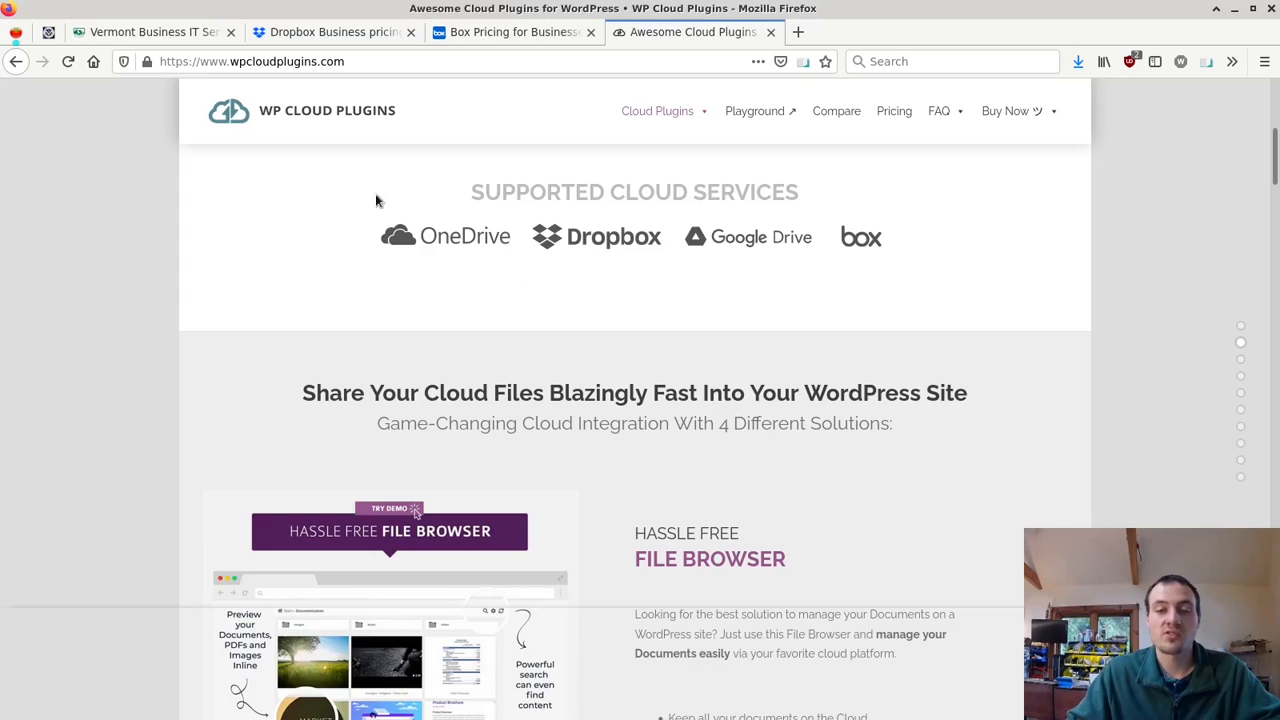
mouse_move(452, 314)
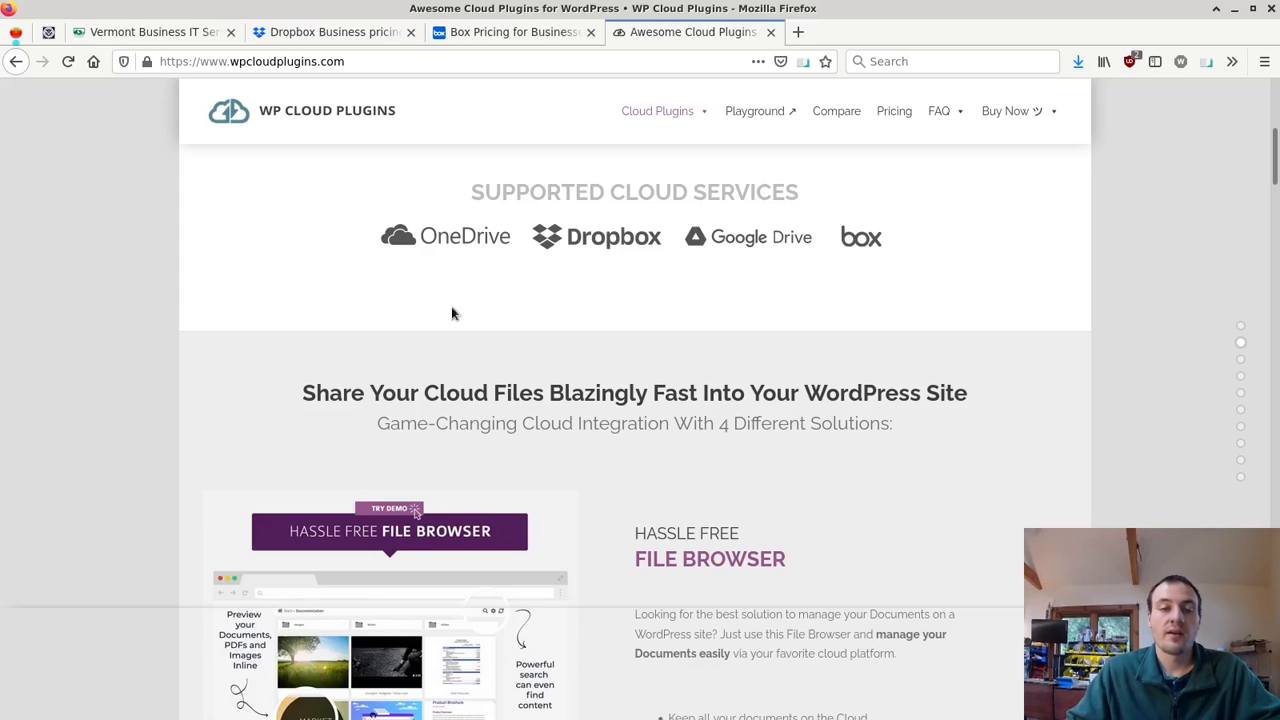
mouse_move(548, 149)
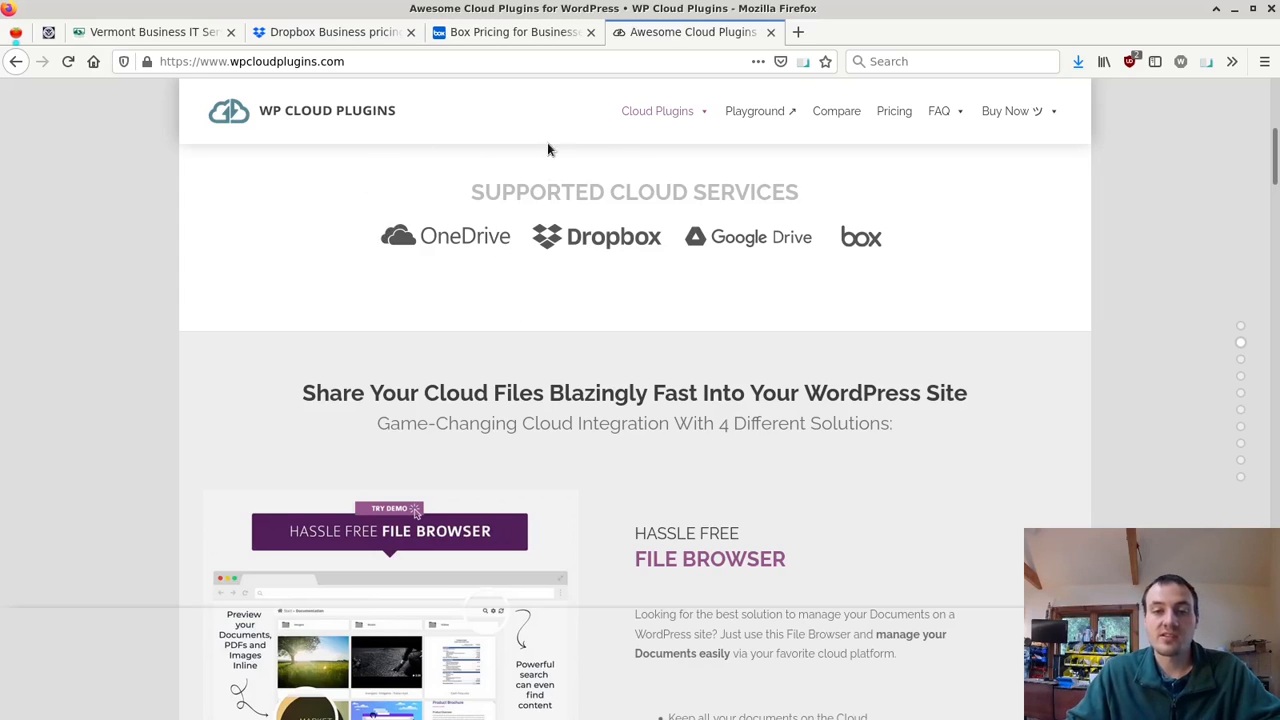
mouse_move(410, 247)
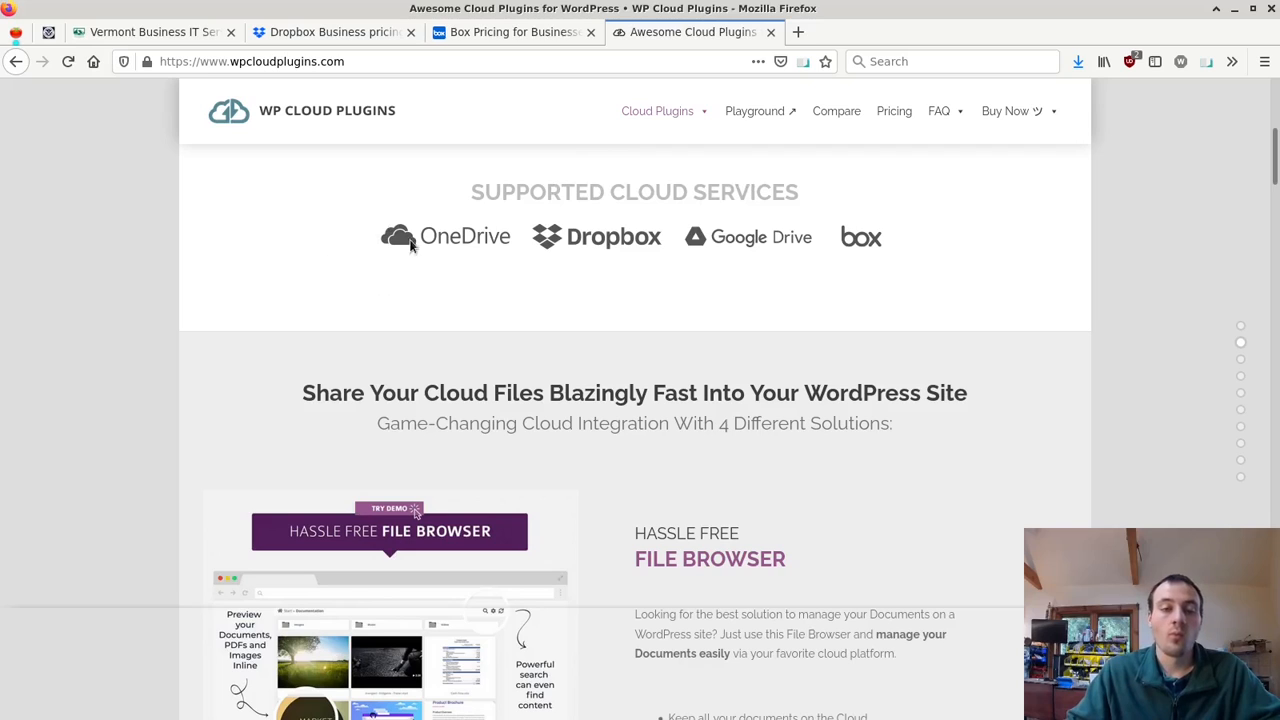
mouse_move(474, 299)
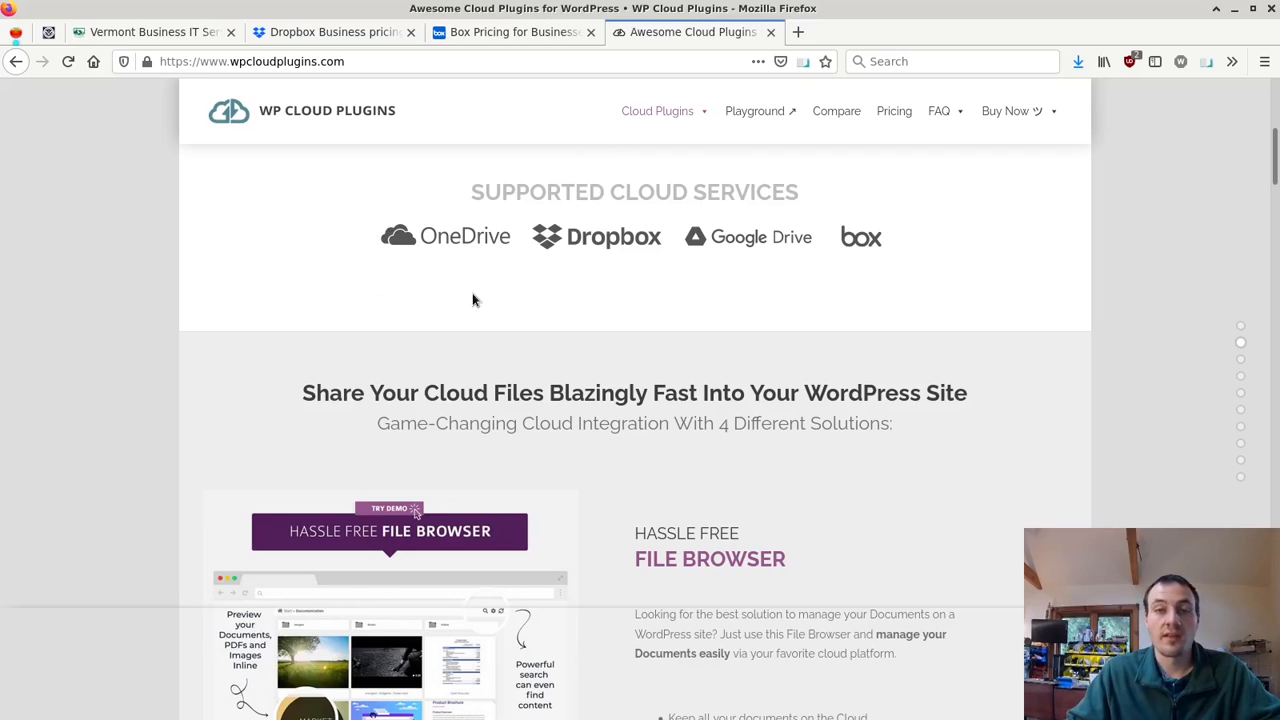
mouse_move(441, 224)
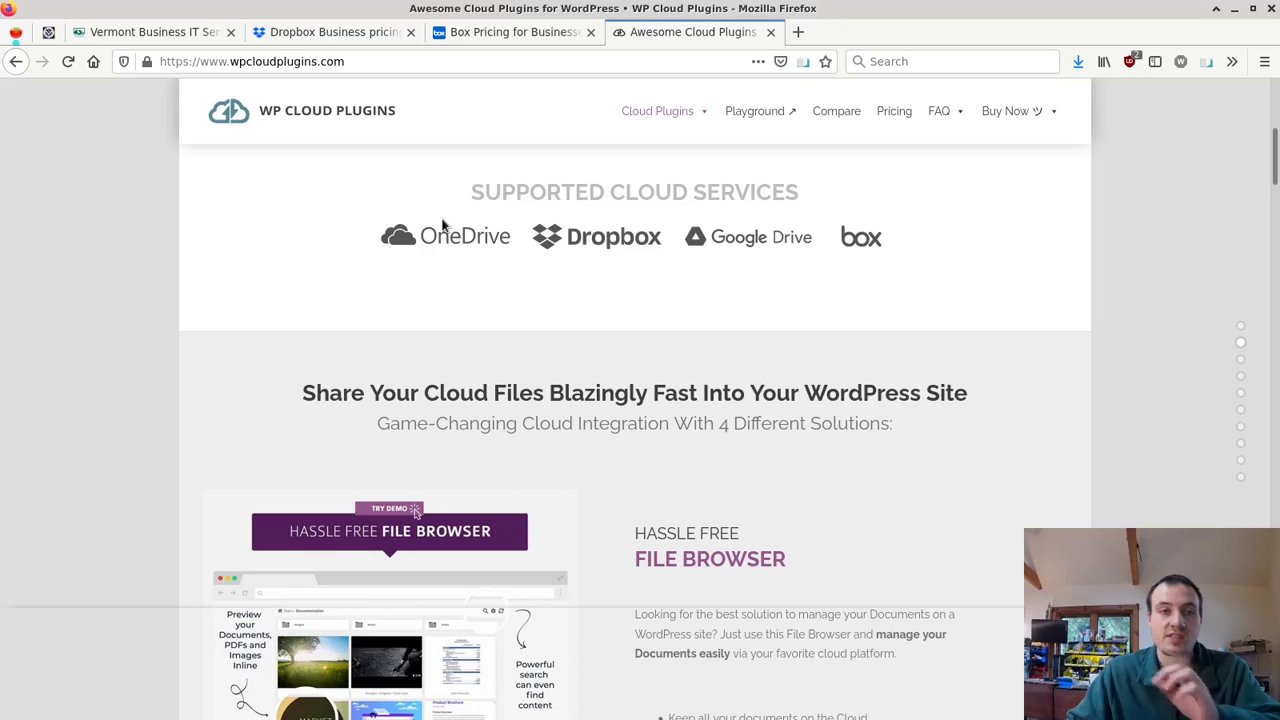
mouse_move(477, 290)
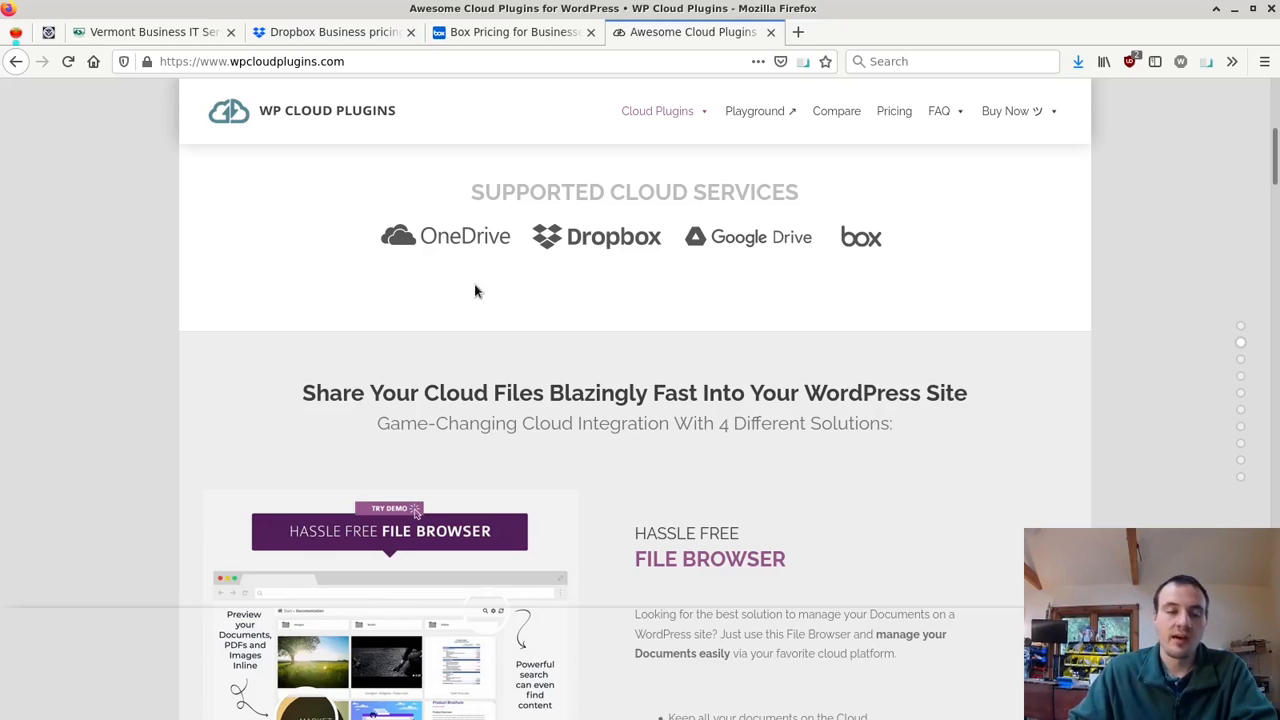
mouse_move(504, 277)
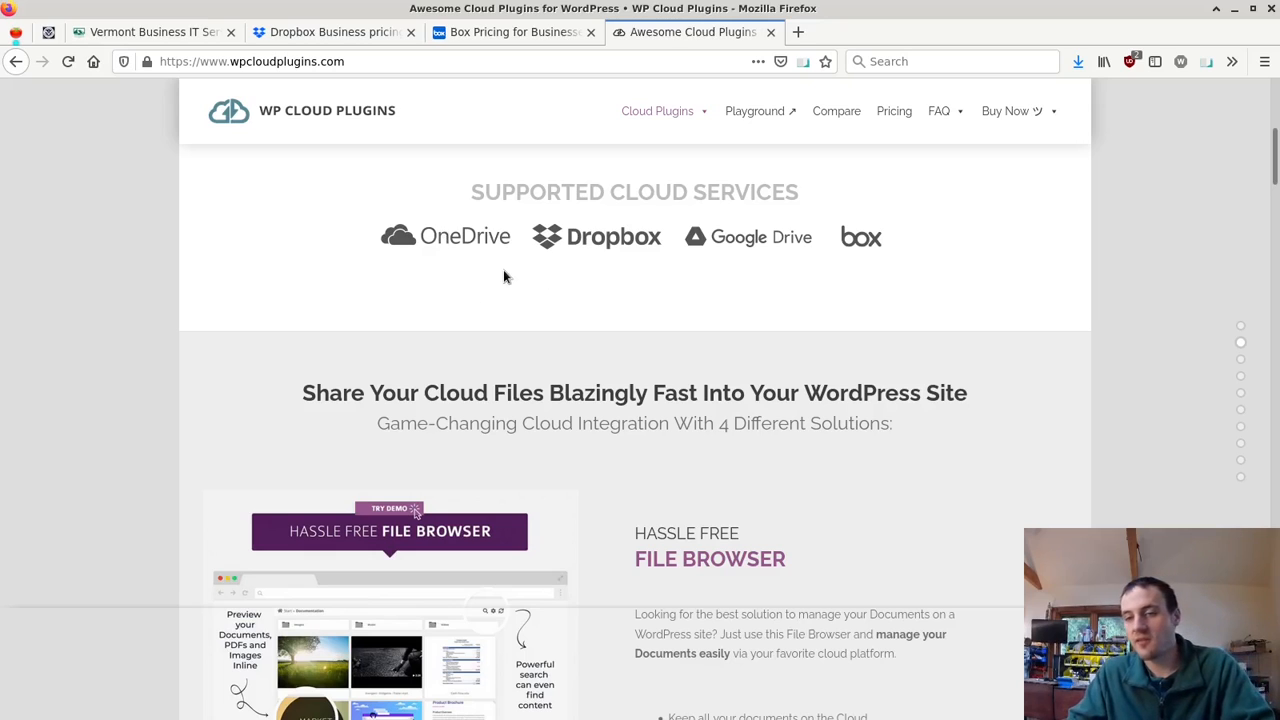
mouse_move(556, 275)
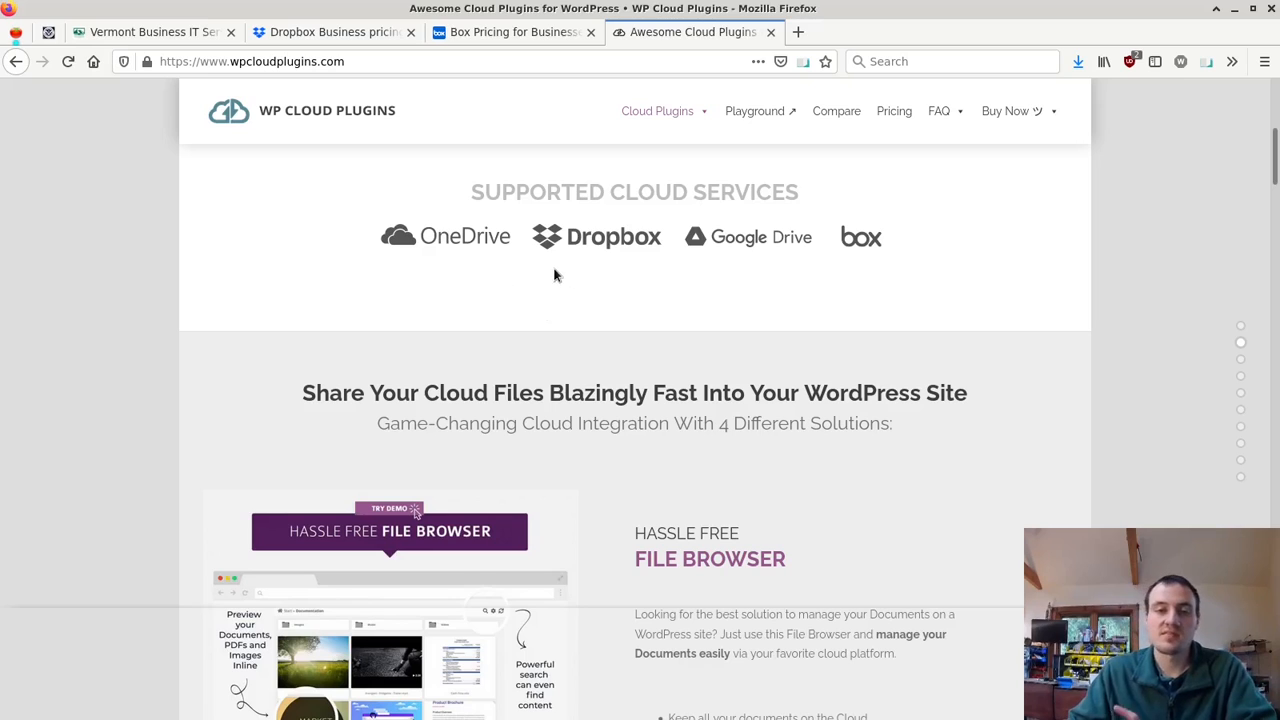
mouse_move(785, 307)
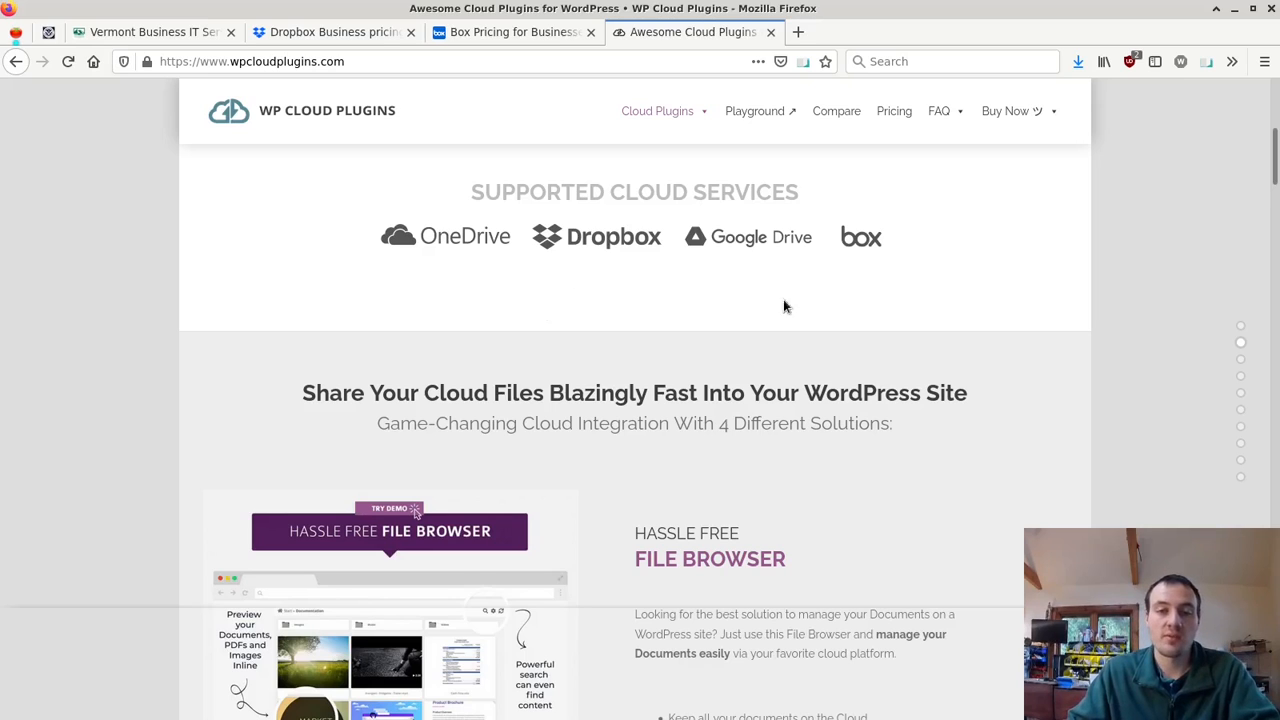
mouse_move(745, 294)
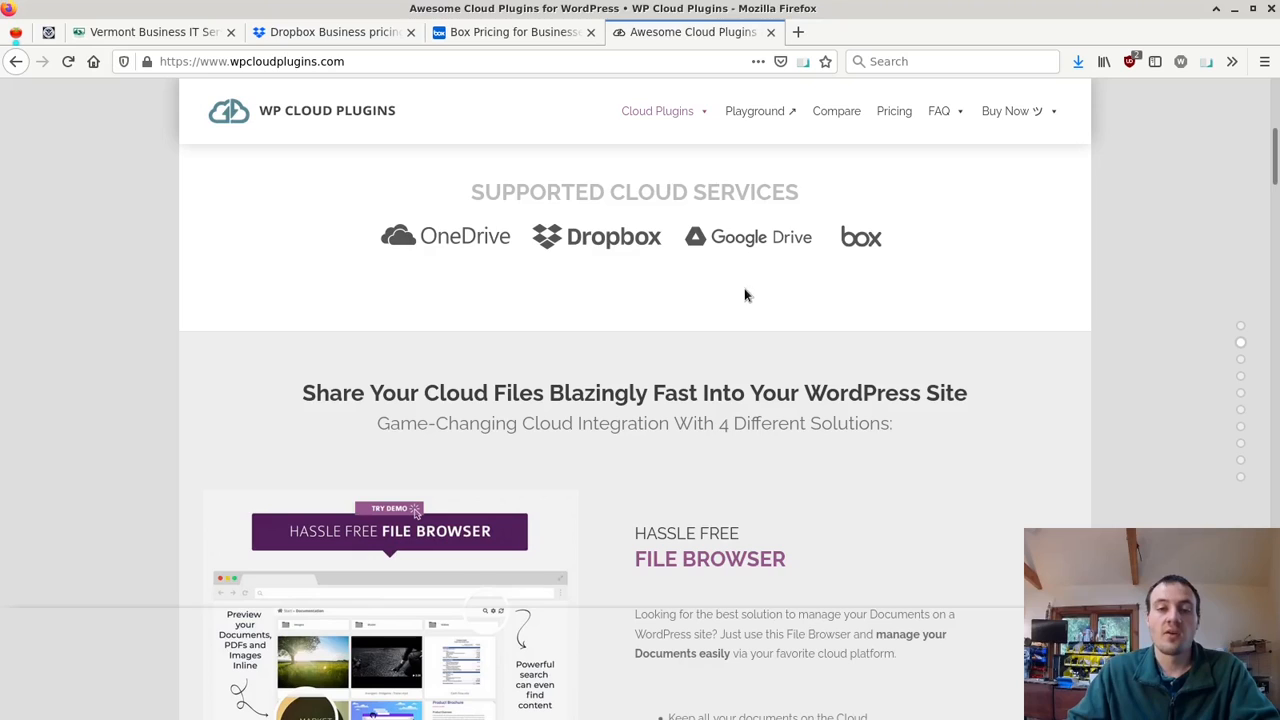
mouse_move(451, 250)
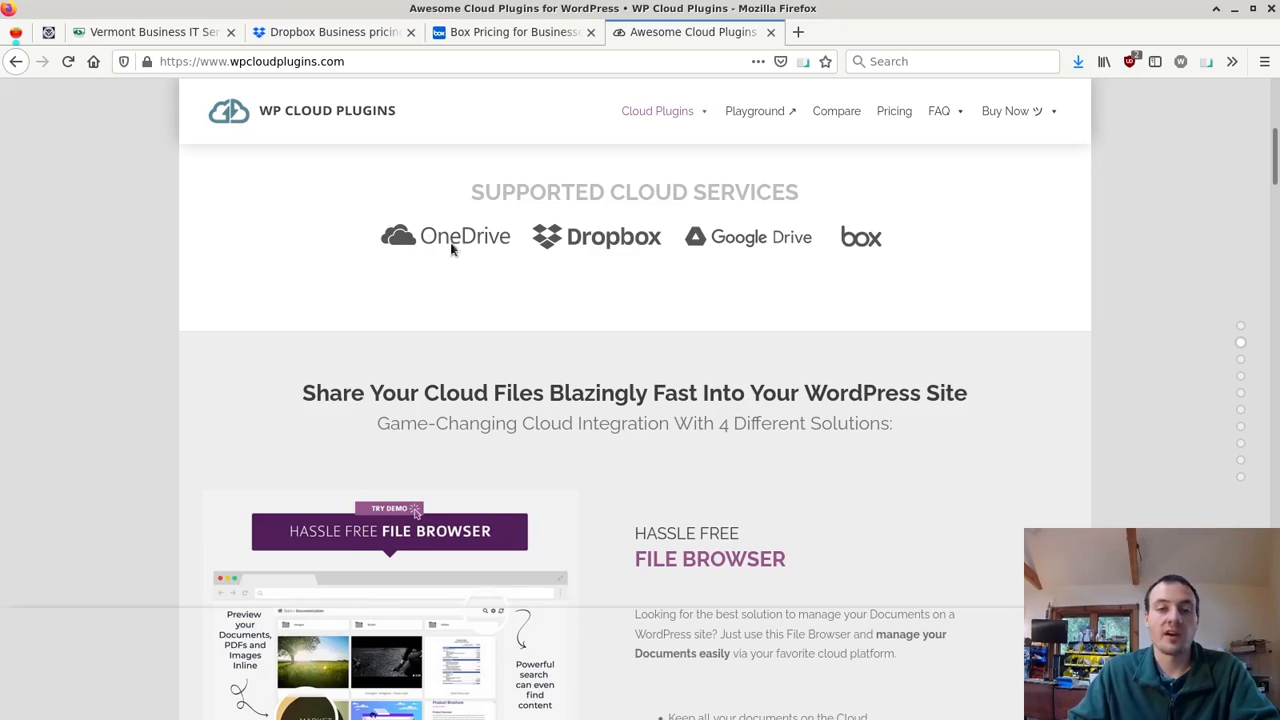
mouse_move(510, 204)
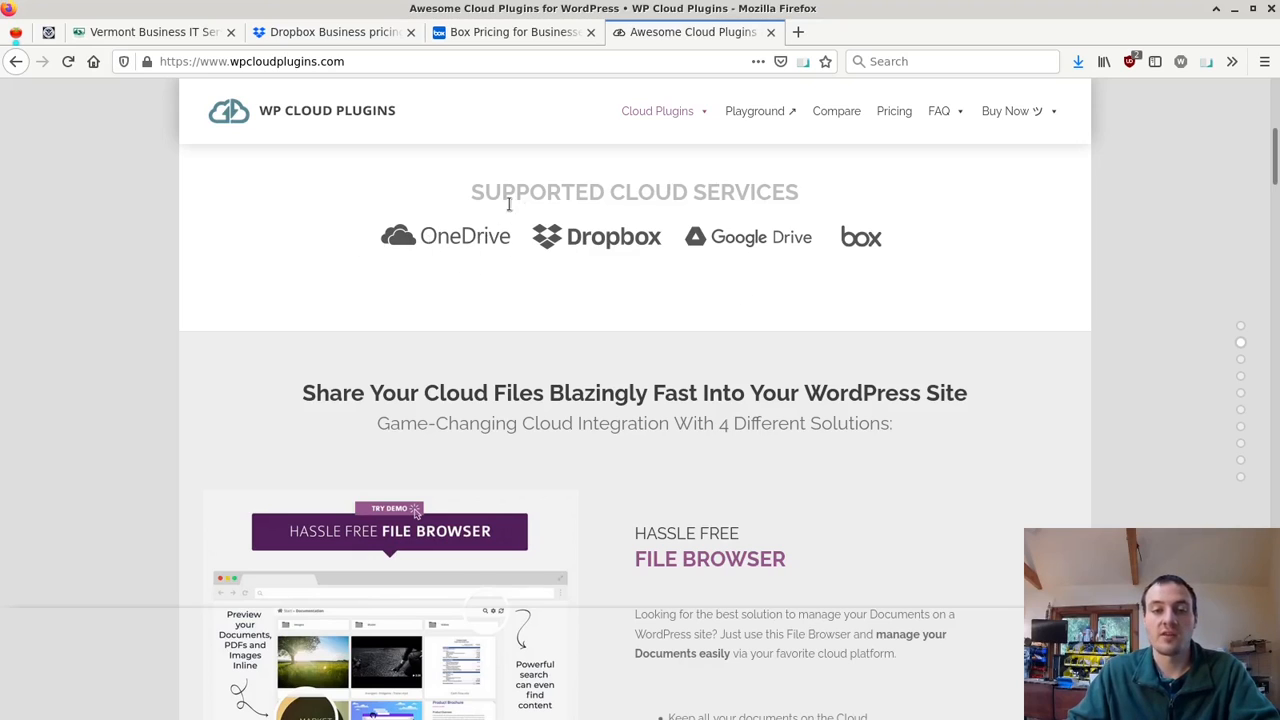
mouse_move(398, 270)
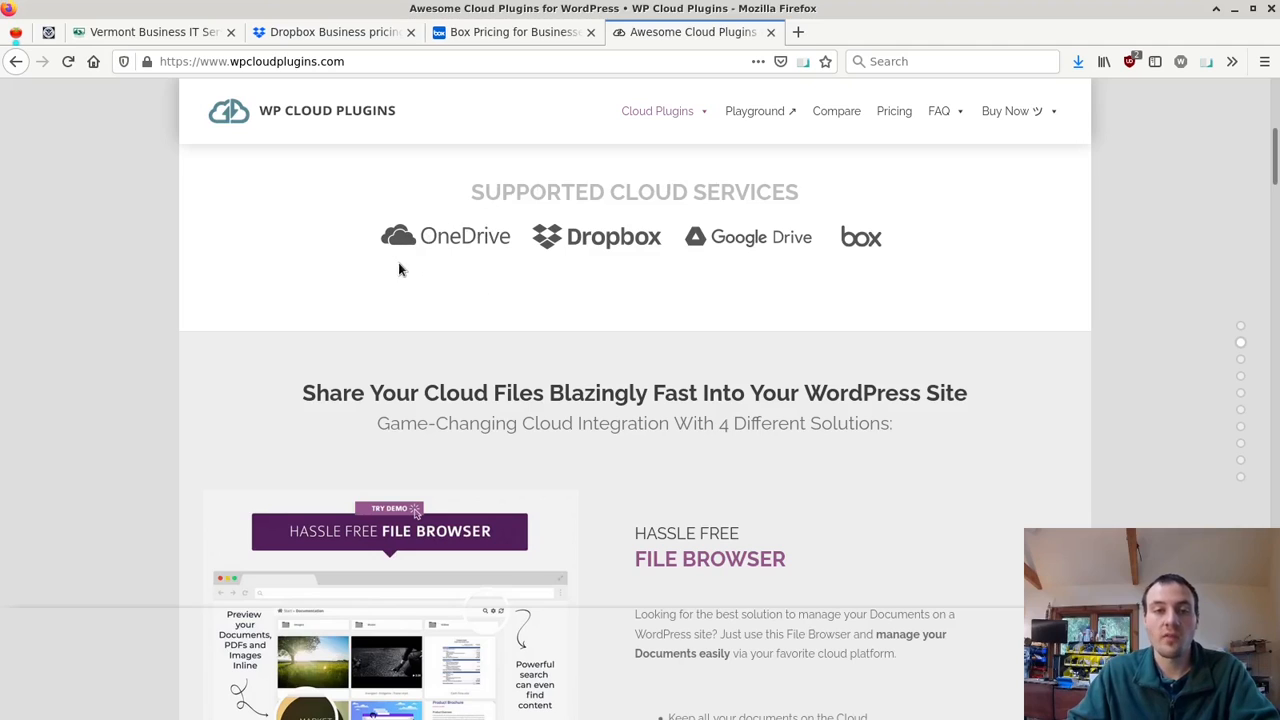
mouse_move(447, 240)
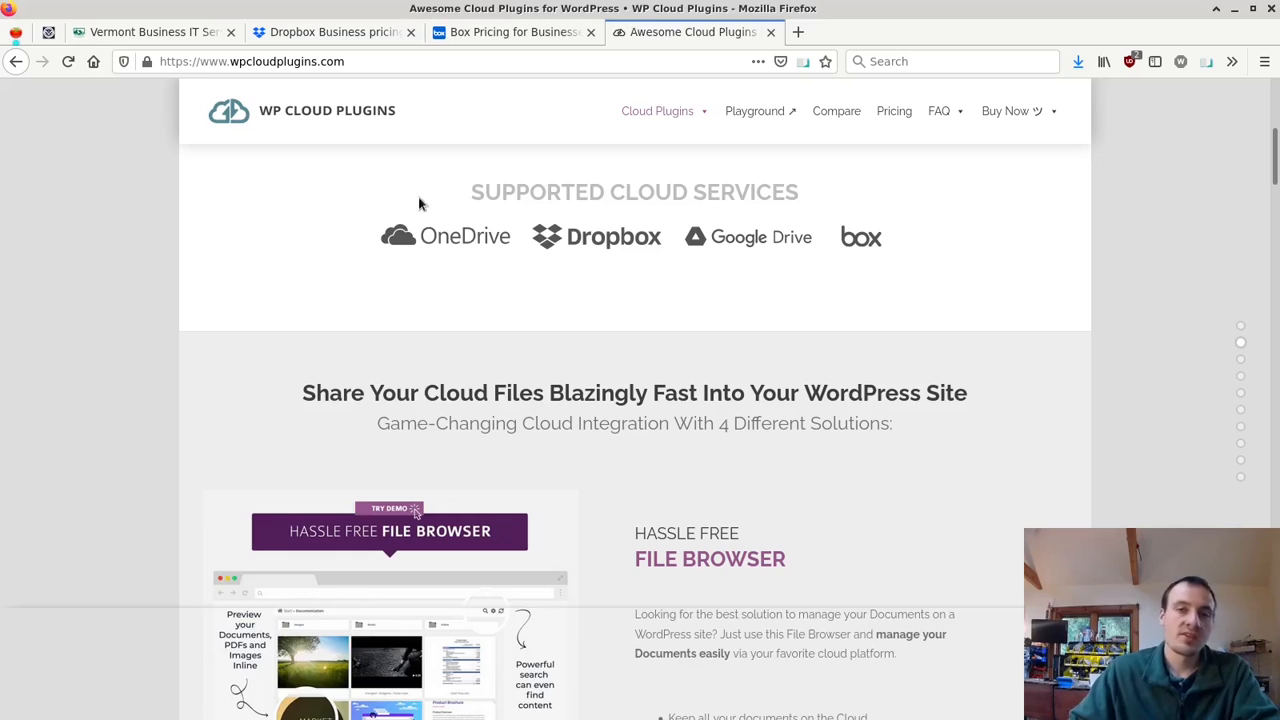
mouse_move(576, 189)
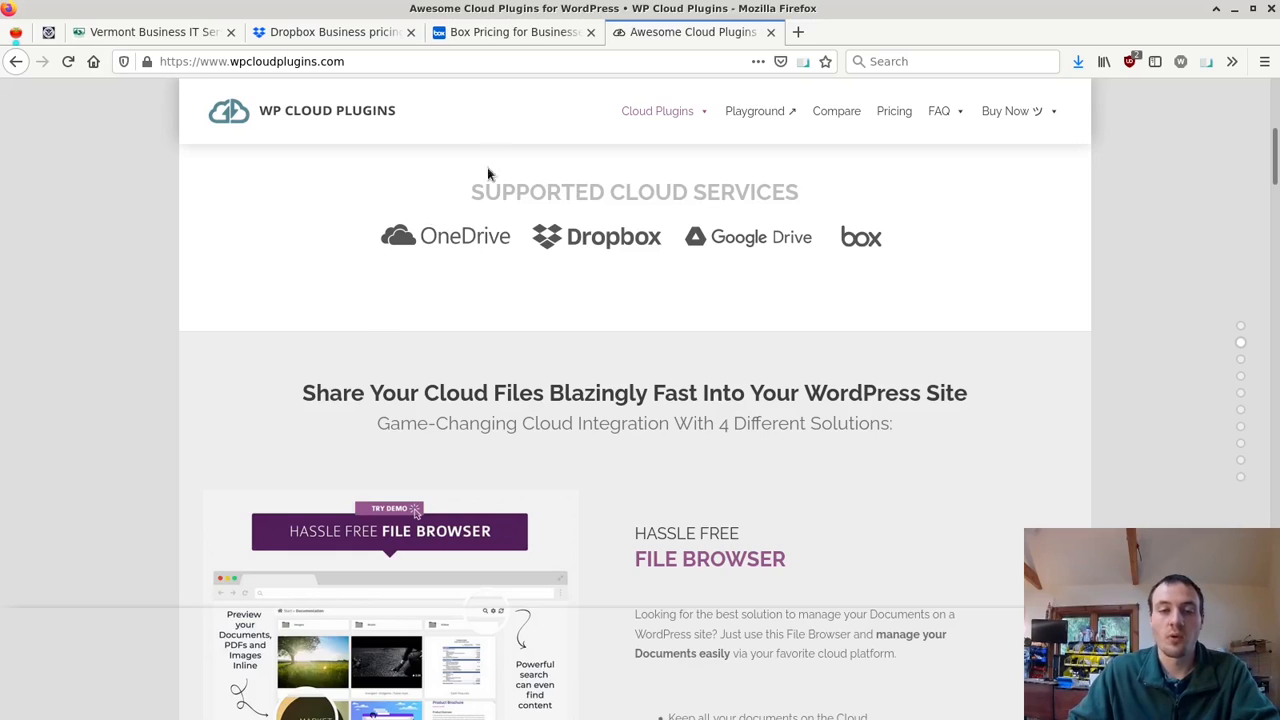
mouse_move(515, 201)
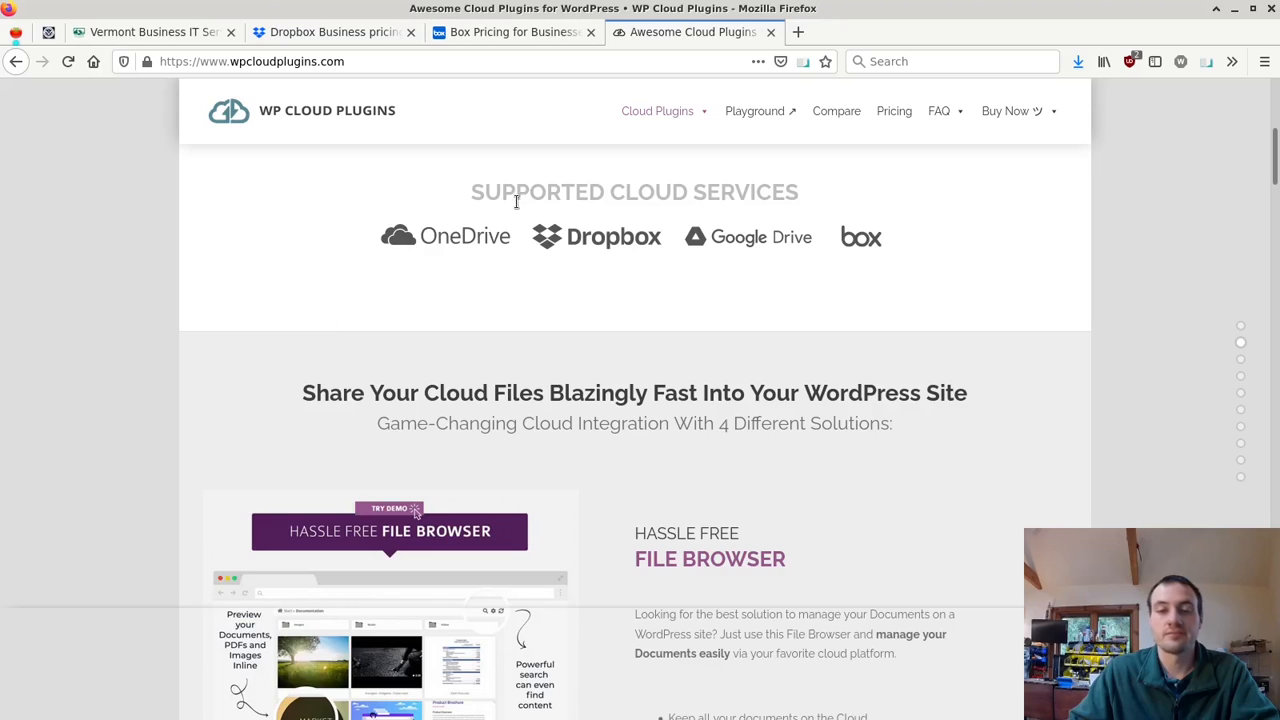
mouse_move(686, 270)
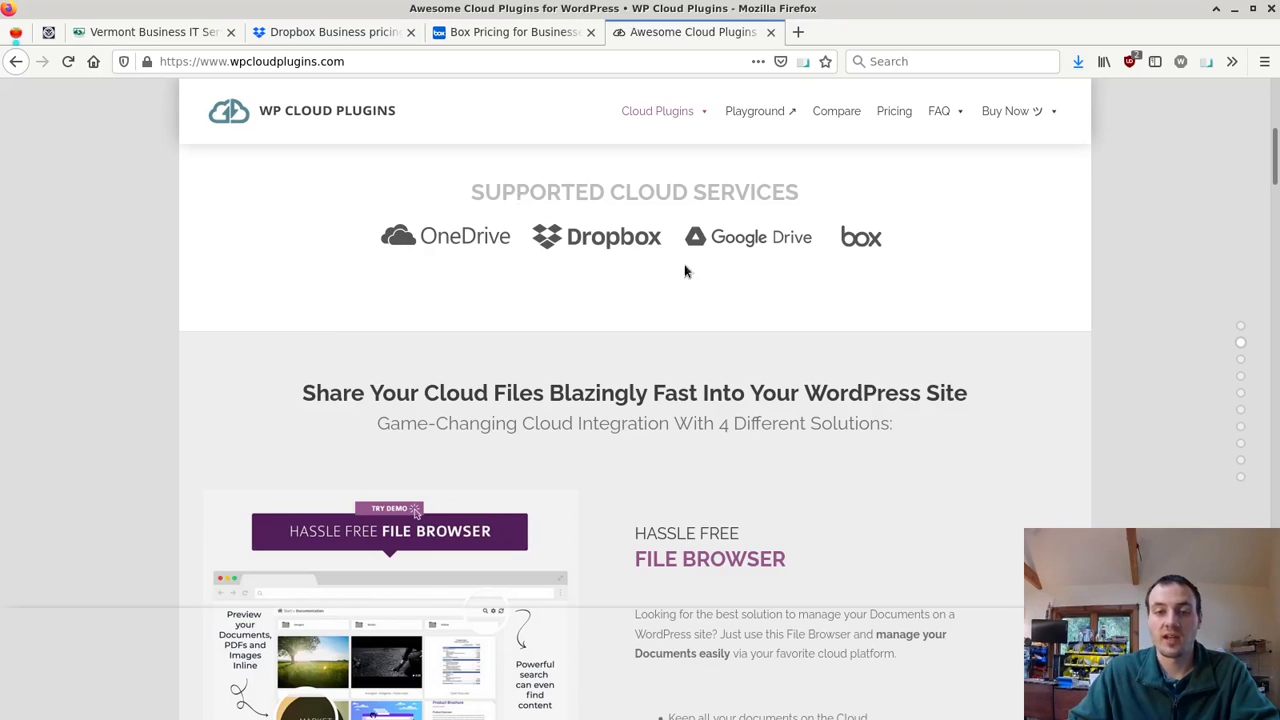
mouse_move(926, 257)
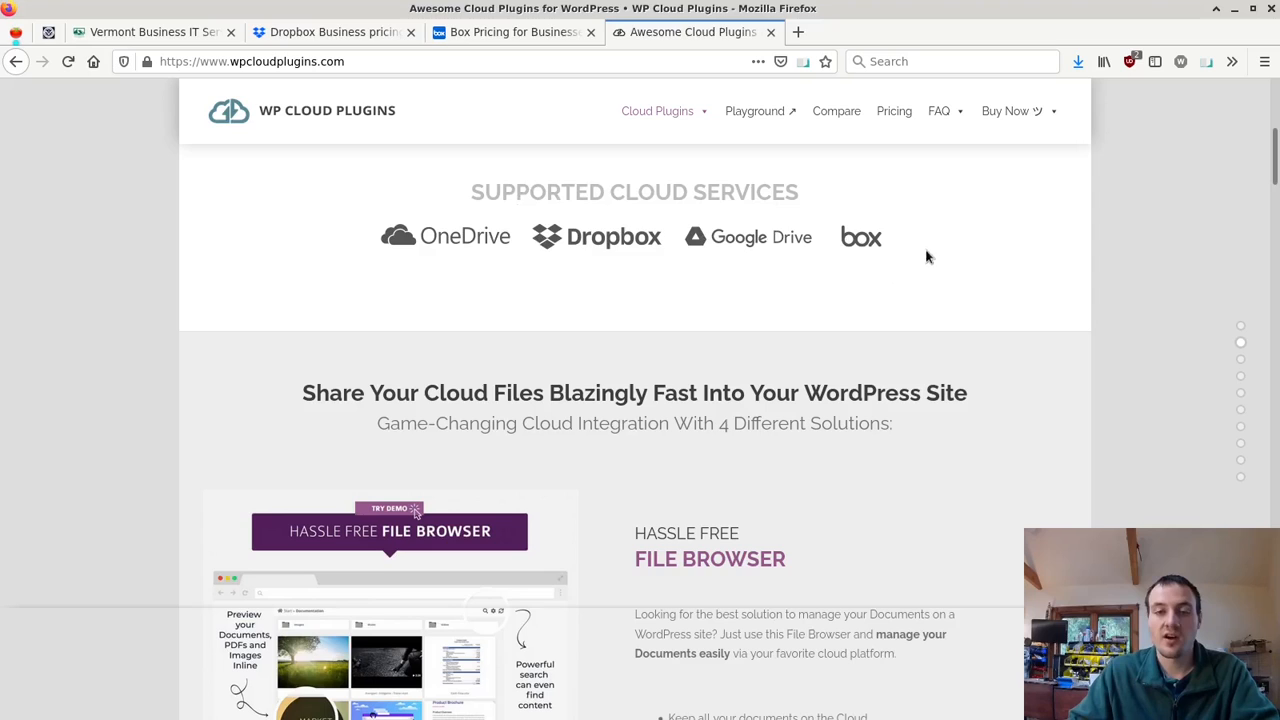
- Browse Dropbox Business plans: Standard $12.50, Advanced $20, Enterprise by contact
left_click(330, 31)
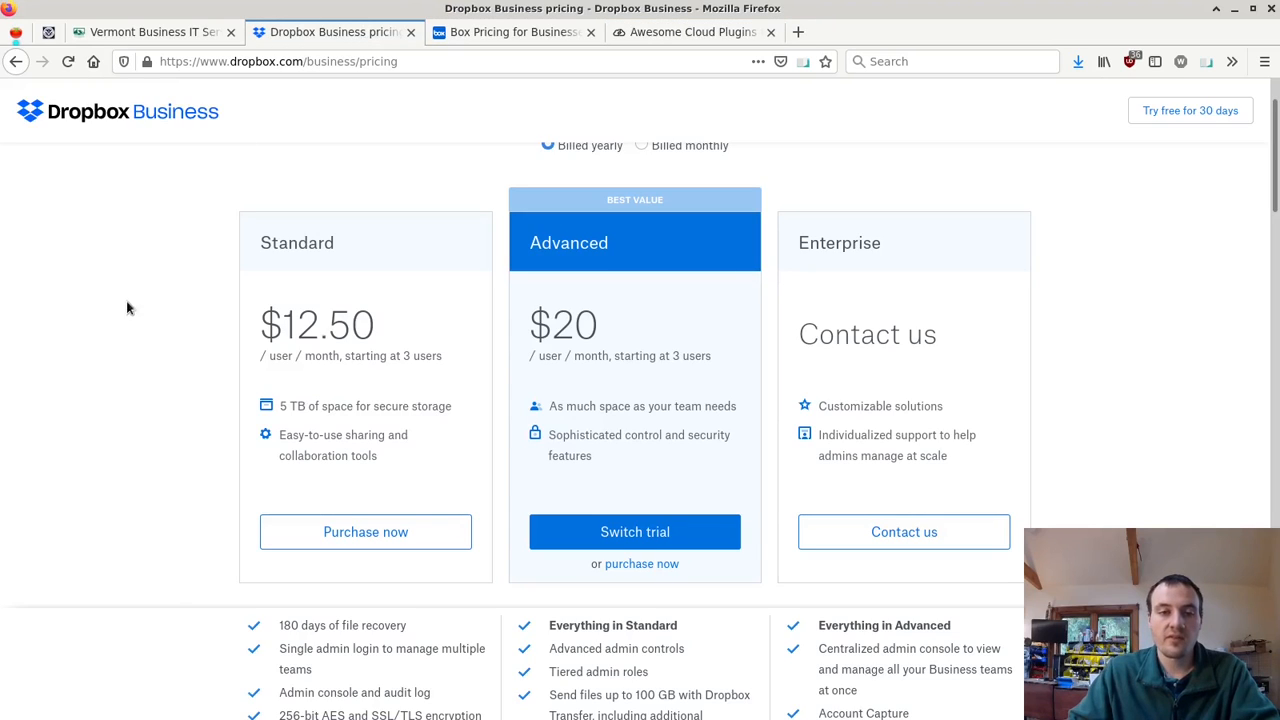
scroll("down", 3)
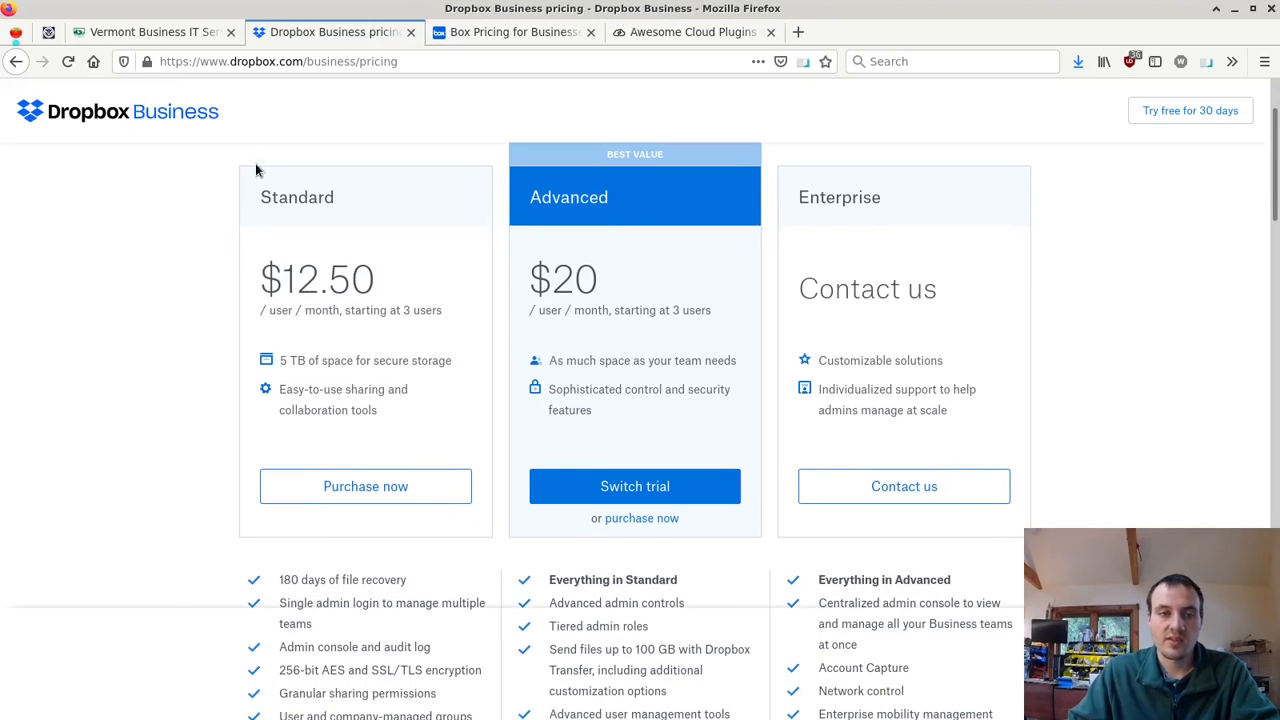
mouse_move(291, 224)
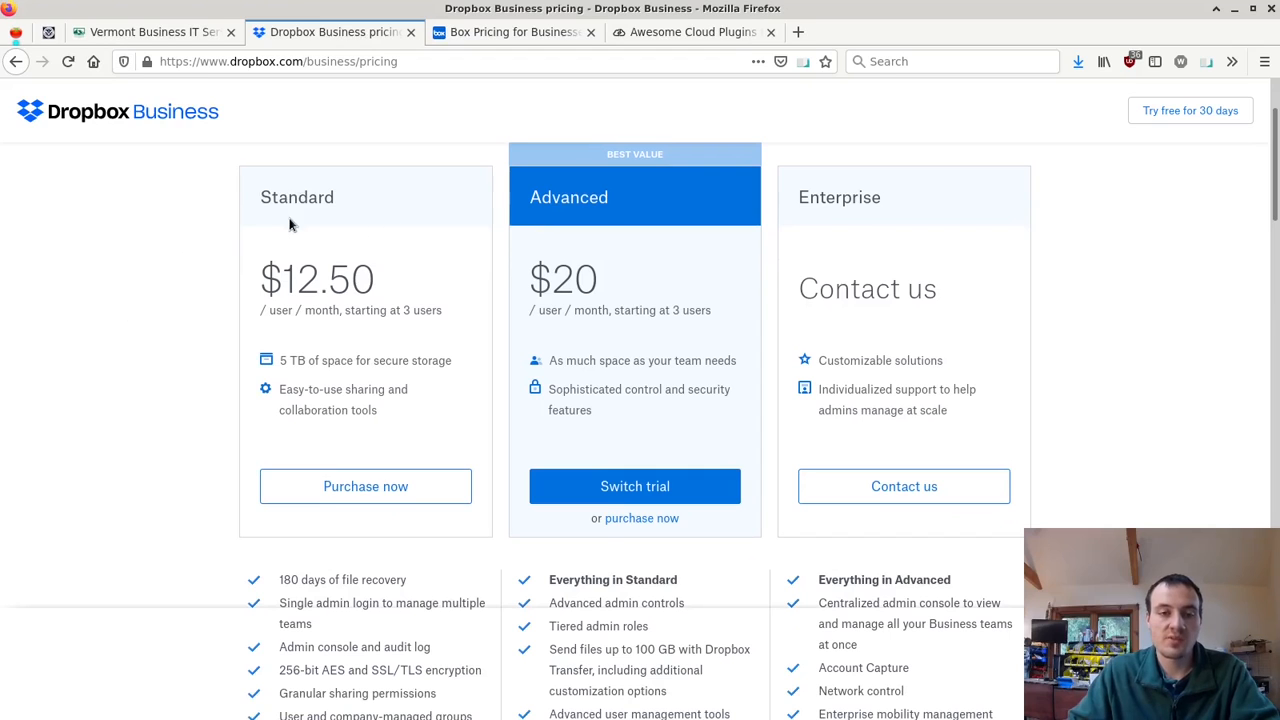
scroll("down", 3)
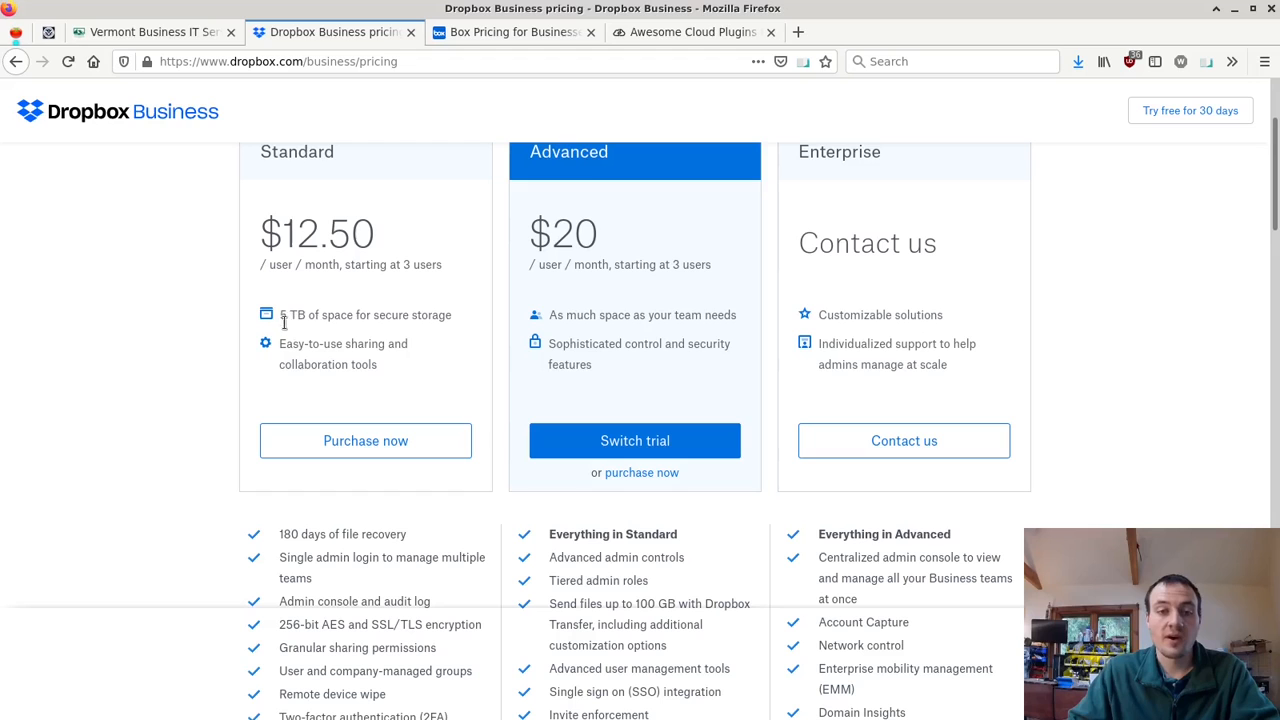
scroll("down", 3)
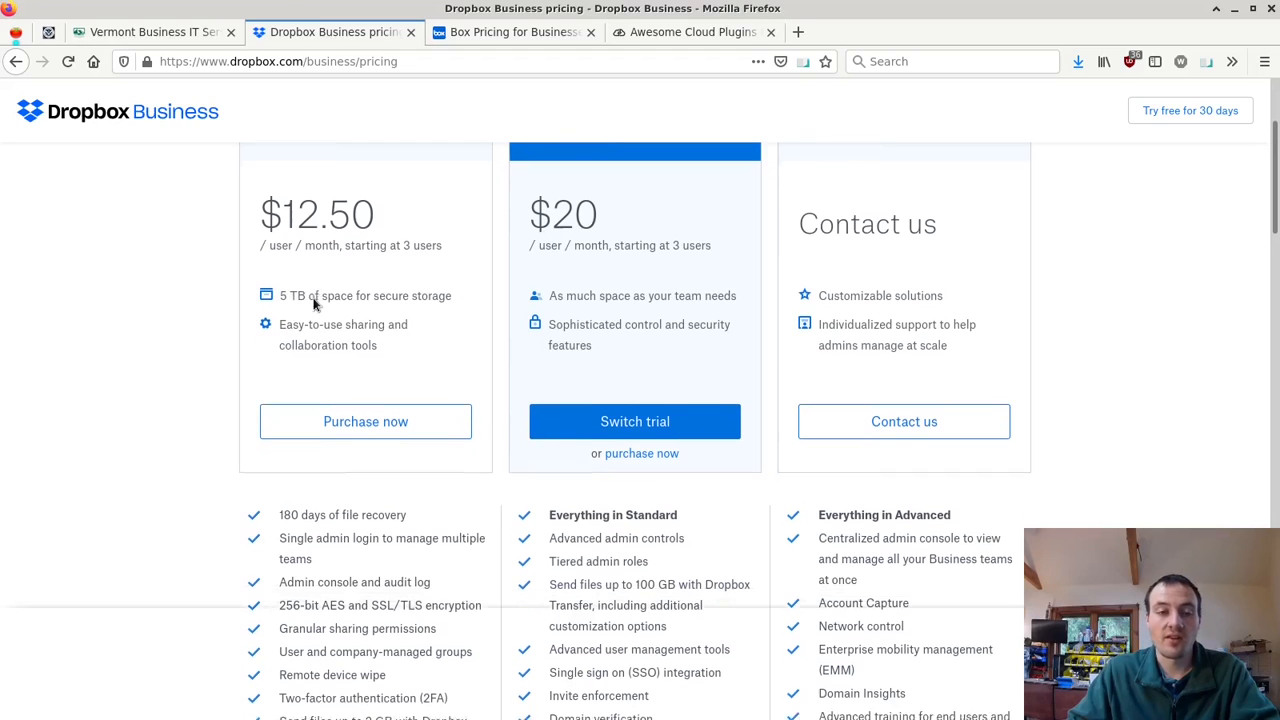
scroll("down", 3)
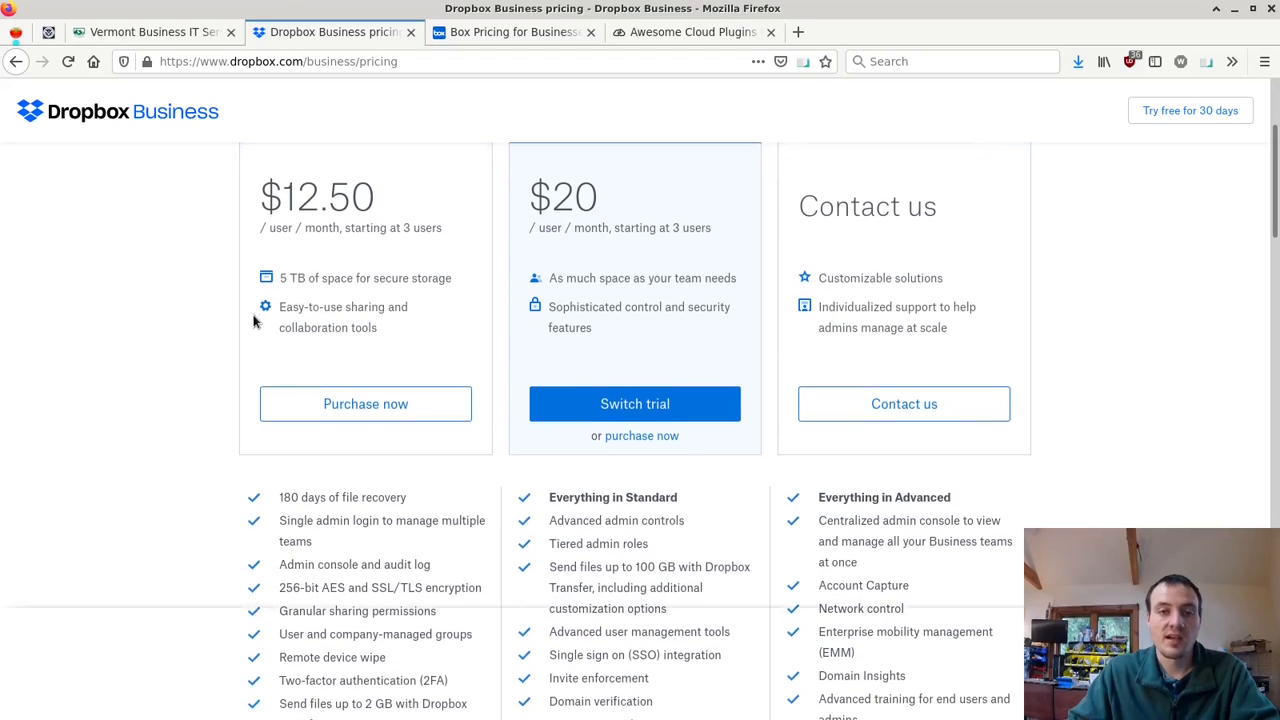
scroll("up", 3)
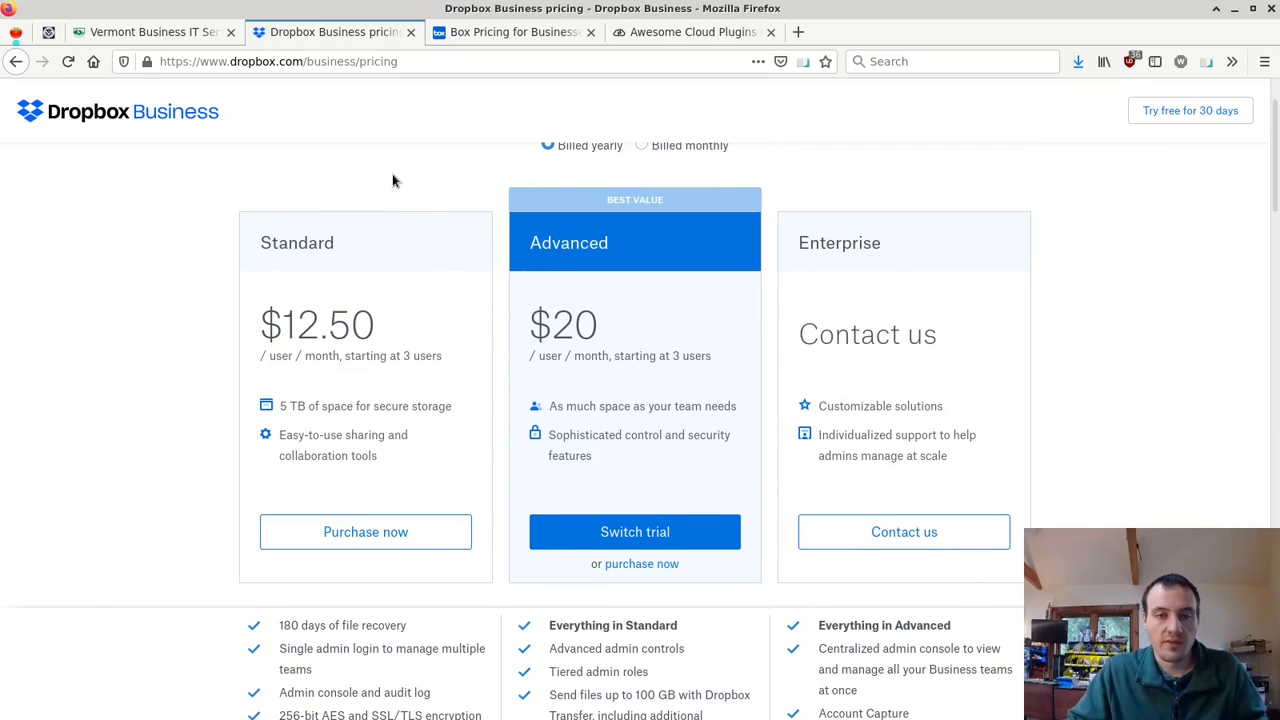
- Add the line 'Sync them as a folder on your PC' to the portal notes
key("alt+Tab")
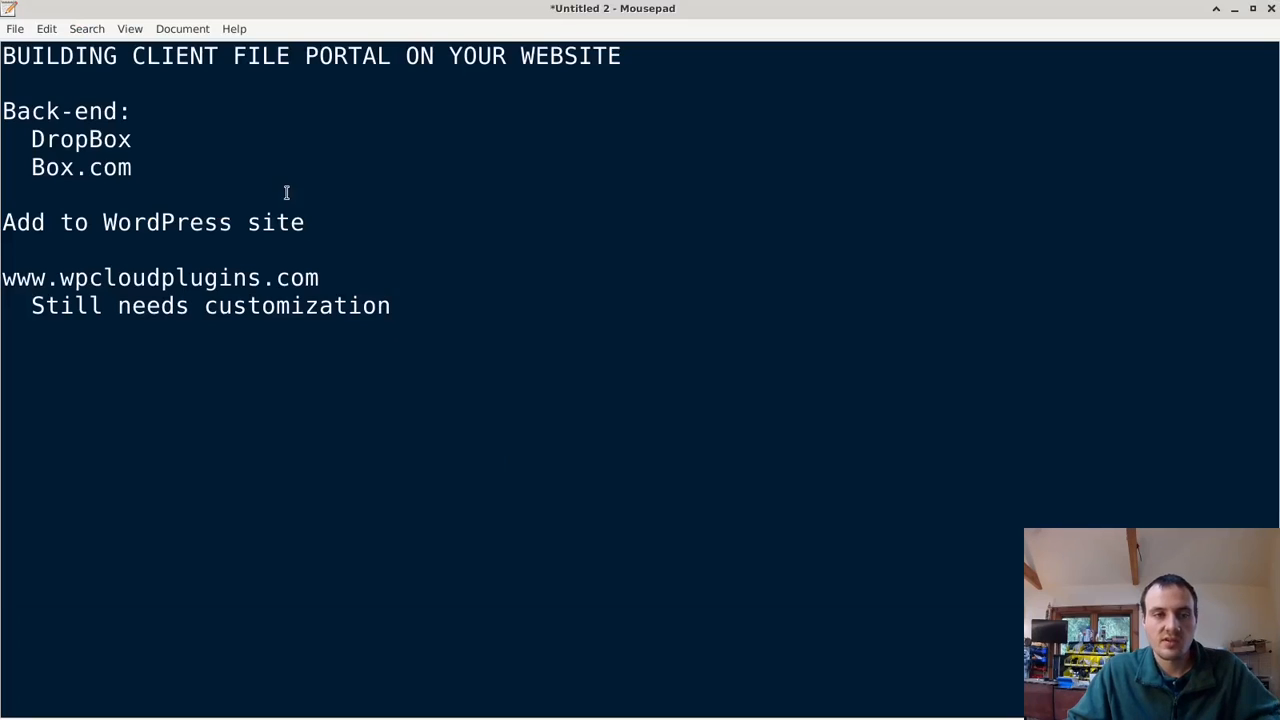
type("Sync")
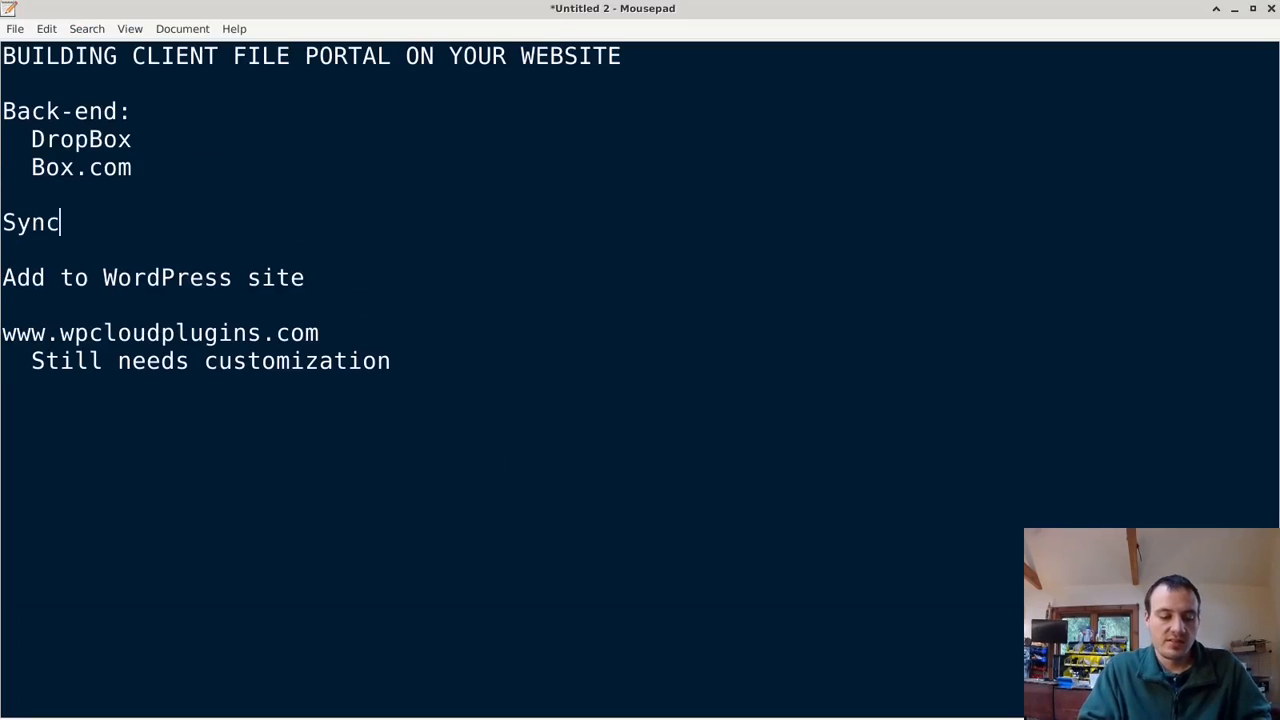
type("them as a fold")
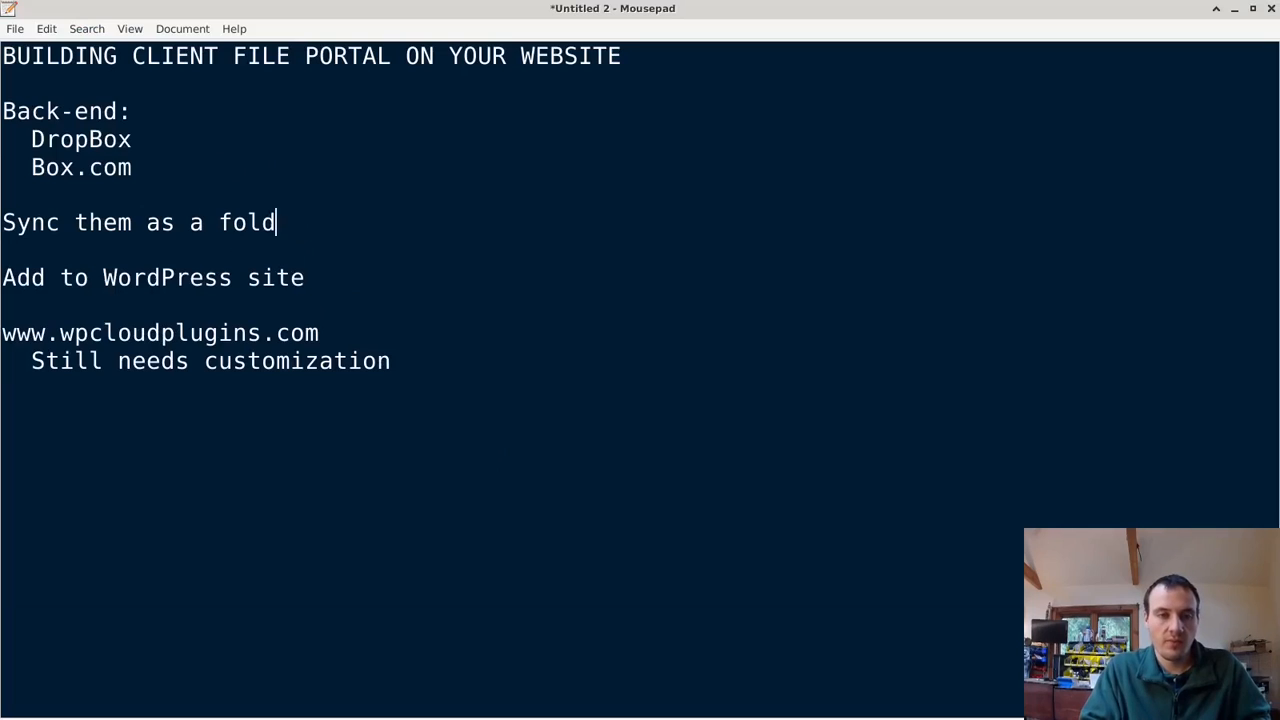
type("er on your PC")
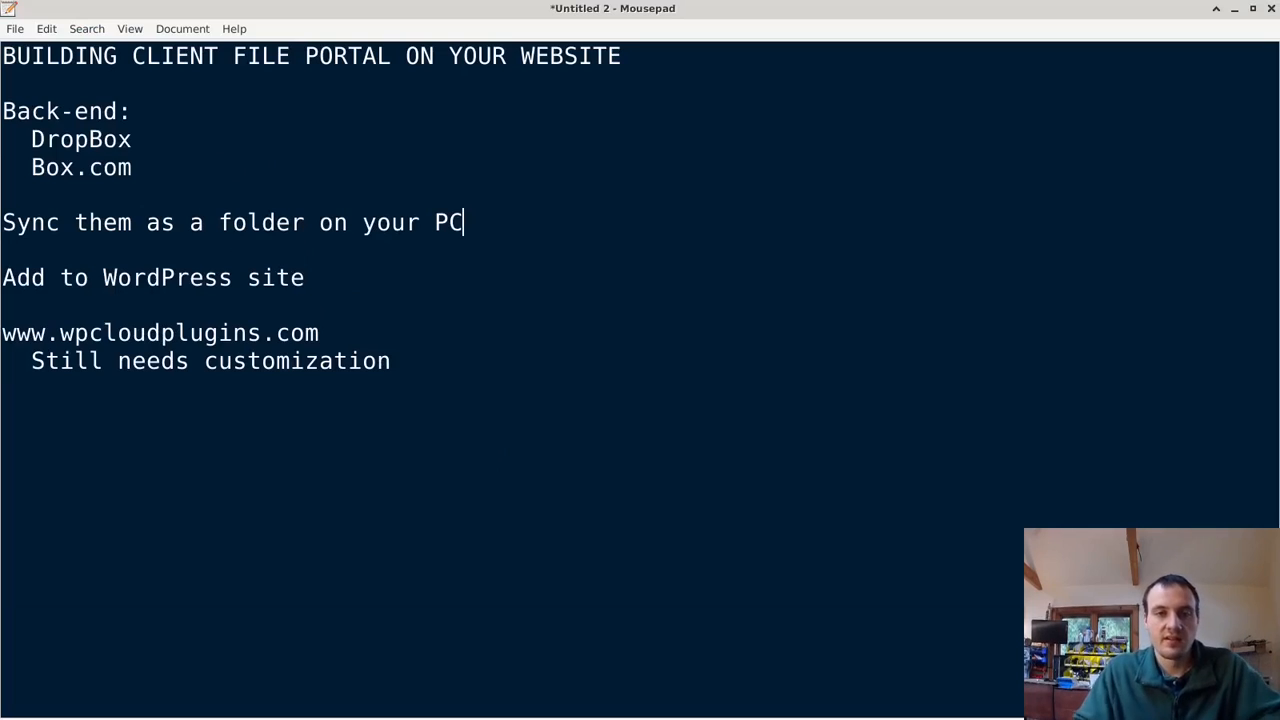
mouse_move(686, 293)
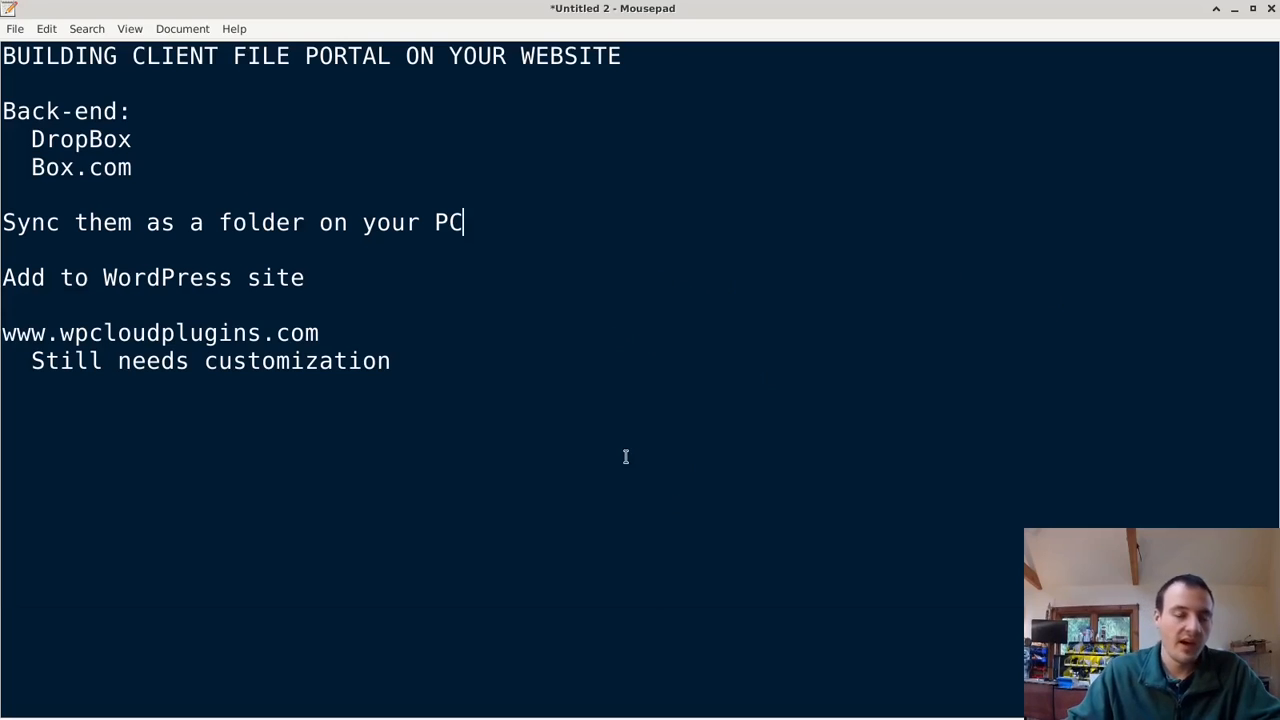
mouse_move(843, 74)
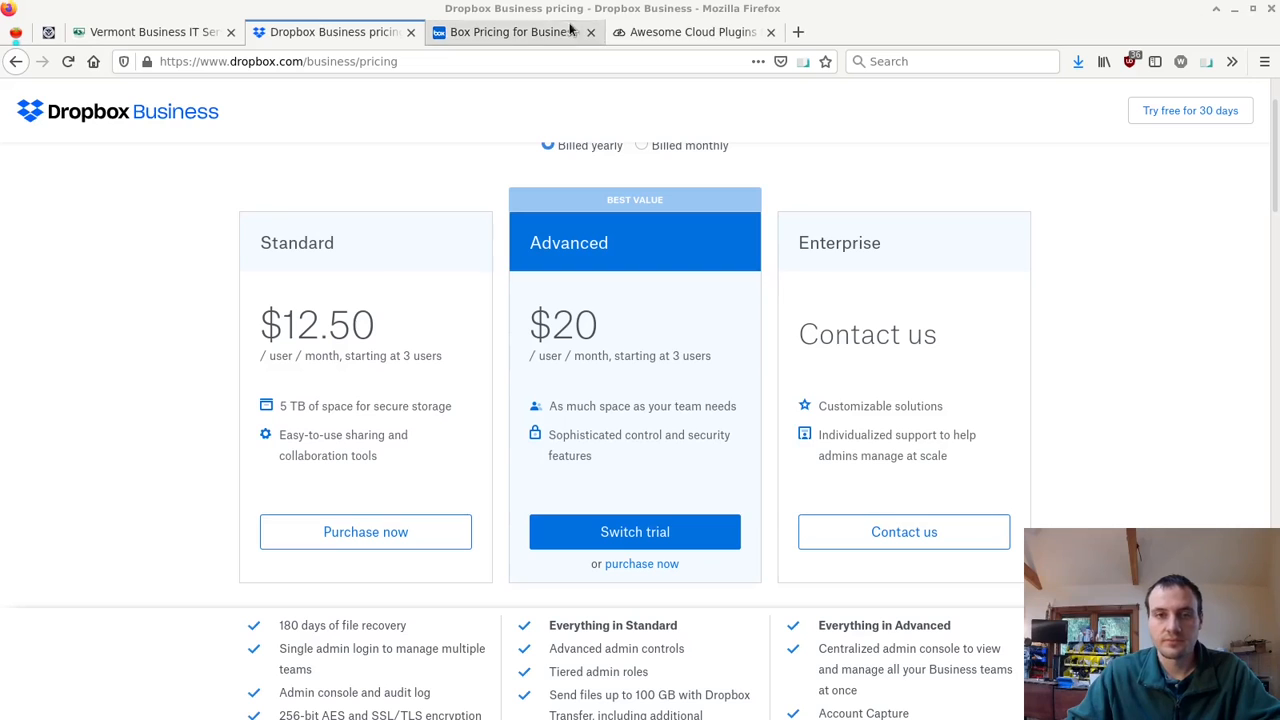
- Review Box plans from Starter $5 to Enterprise $35, then return to Dropbox pricing
left_click(510, 31)
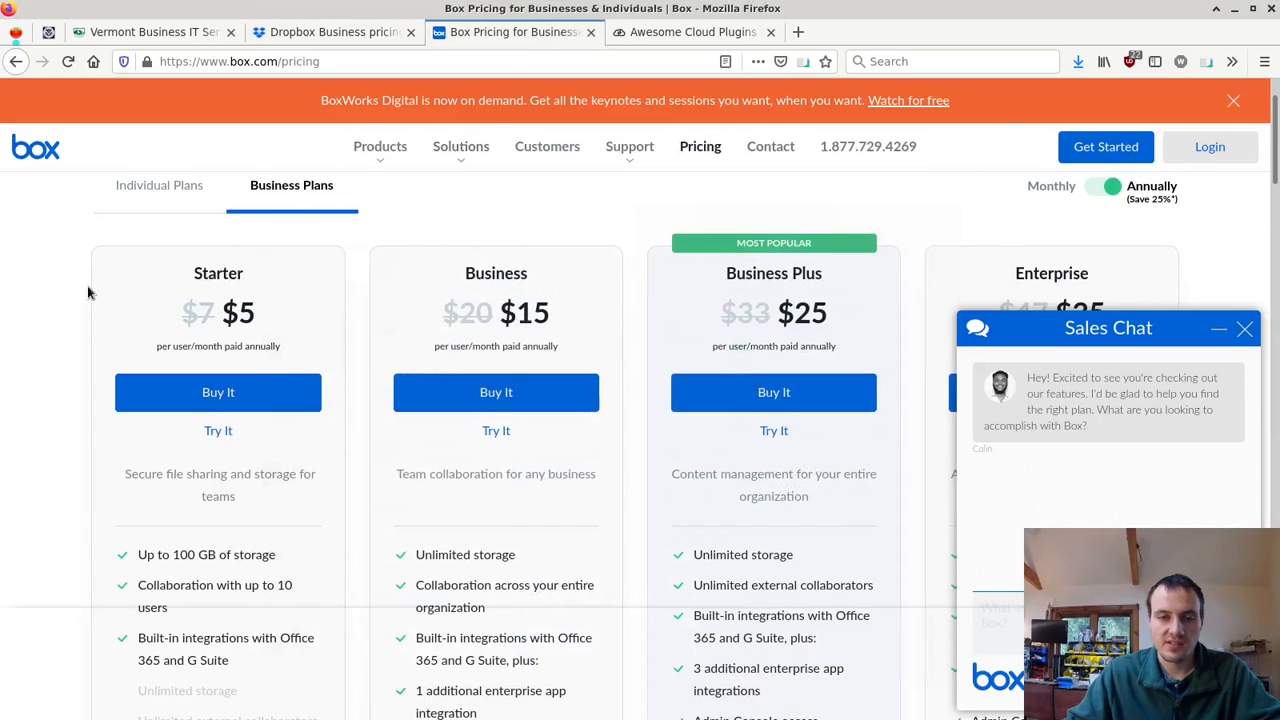
scroll("down", 3)
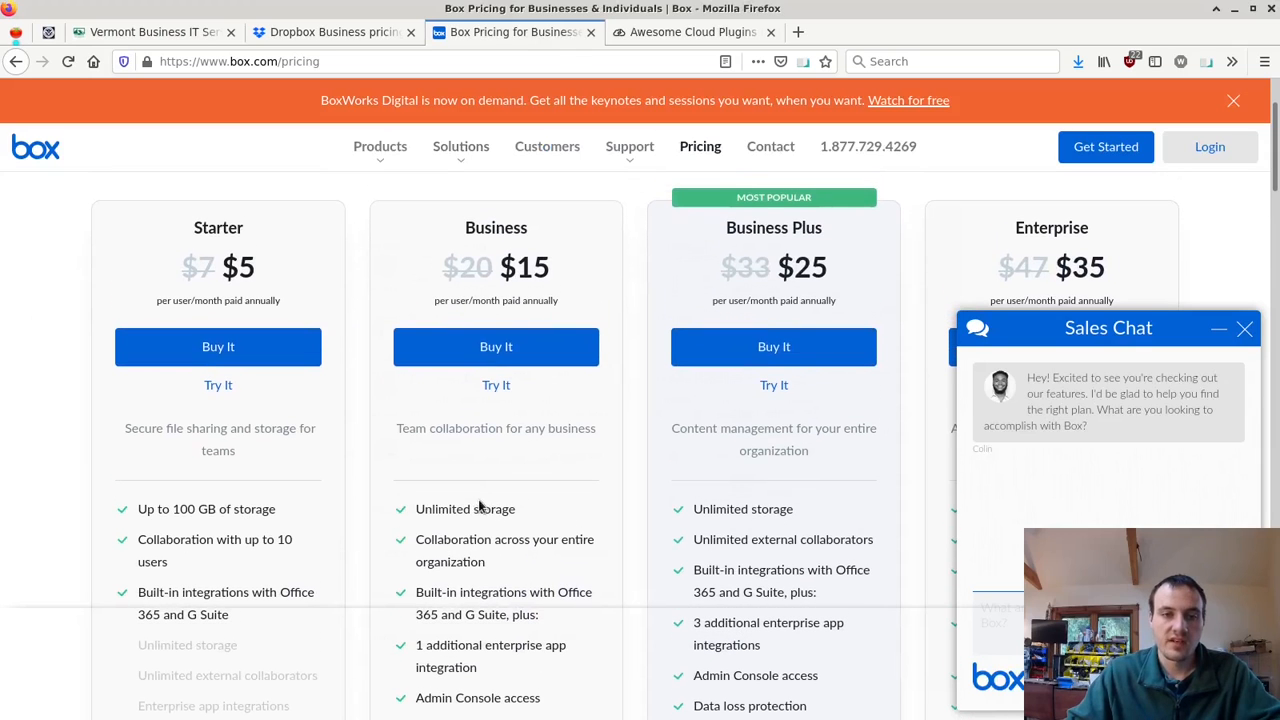
scroll("down", 3)
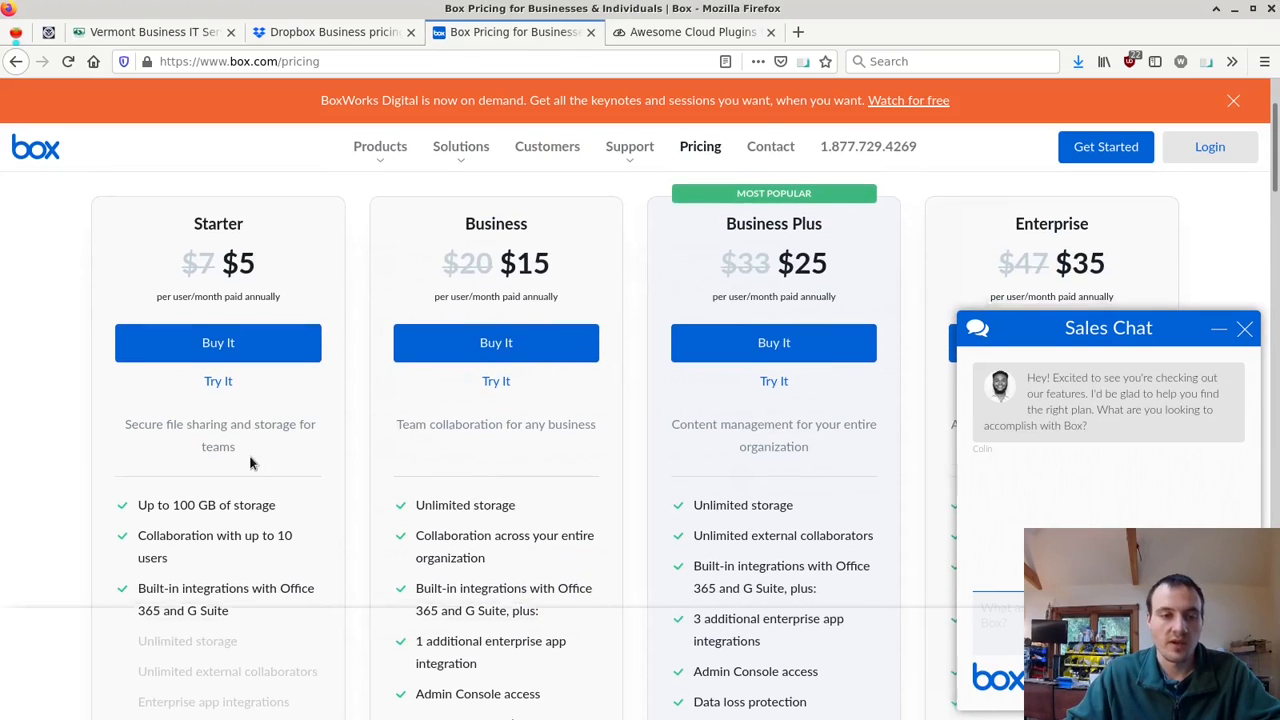
scroll("down", 3)
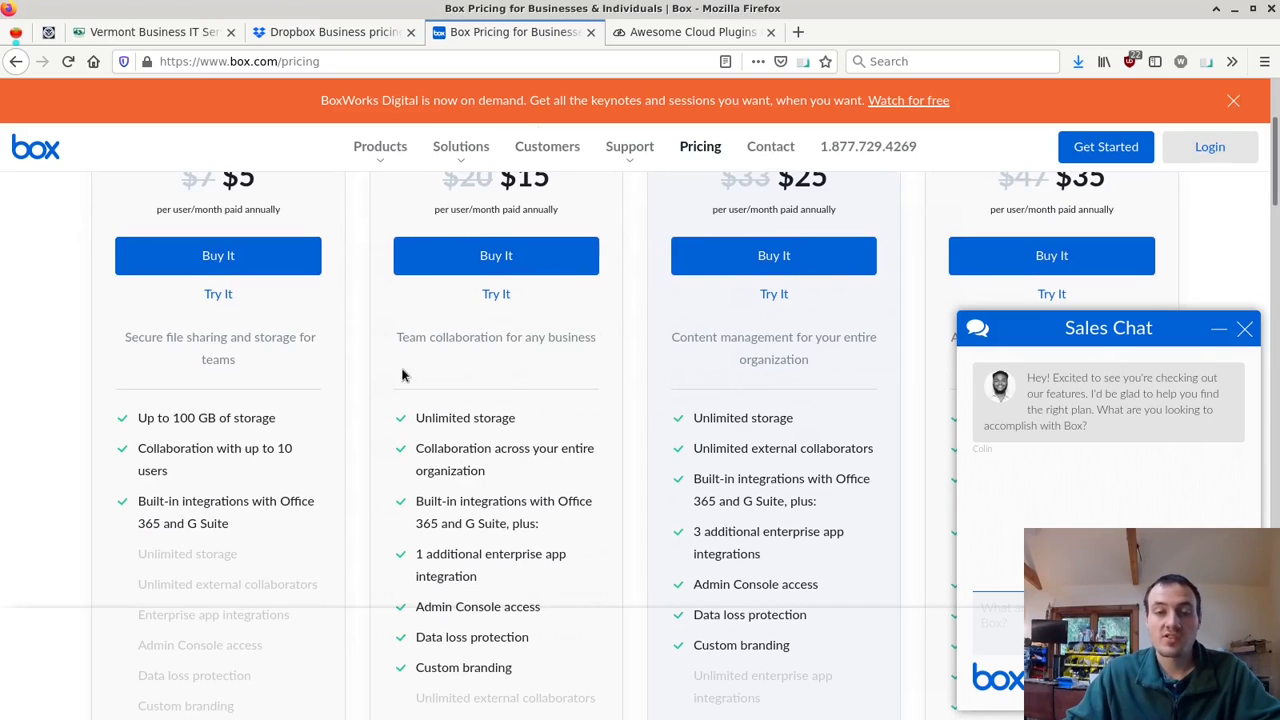
mouse_move(440, 520)
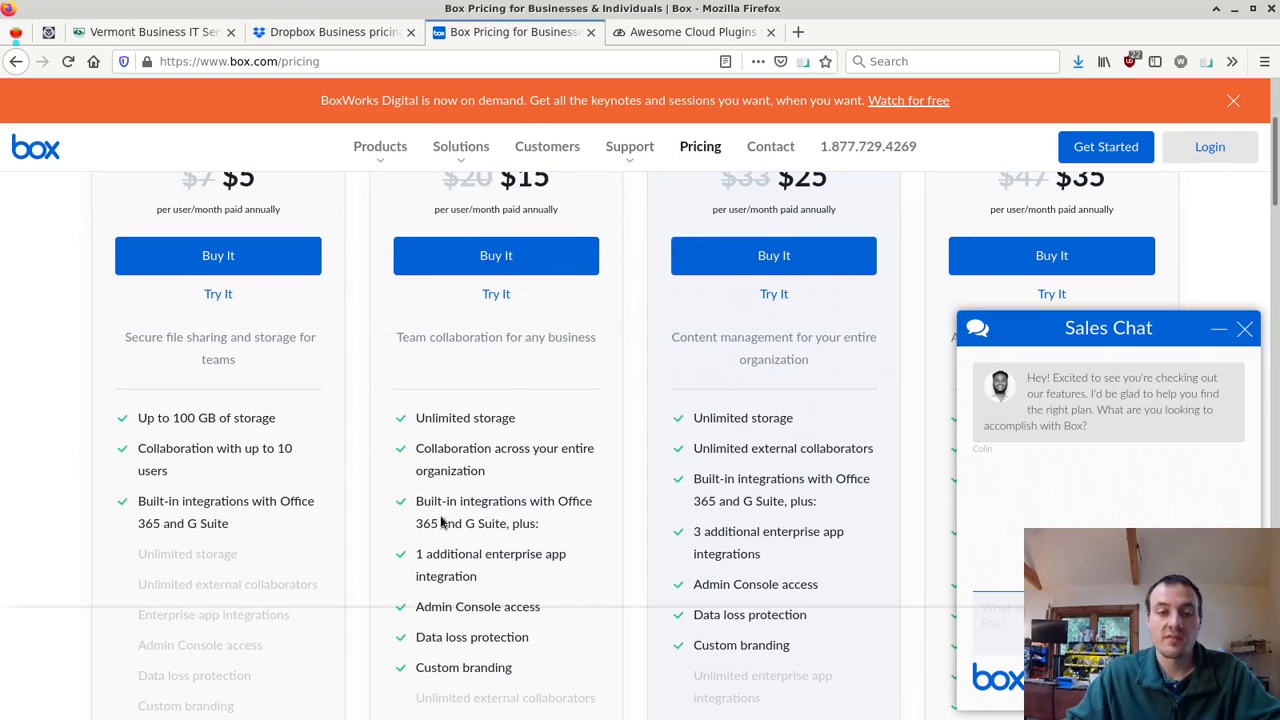
mouse_move(433, 519)
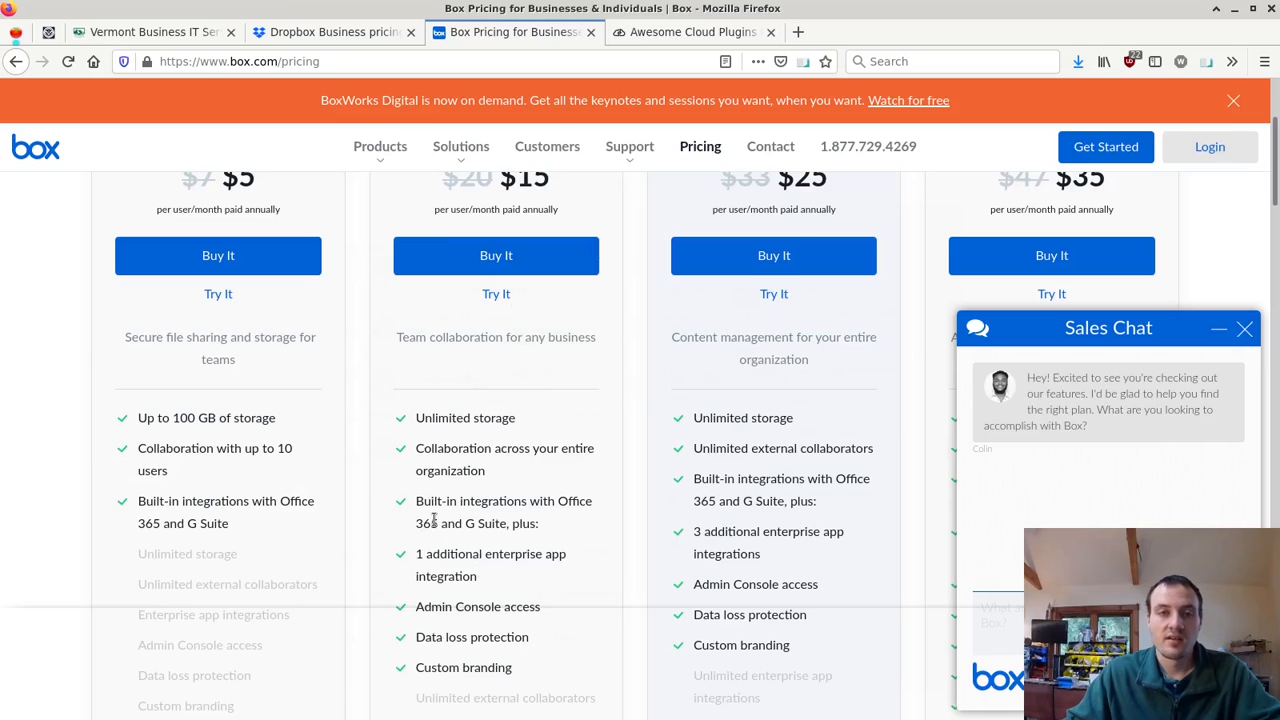
scroll("up", 3)
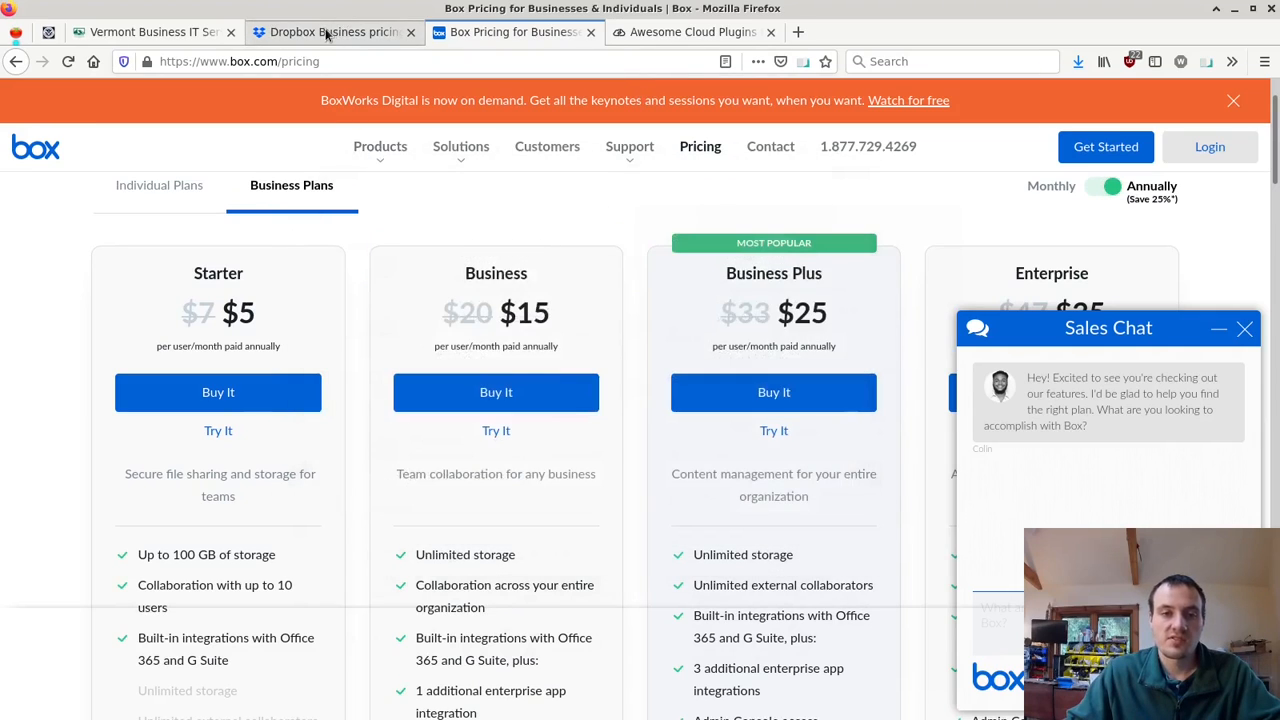
left_click(333, 31)
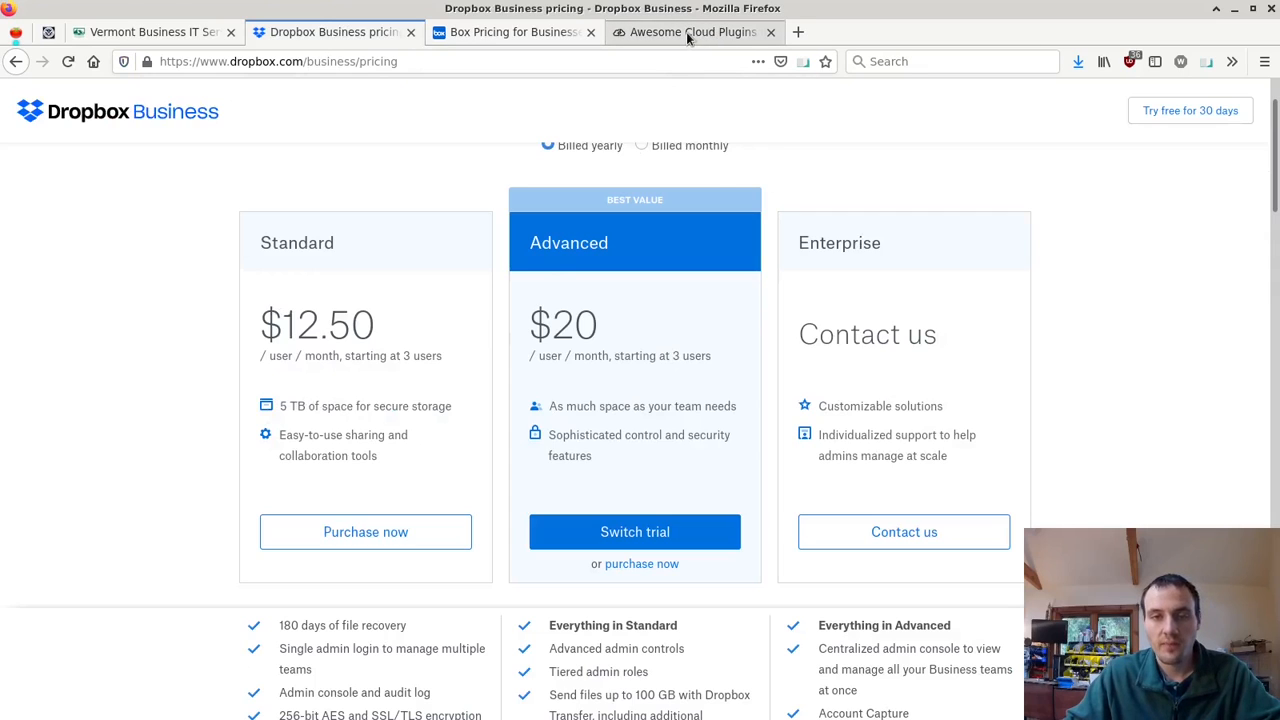
- Scroll the WP Cloud Plugins licenses page listing four $34 cloud plugins
left_click(694, 31)
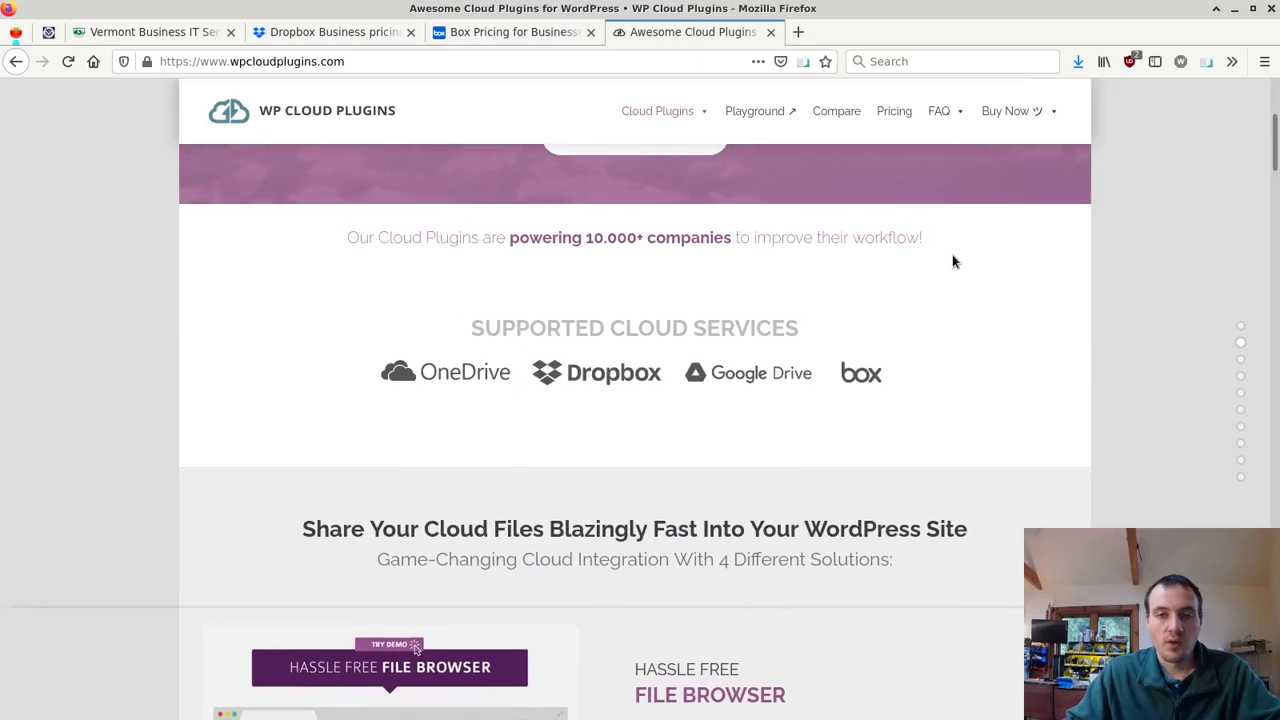
scroll("up", 3)
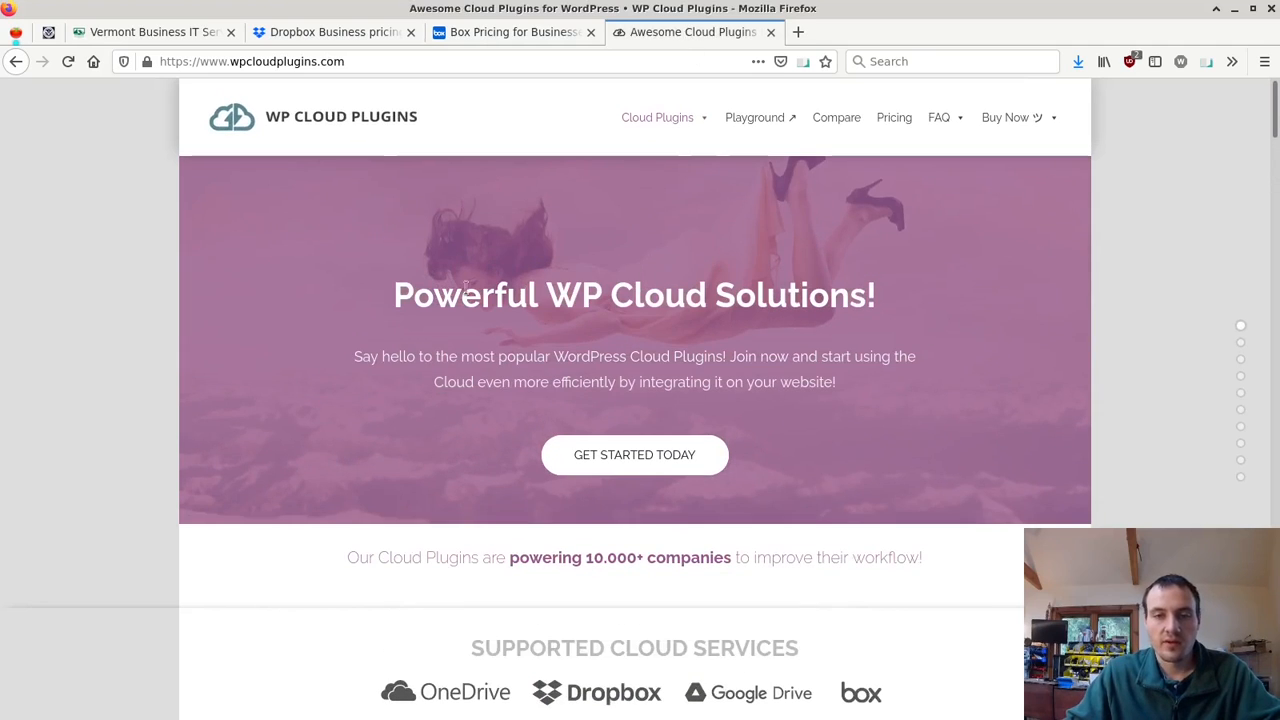
scroll("down", 3)
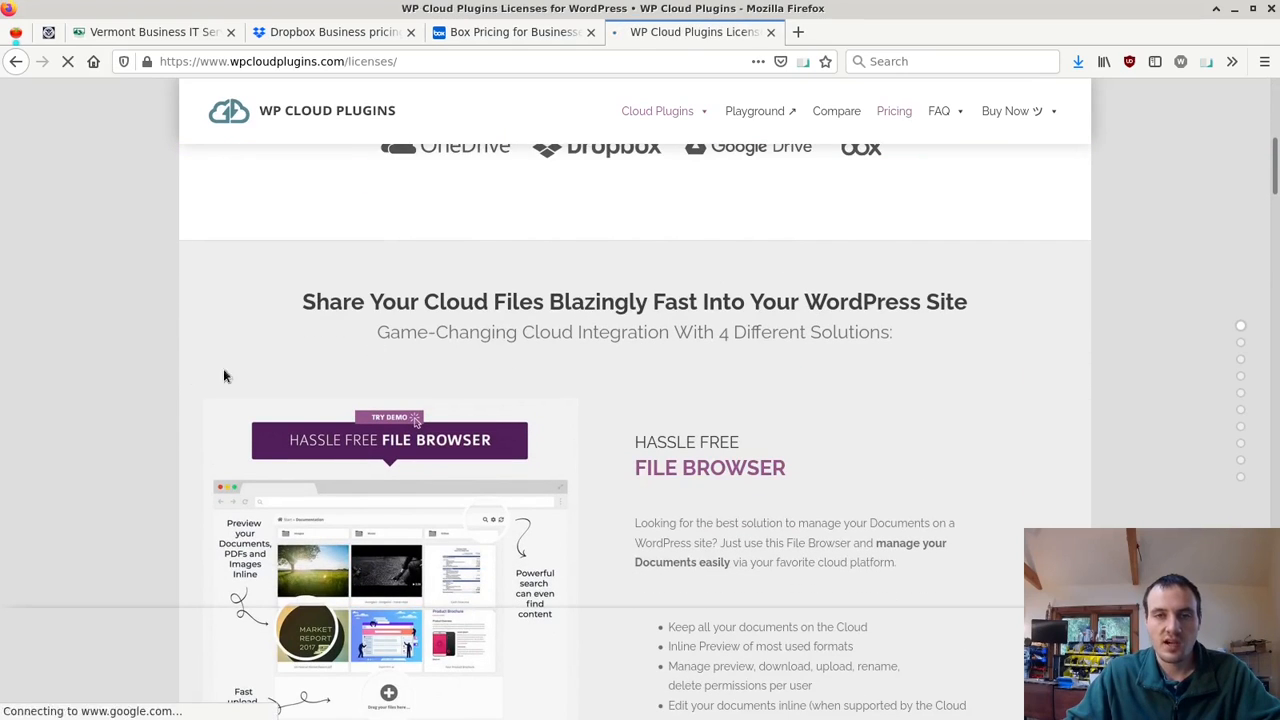
scroll("down", 3)
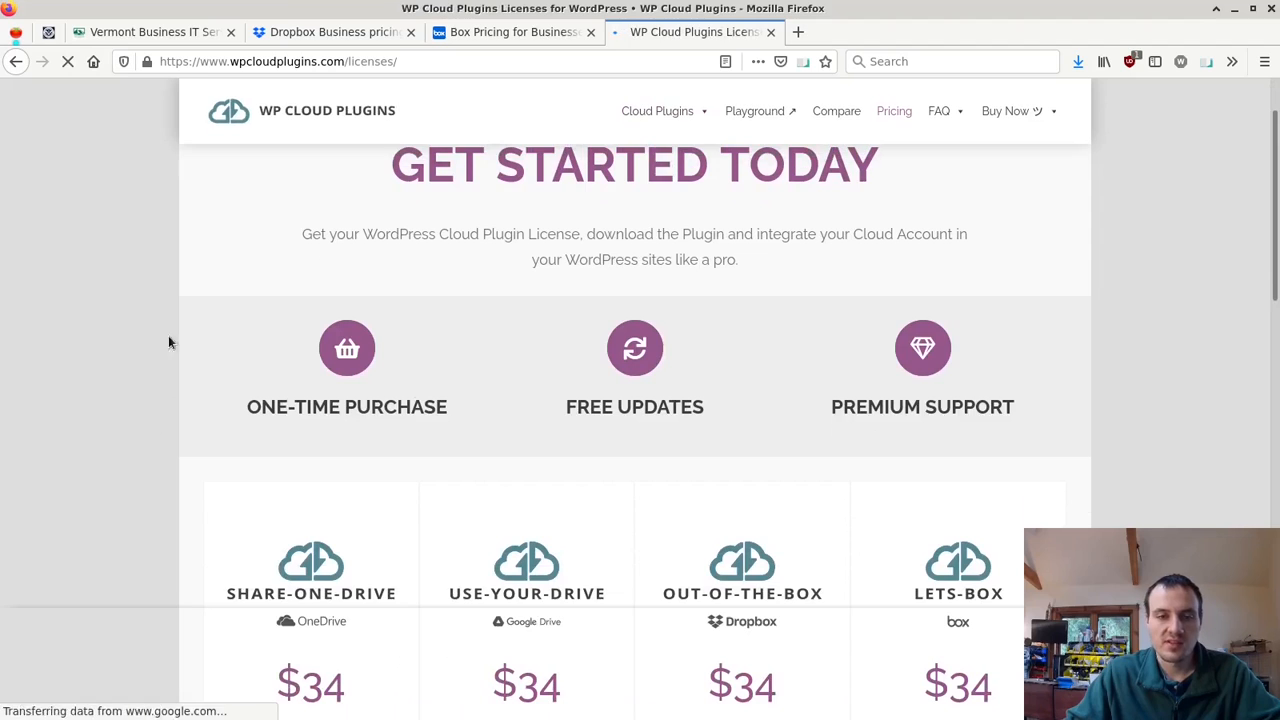
scroll("down", 3)
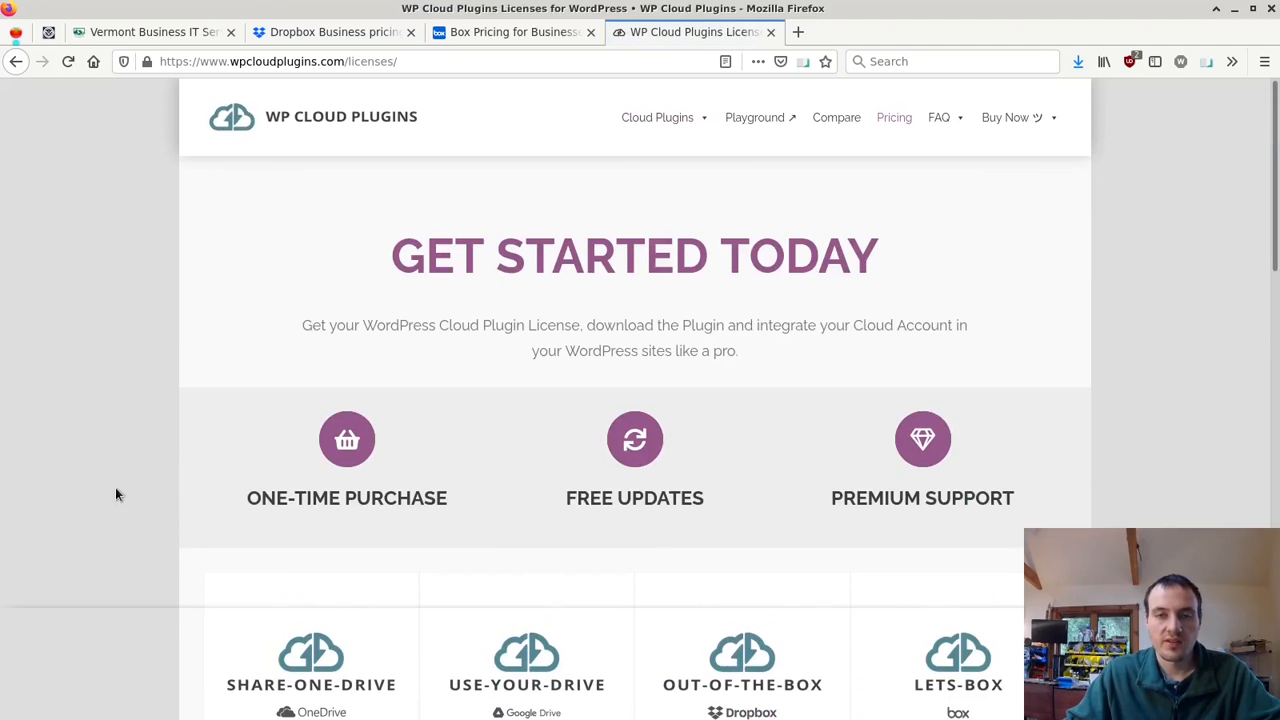
mouse_move(371, 291)
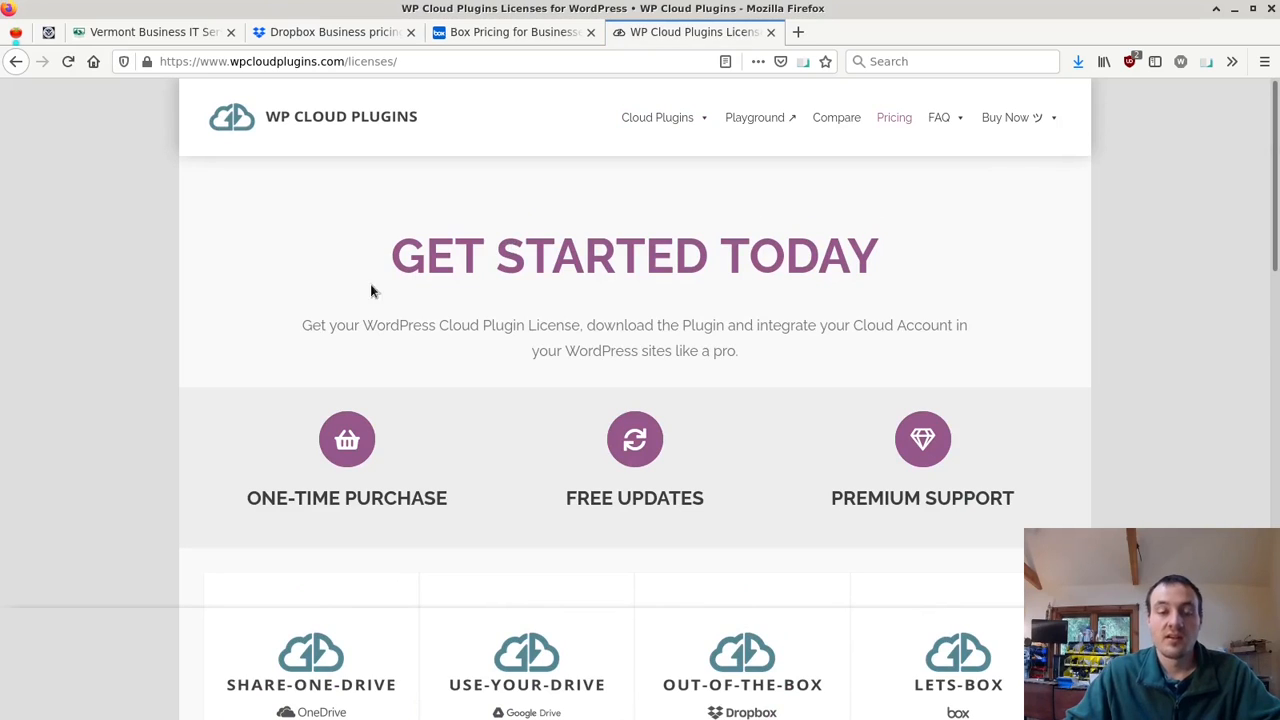
mouse_move(416, 318)
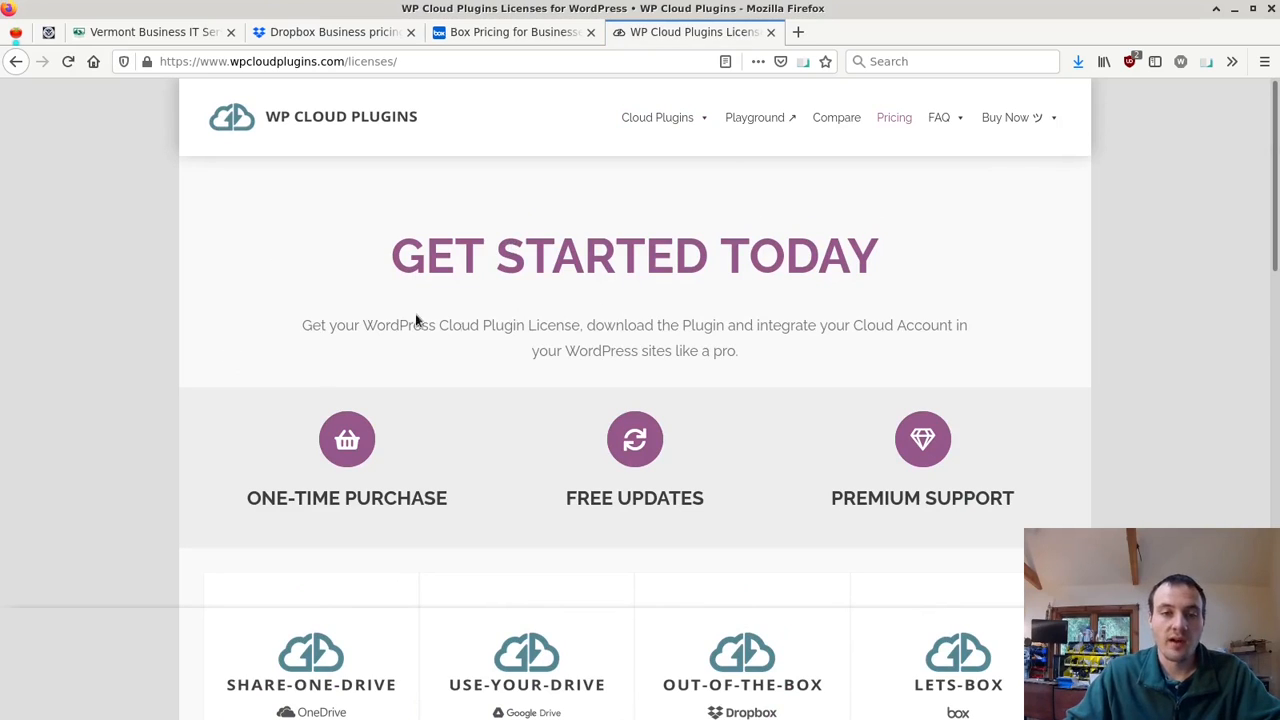
mouse_move(410, 330)
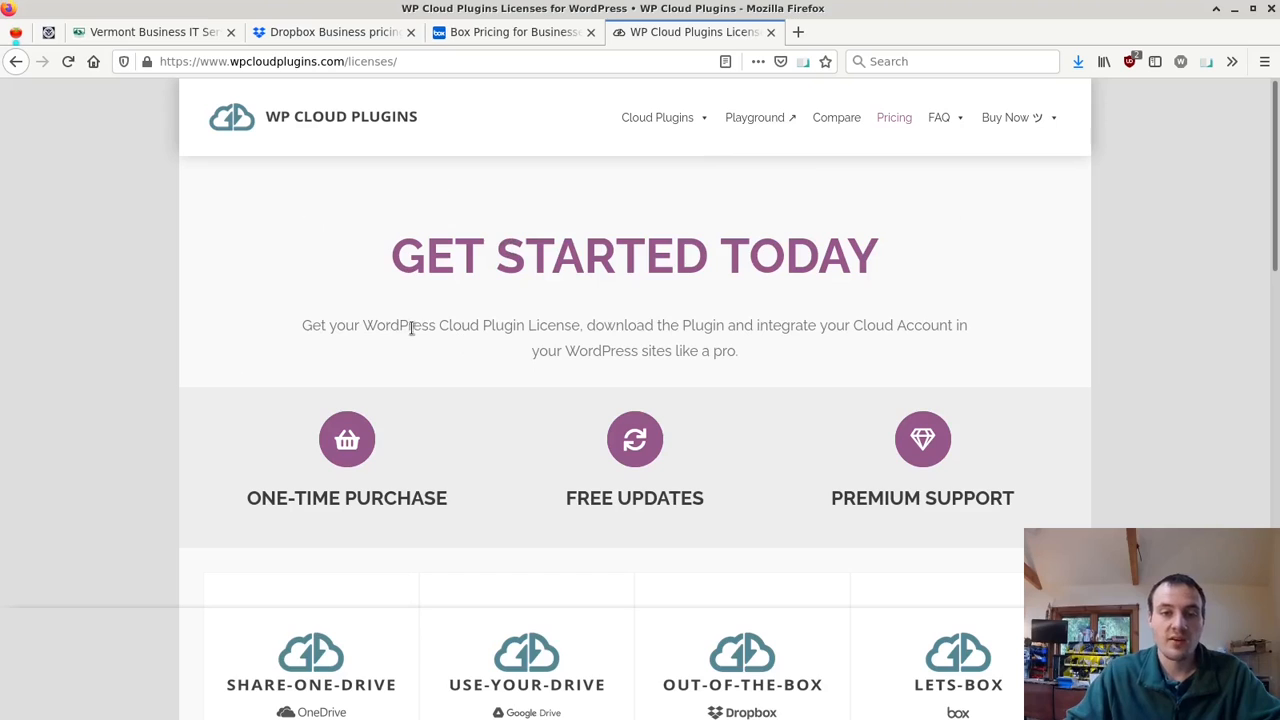
mouse_move(1008, 213)
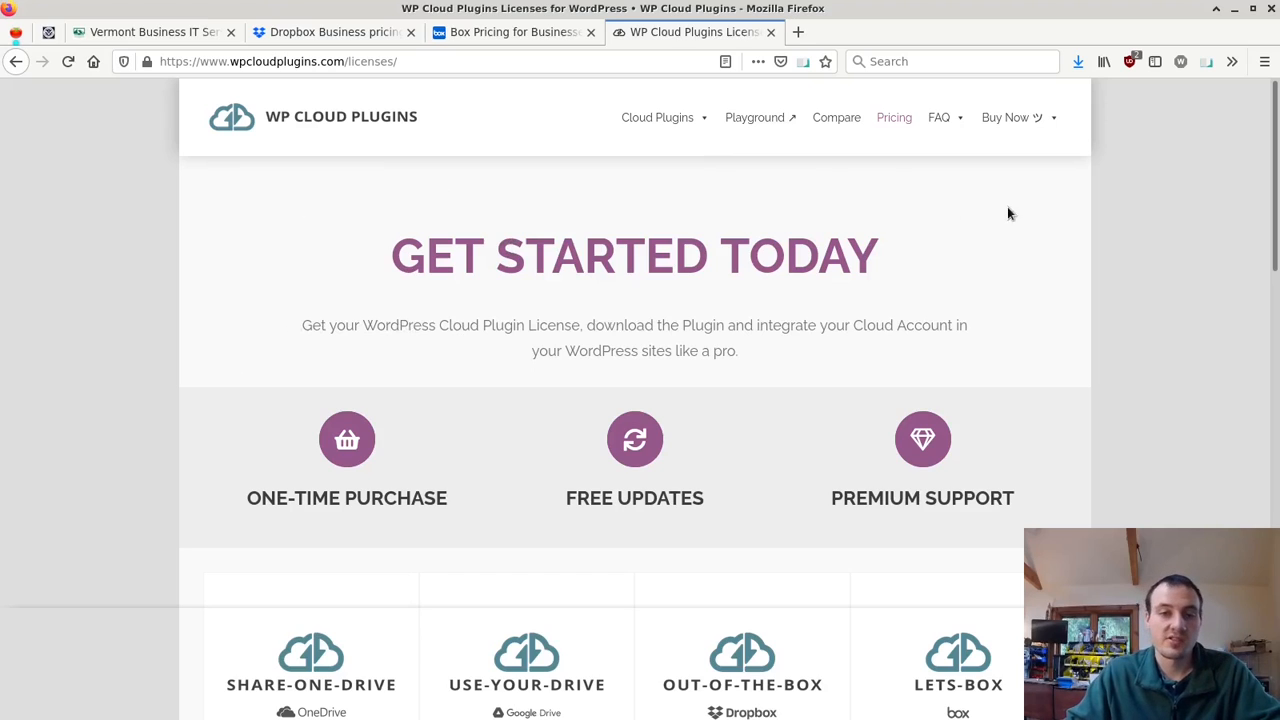
mouse_move(191, 363)
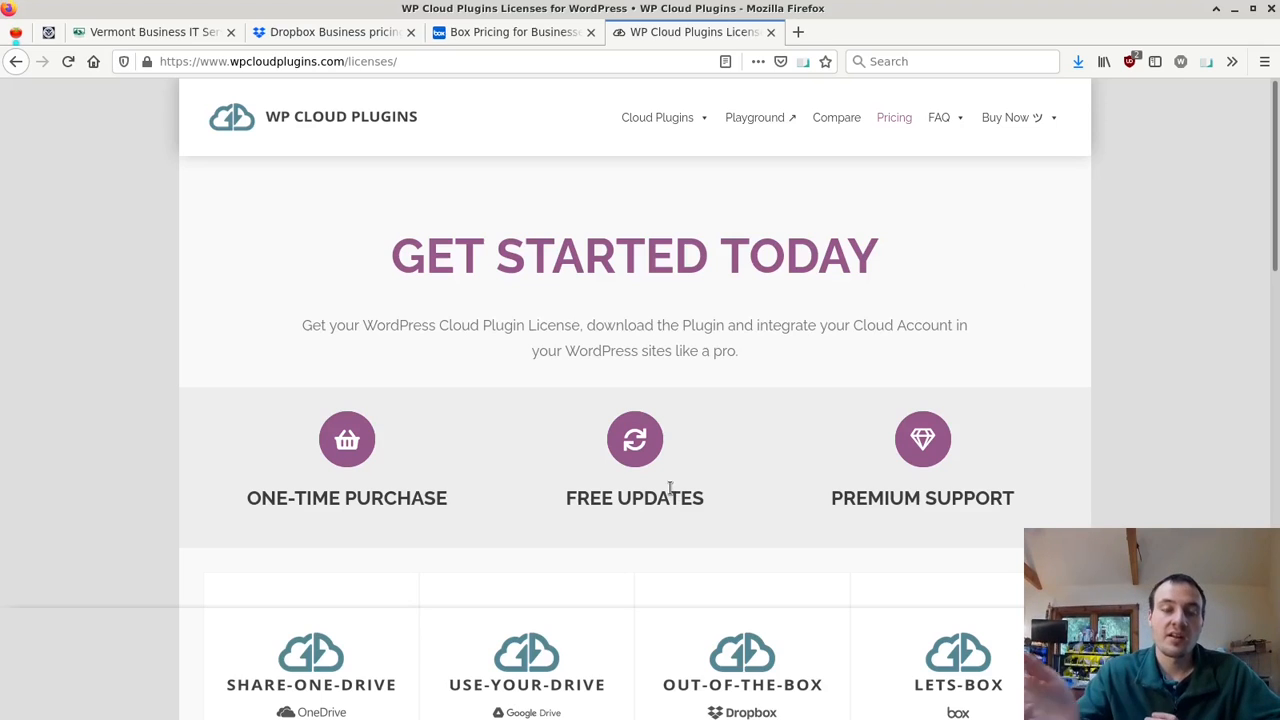
mouse_move(607, 256)
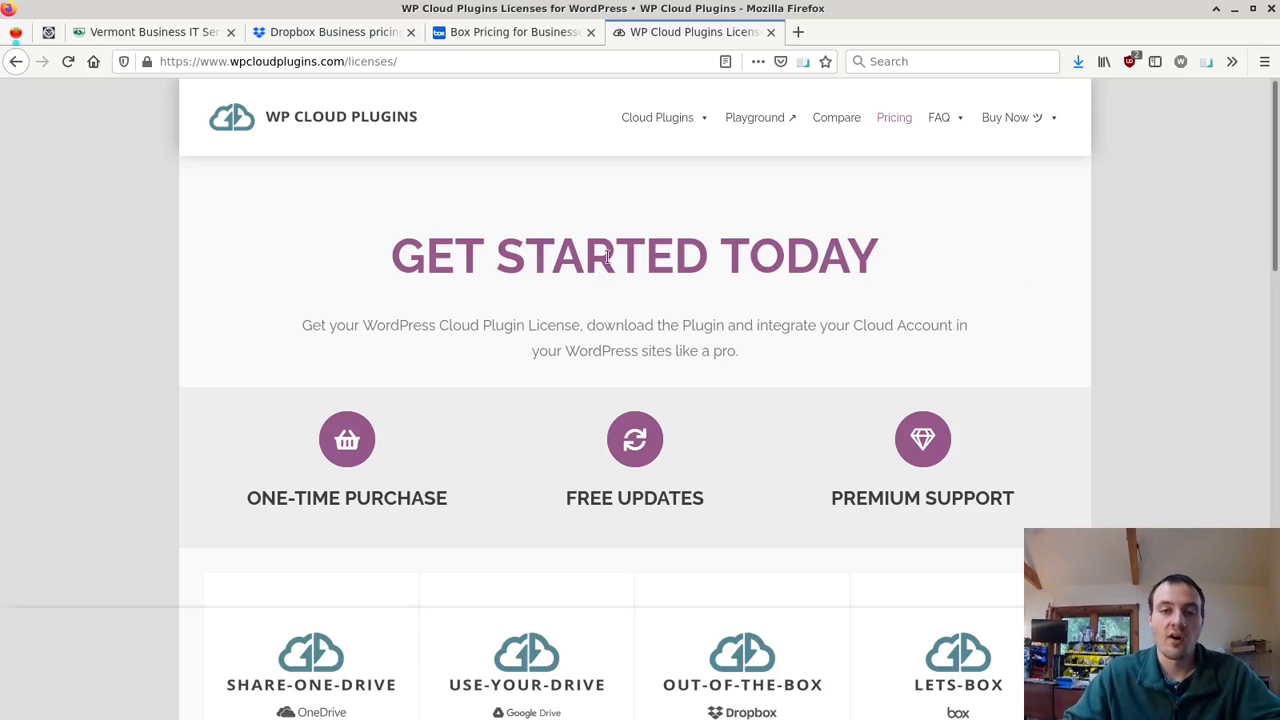
mouse_move(393, 334)
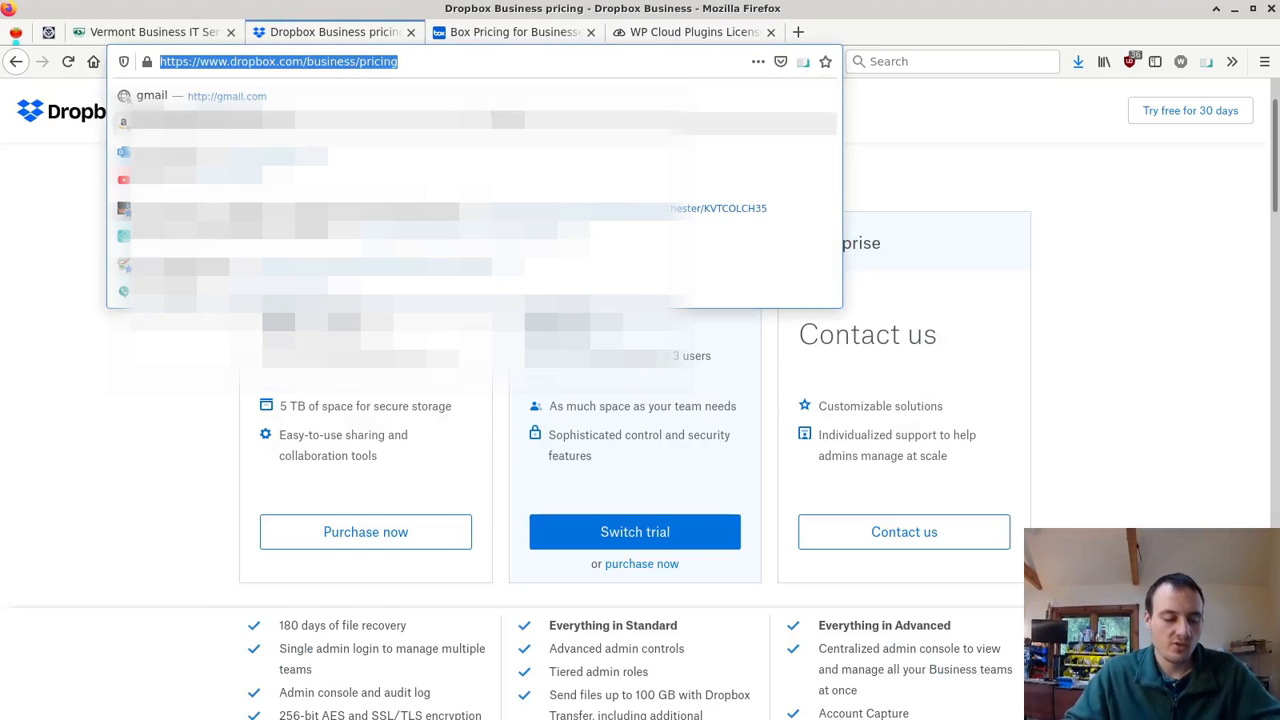
type("drop")
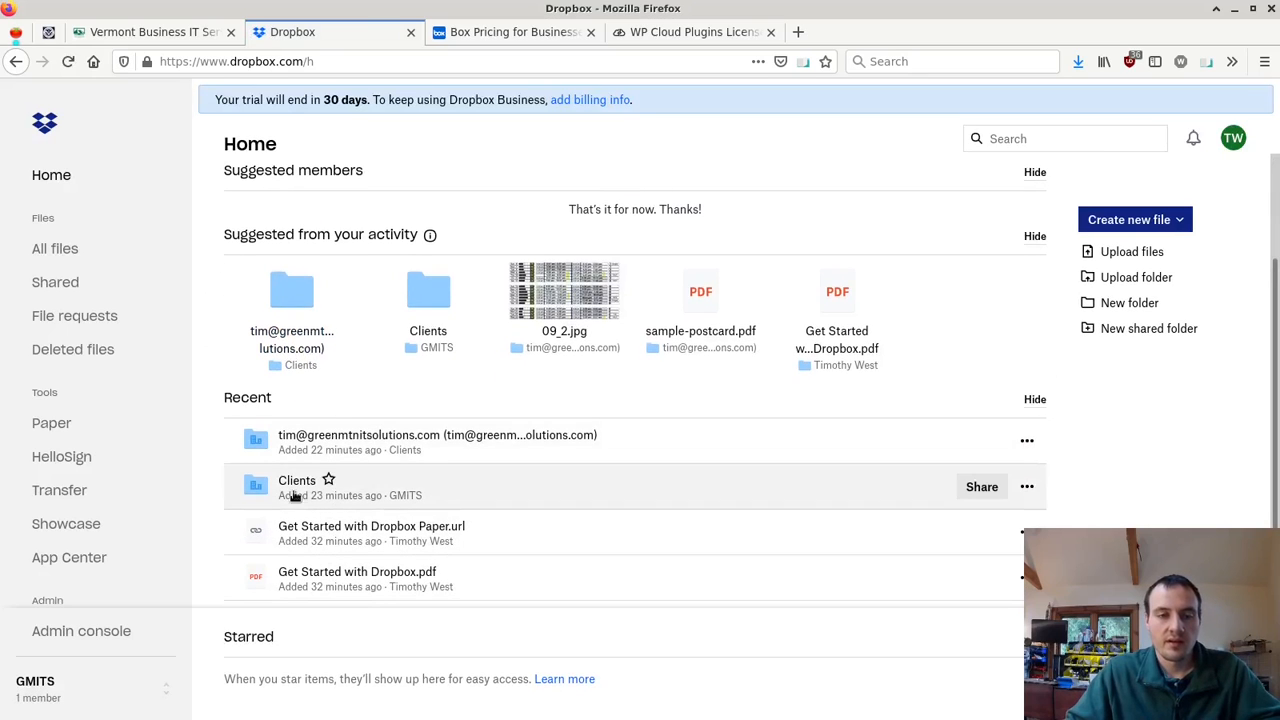
mouse_move(297, 480)
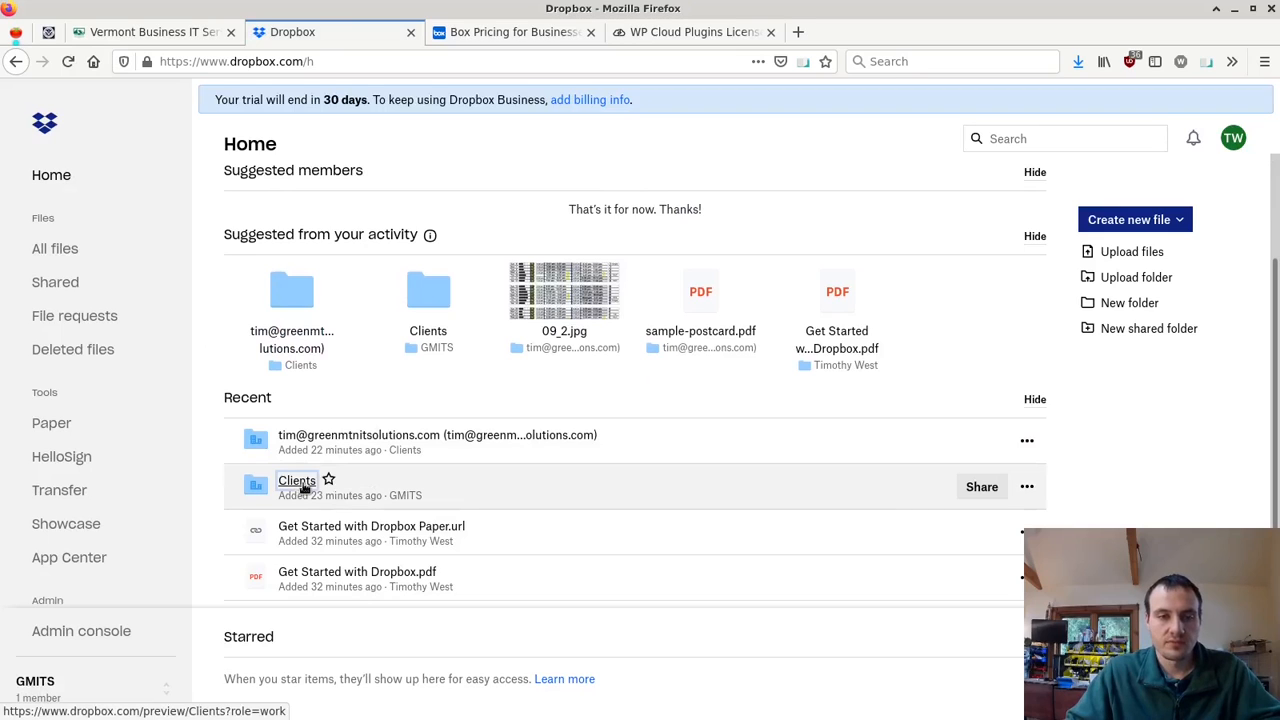
left_click(296, 481)
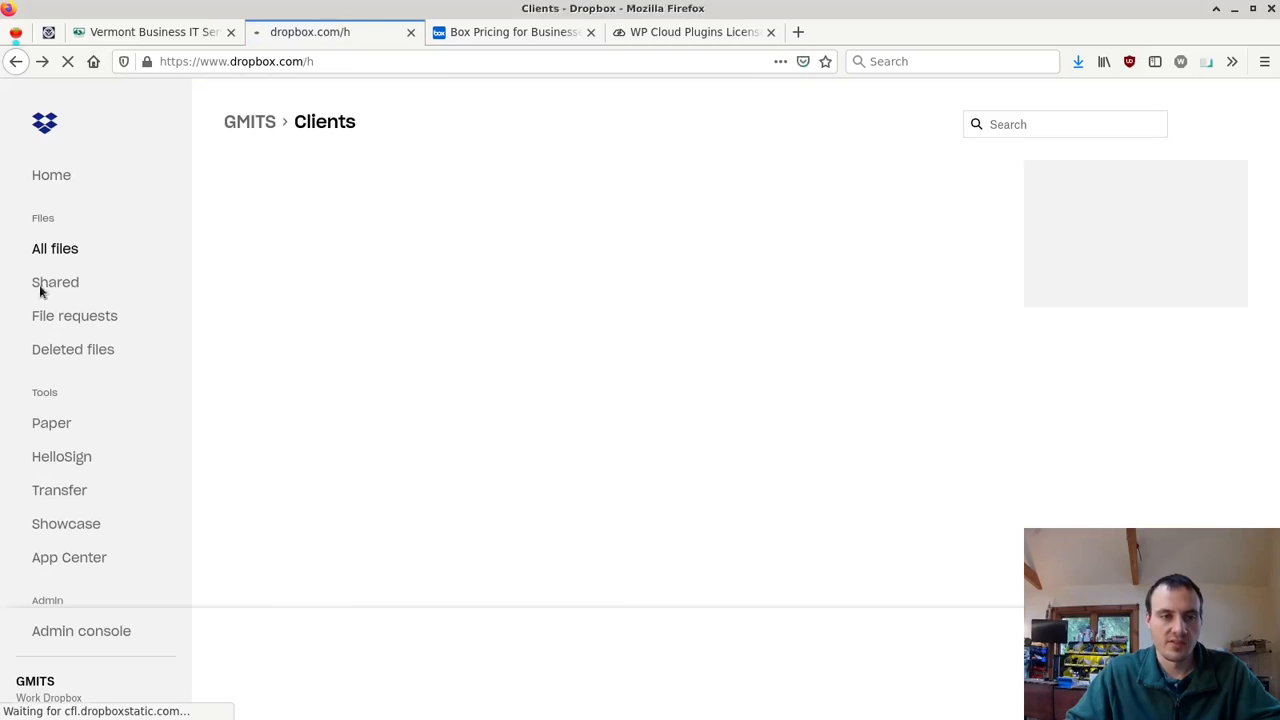
left_click(51, 175)
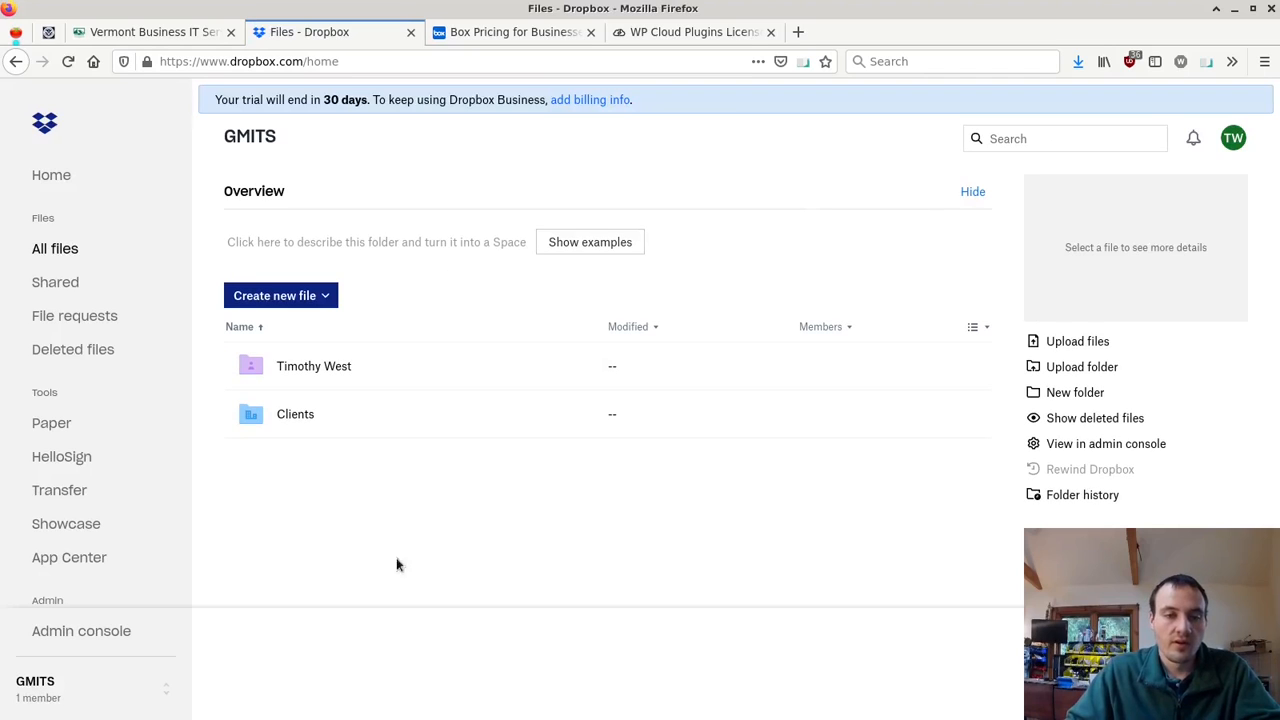
mouse_move(320, 414)
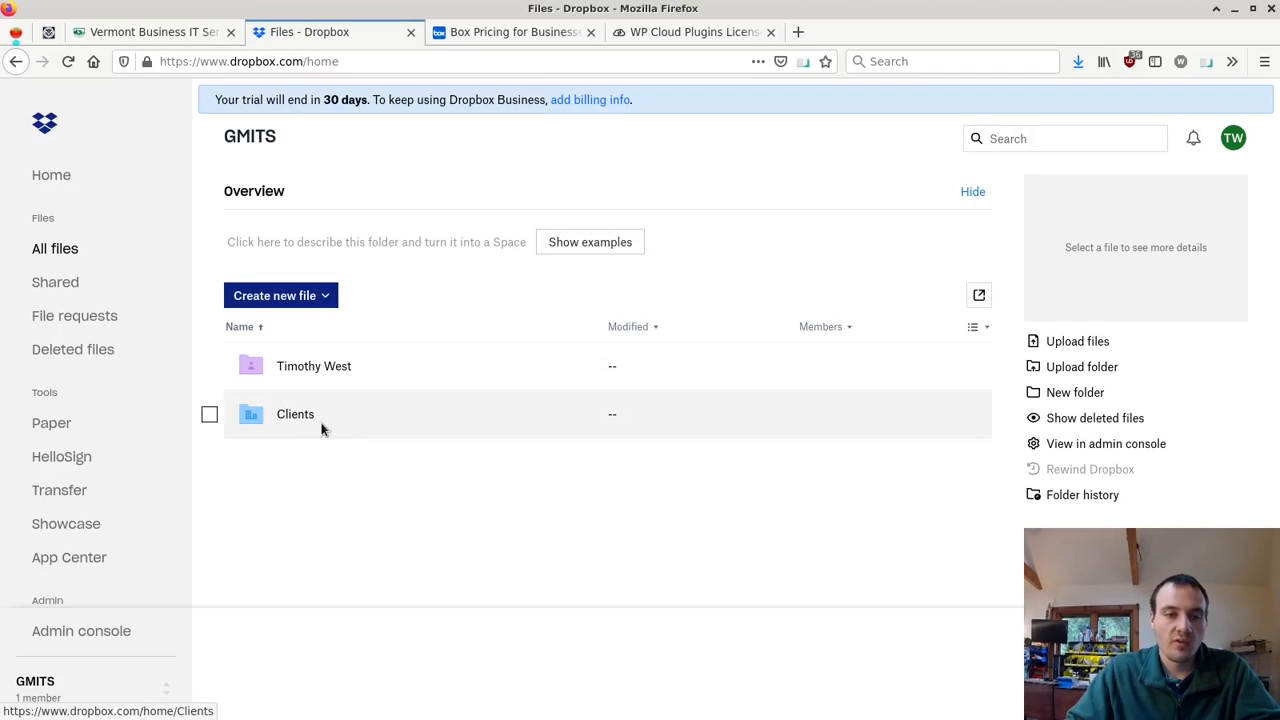
- Open the Clients folder and then the client's own subfolder inside it
double_click(295, 414)
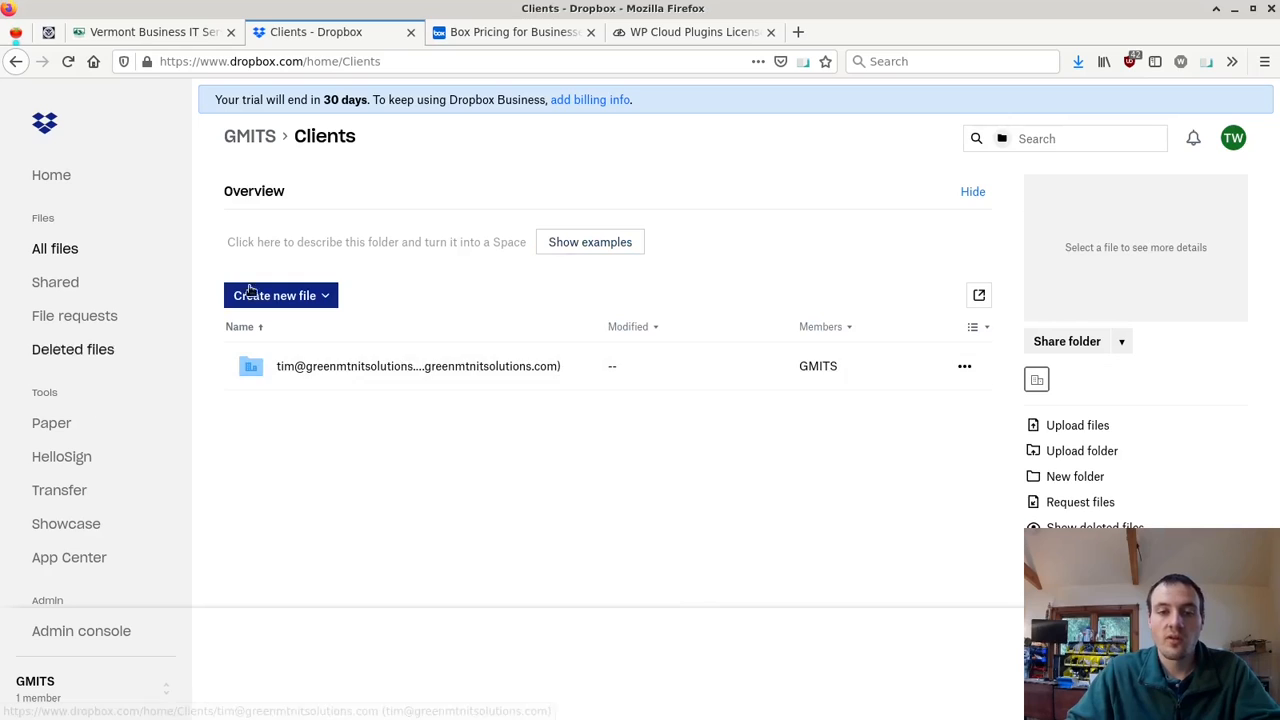
mouse_move(715, 418)
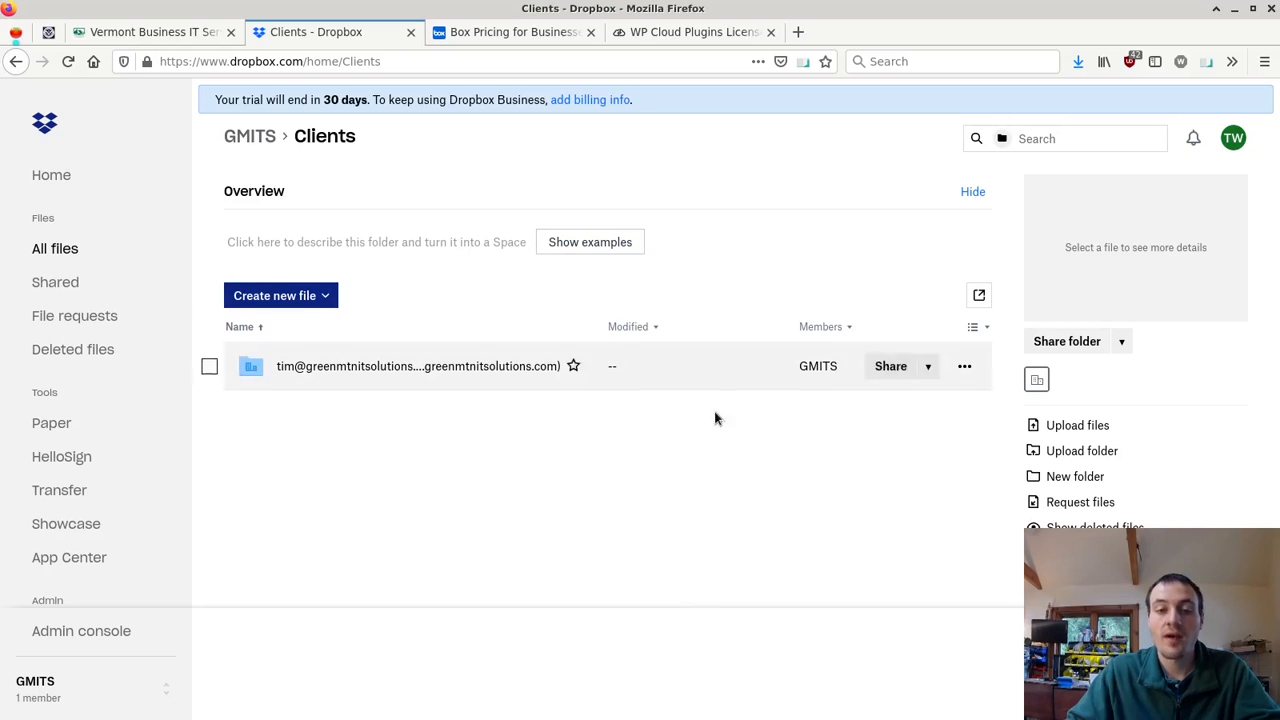
mouse_move(727, 301)
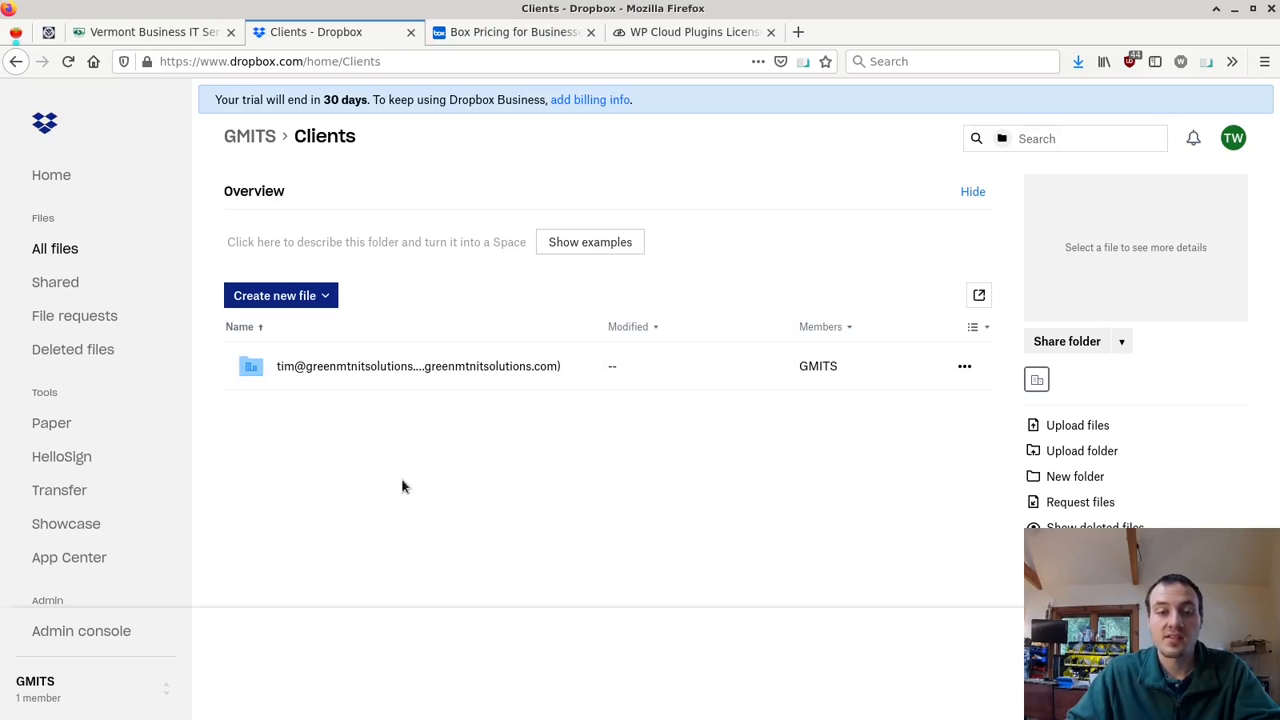
mouse_move(395, 366)
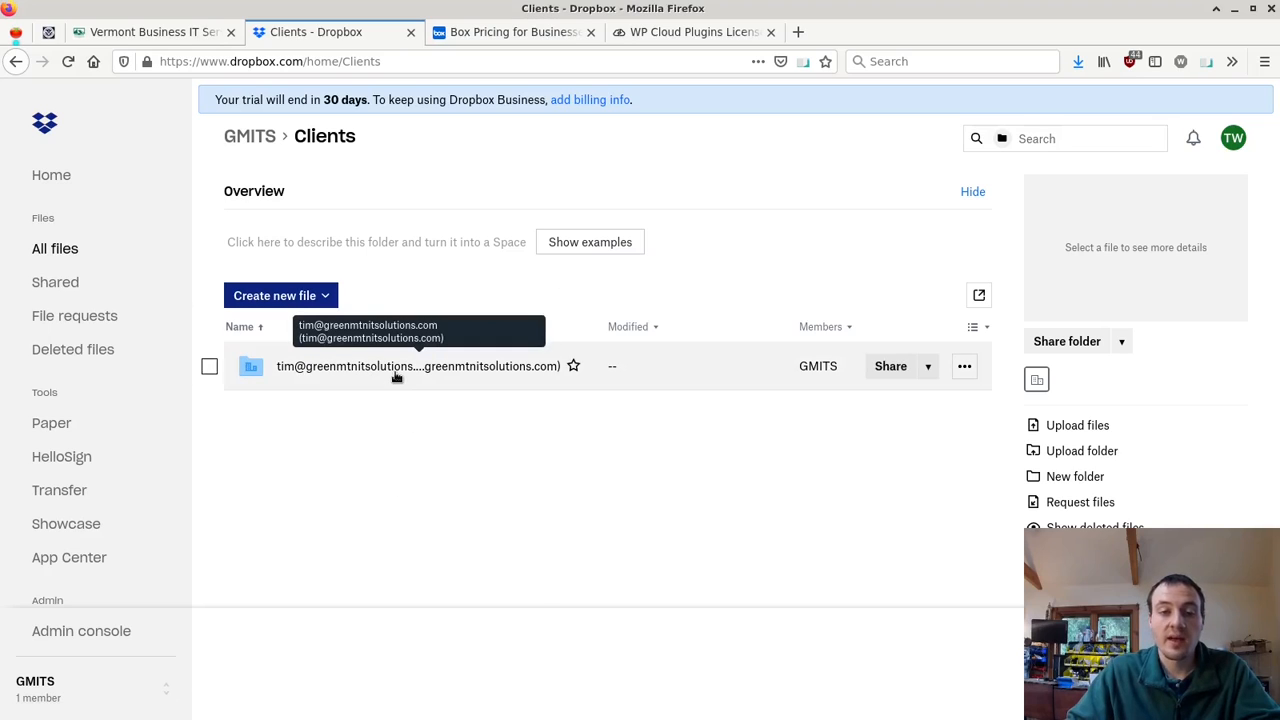
mouse_move(400, 445)
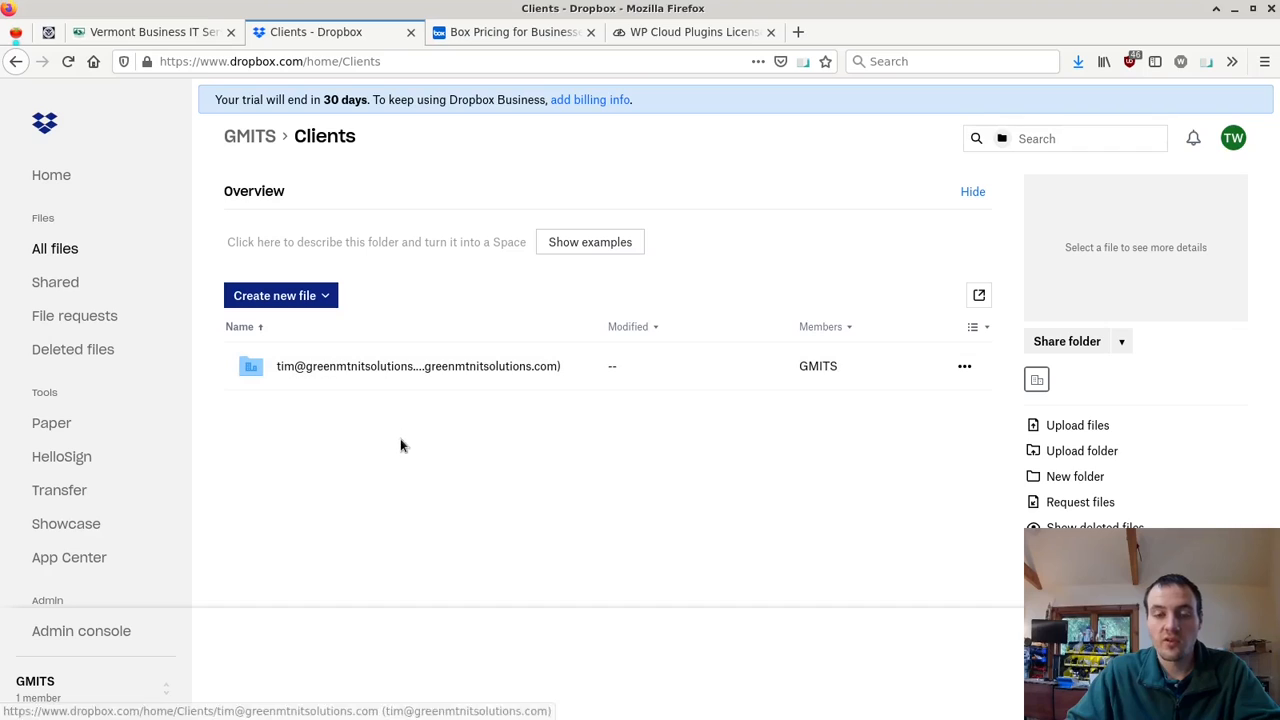
mouse_move(547, 561)
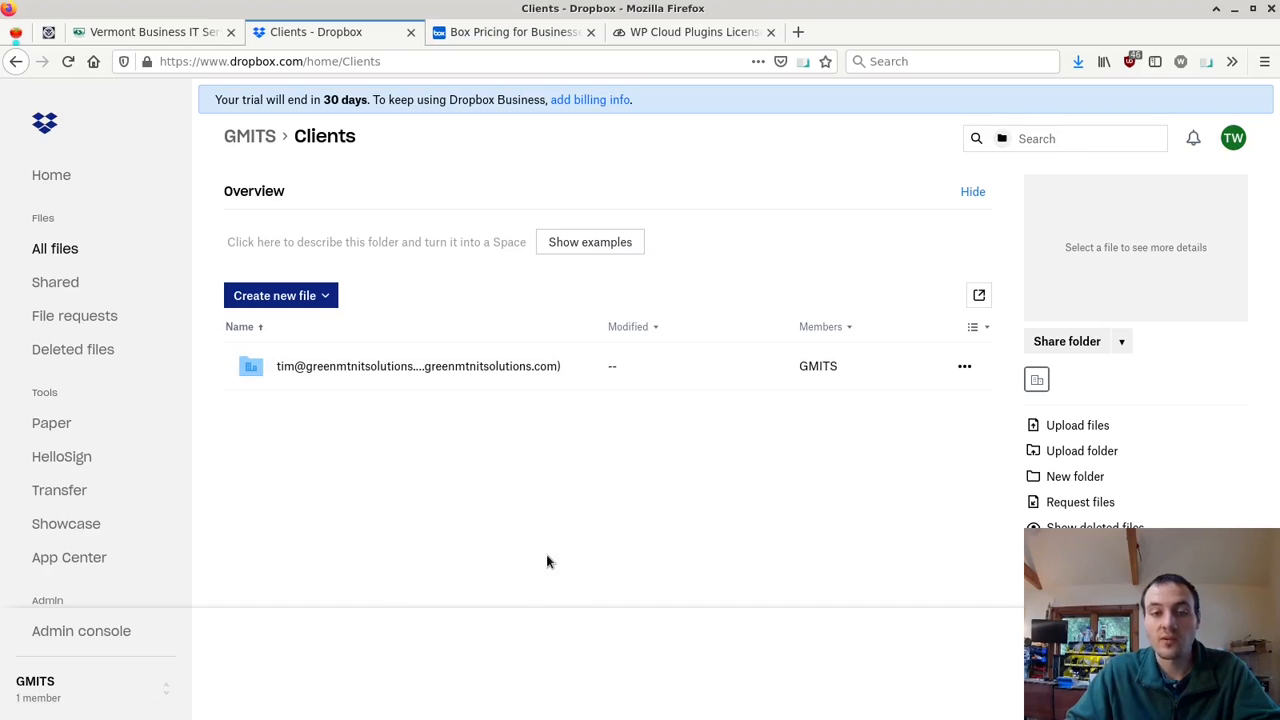
mouse_move(396, 390)
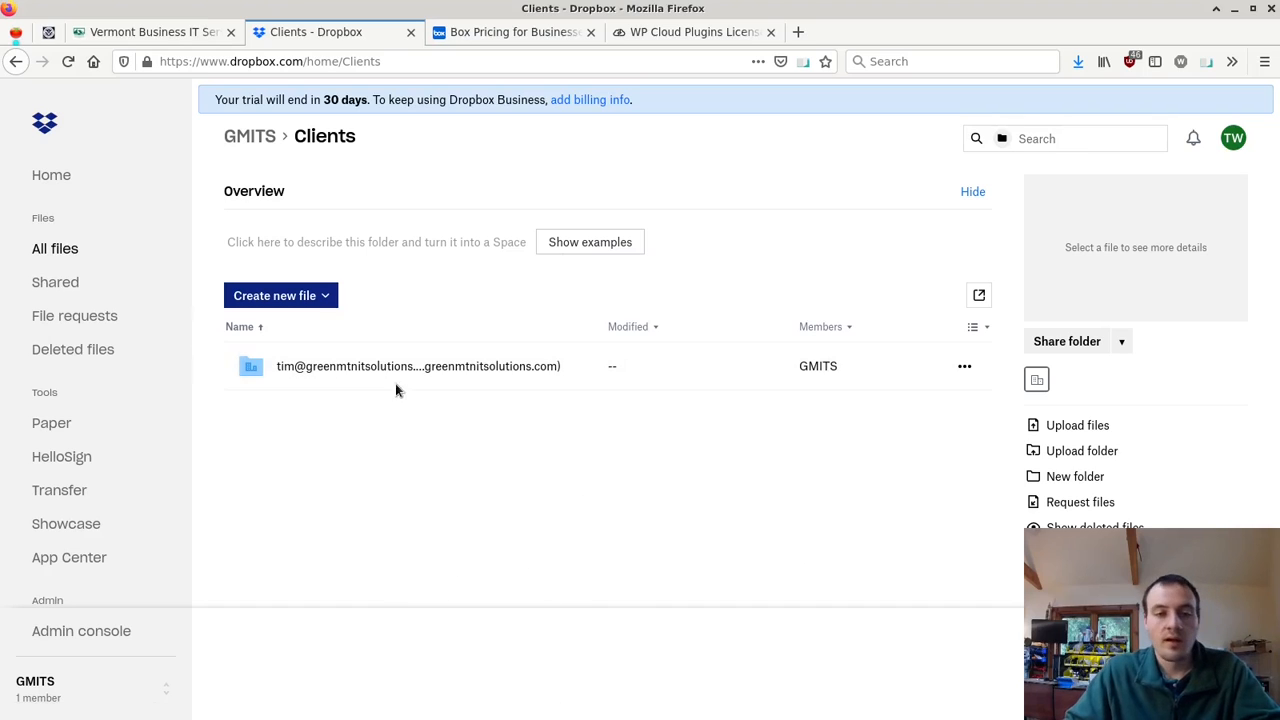
double_click(417, 366)
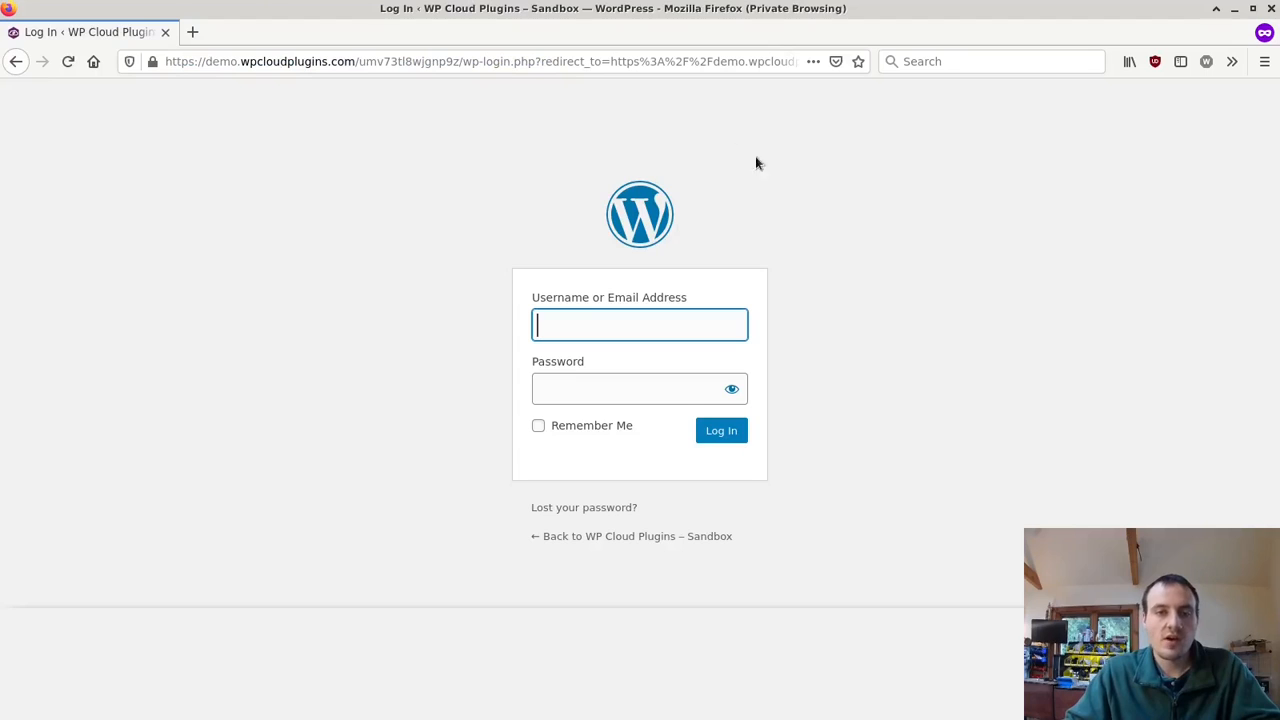
mouse_move(520, 237)
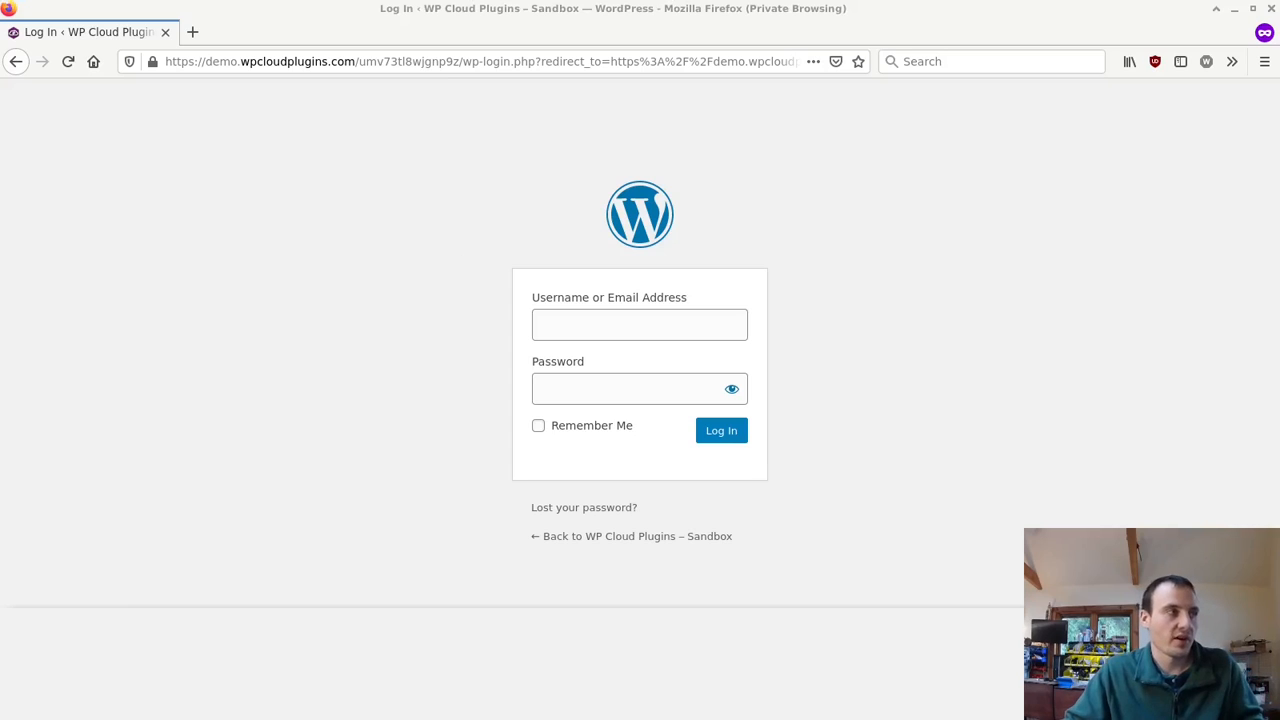
- Log in to the WP Cloud Plugins sandbox, then switch back to the Dropbox window
left_click(639, 324)
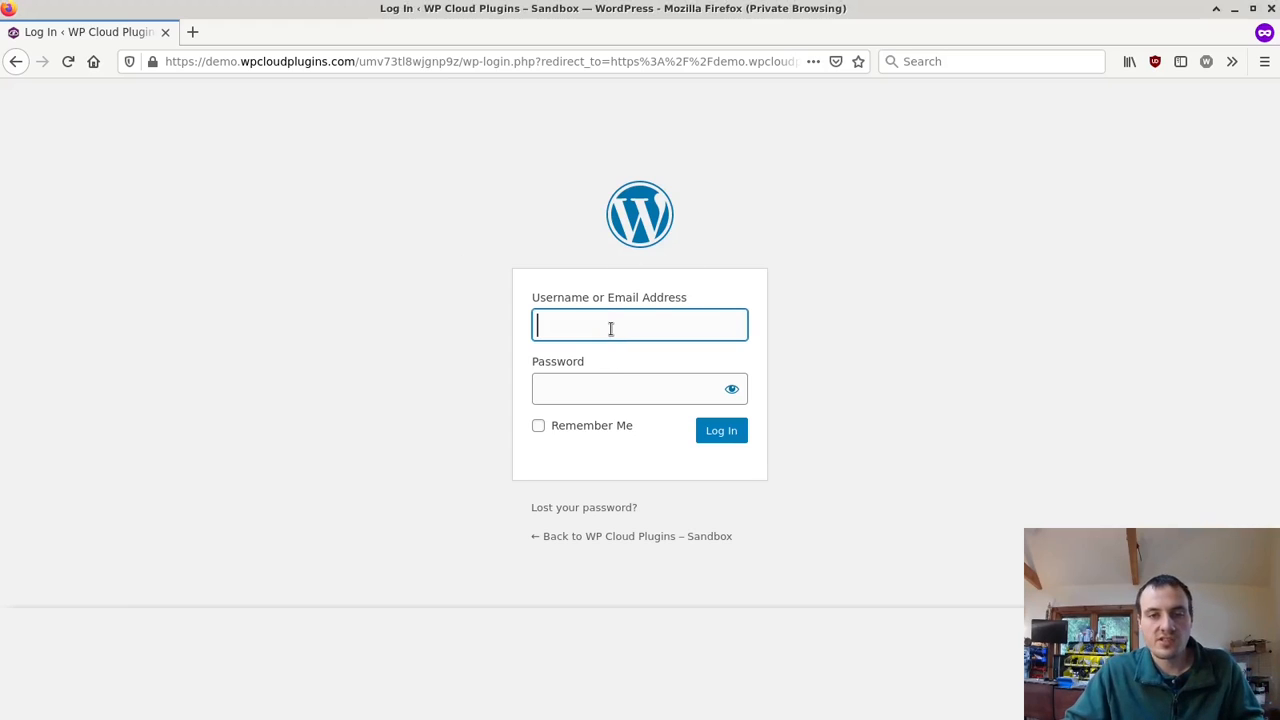
type("enmtnitsolutions.com")
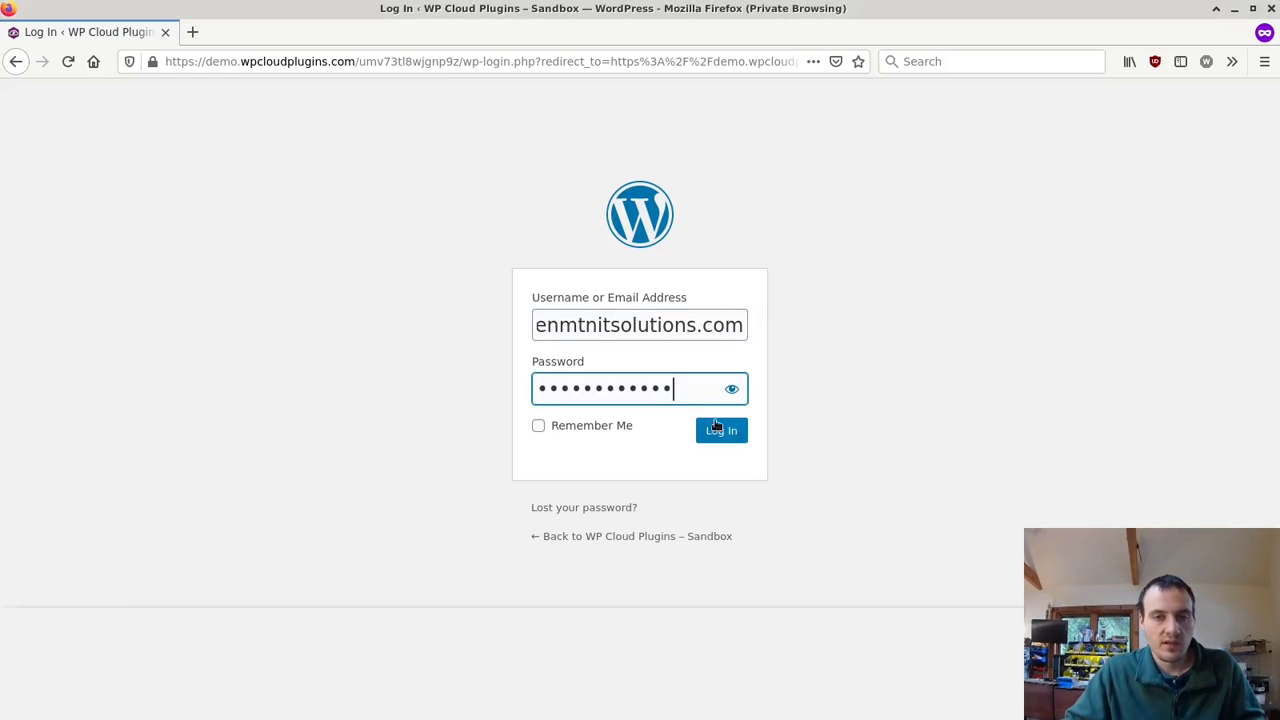
left_click(721, 430)
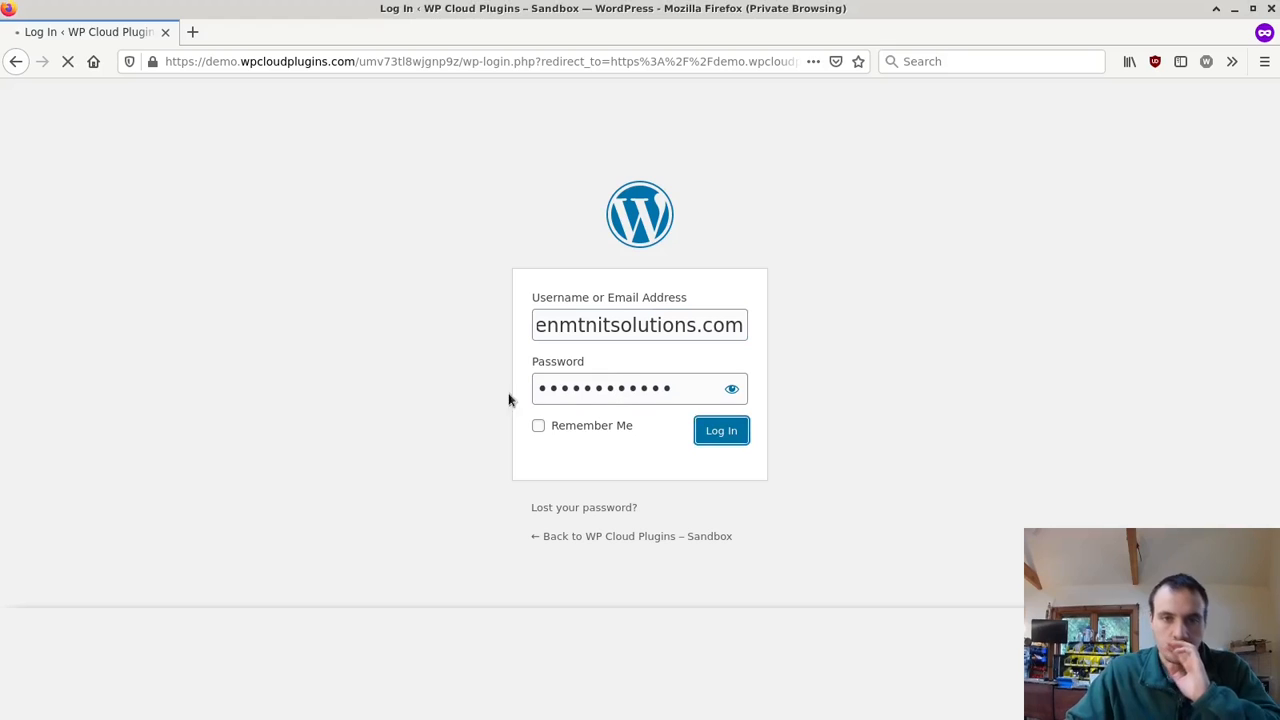
left_click(721, 430)
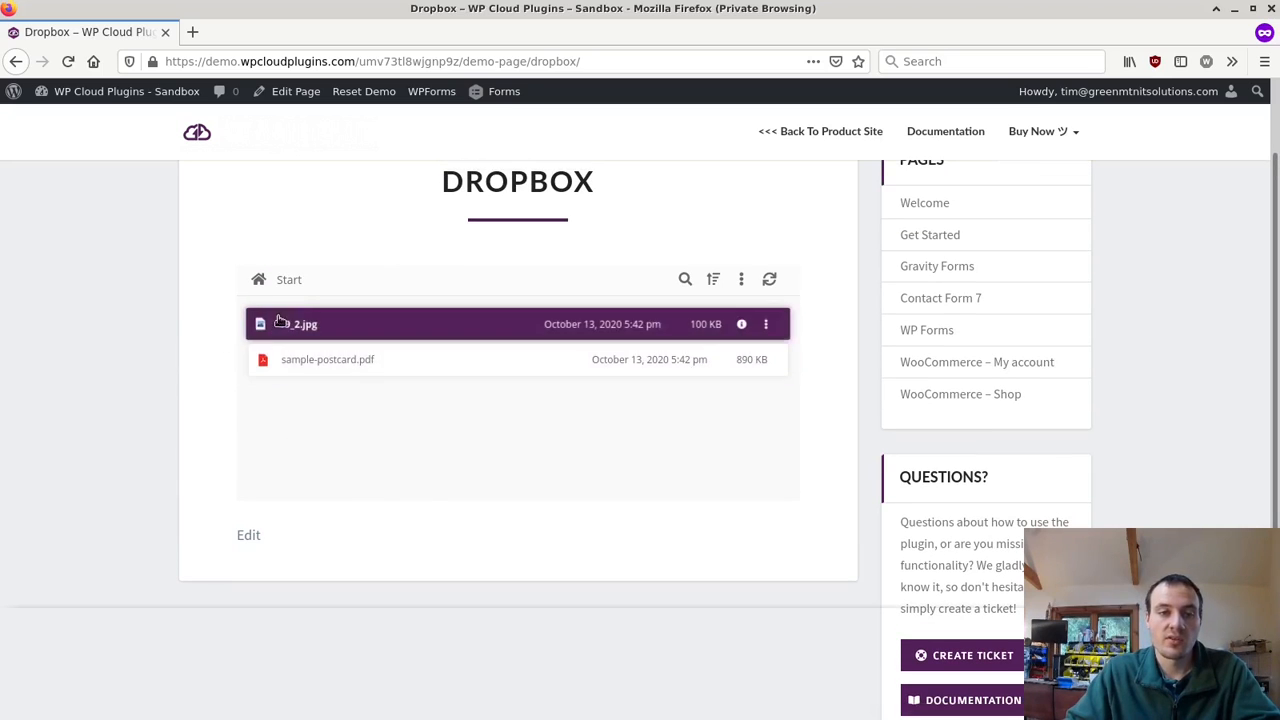
key("alt+Tab")
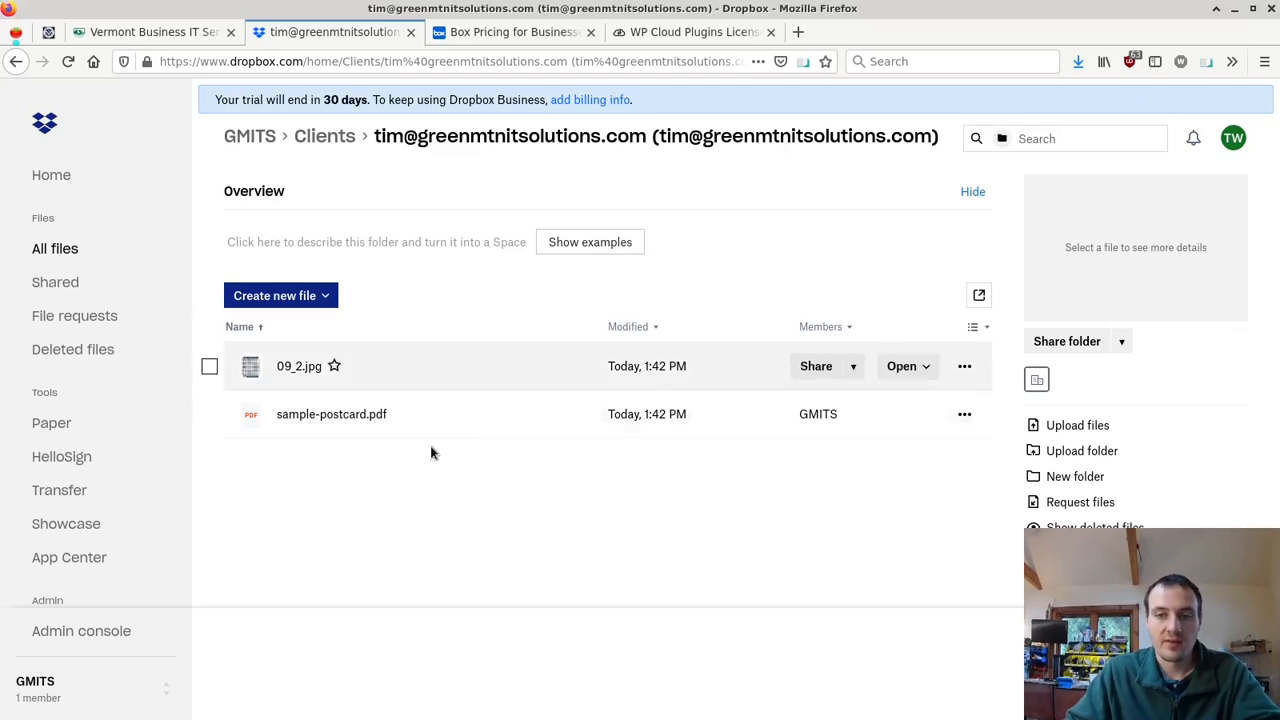
mouse_move(988, 533)
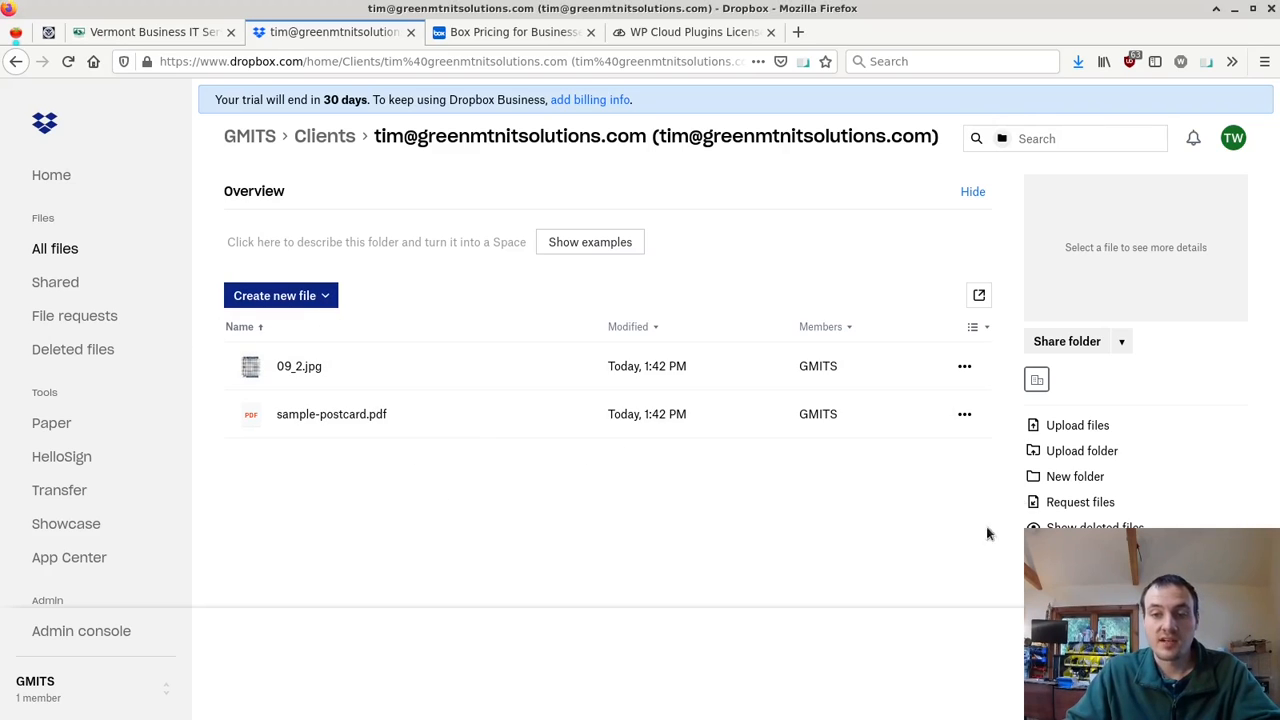
mouse_move(1100, 433)
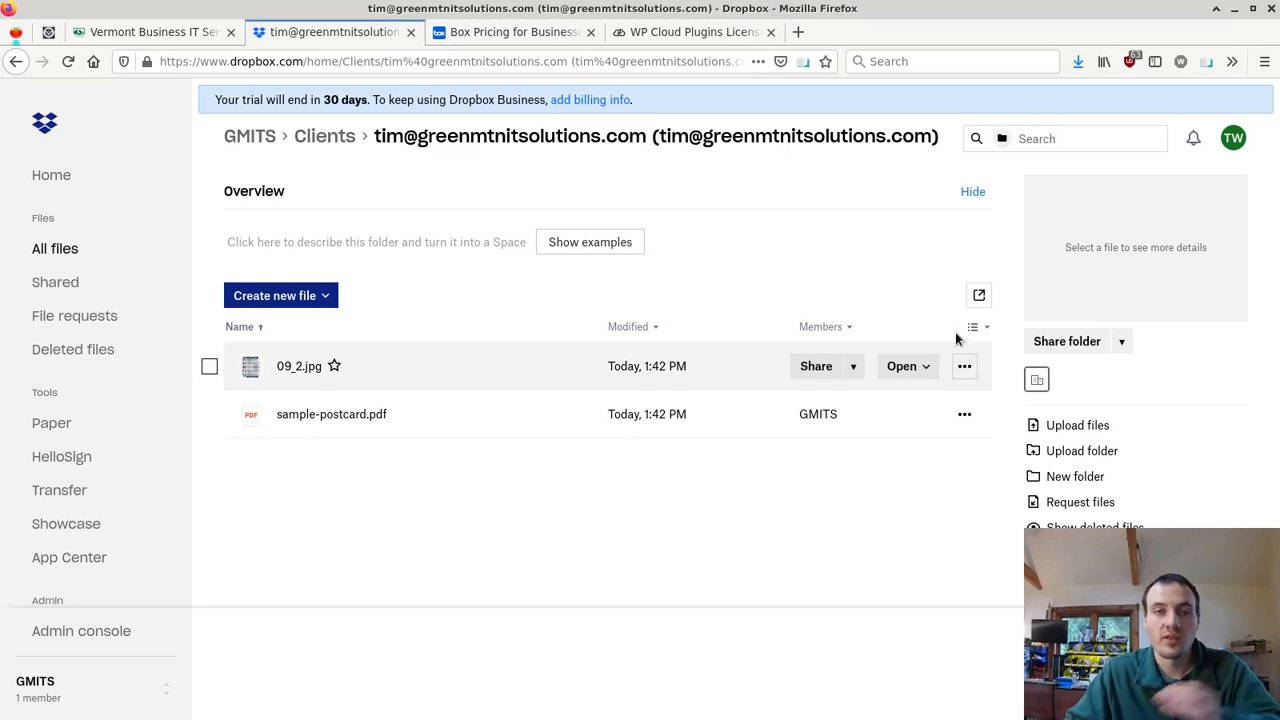
mouse_move(1089, 425)
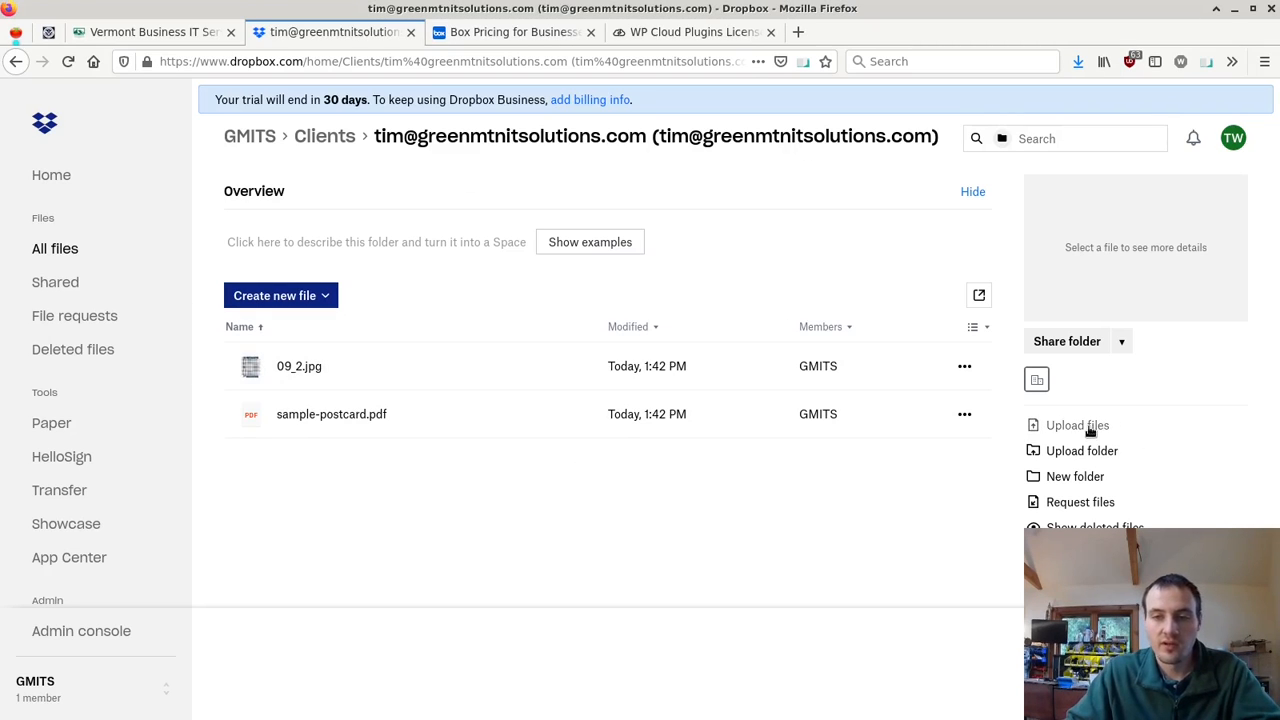
- Upload backup-plan-new.docx from the Desktop into the client's Dropbox folder
left_click(1077, 425)
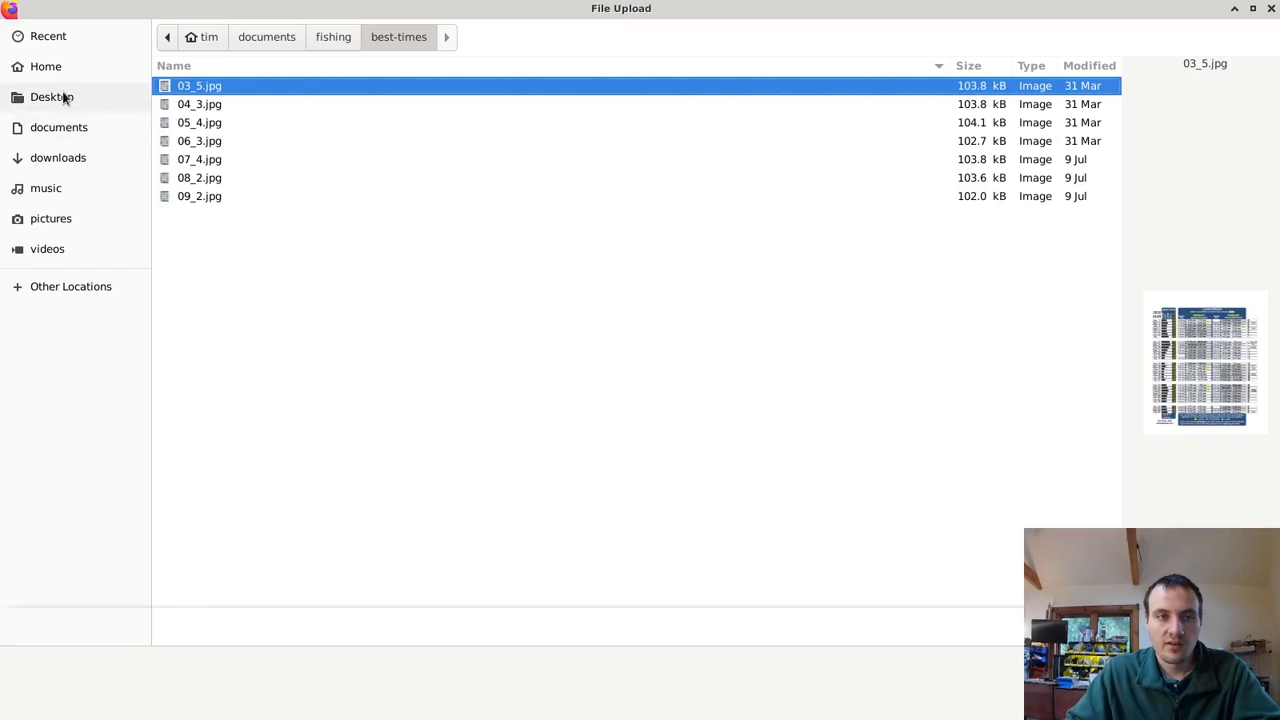
left_click(51, 96)
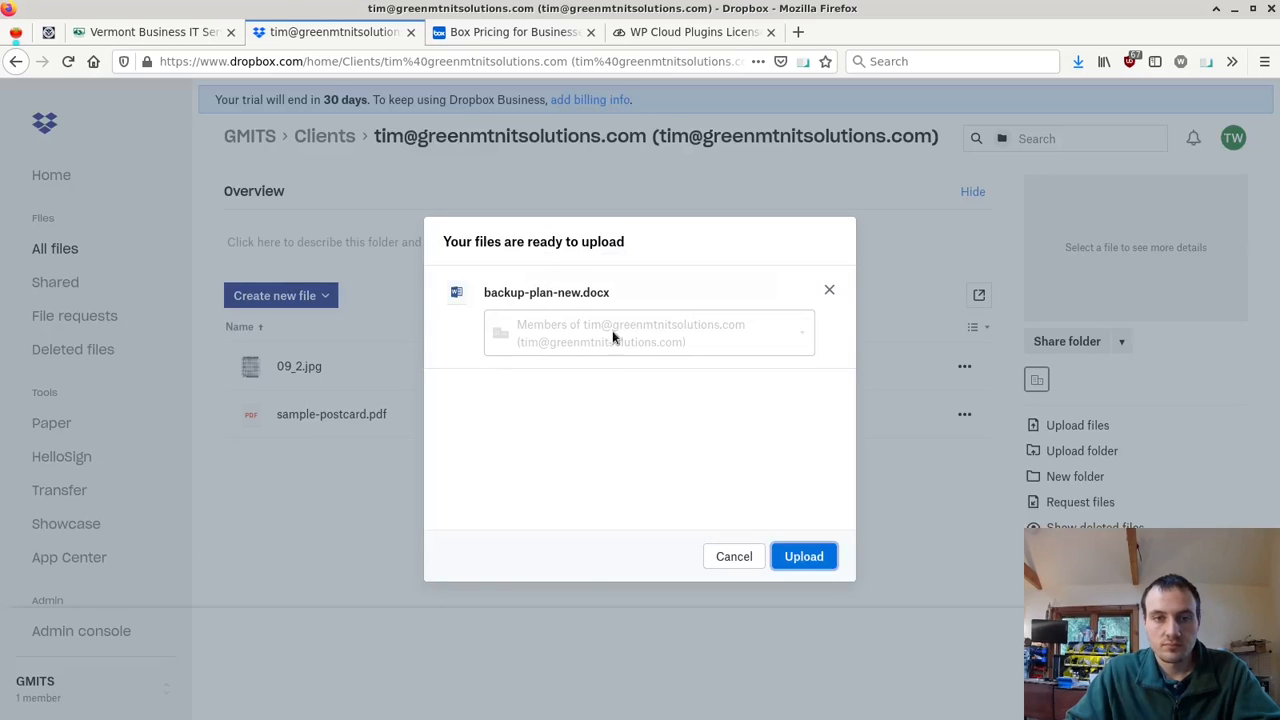
left_click(803, 556)
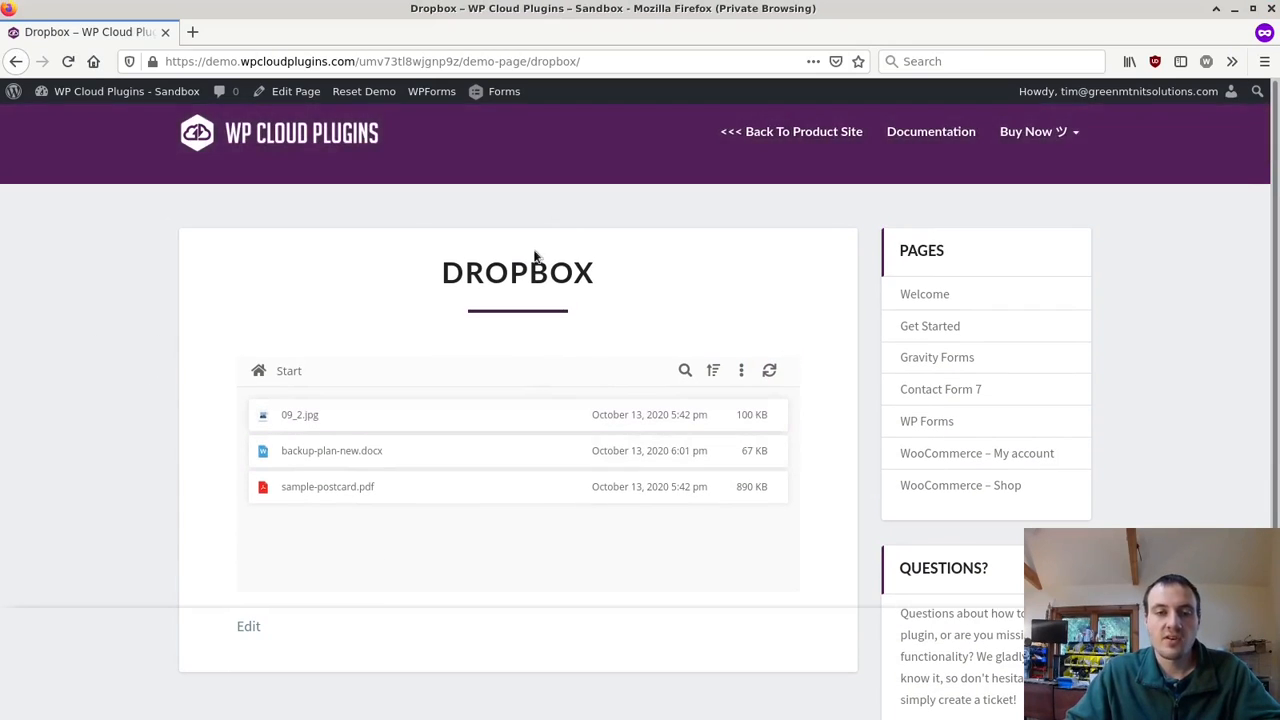
- Scroll the Dropbox demo page to view backup-plan-new.docx, 09_2.jpg and sample-postcard.pdf
scroll("down", 3)
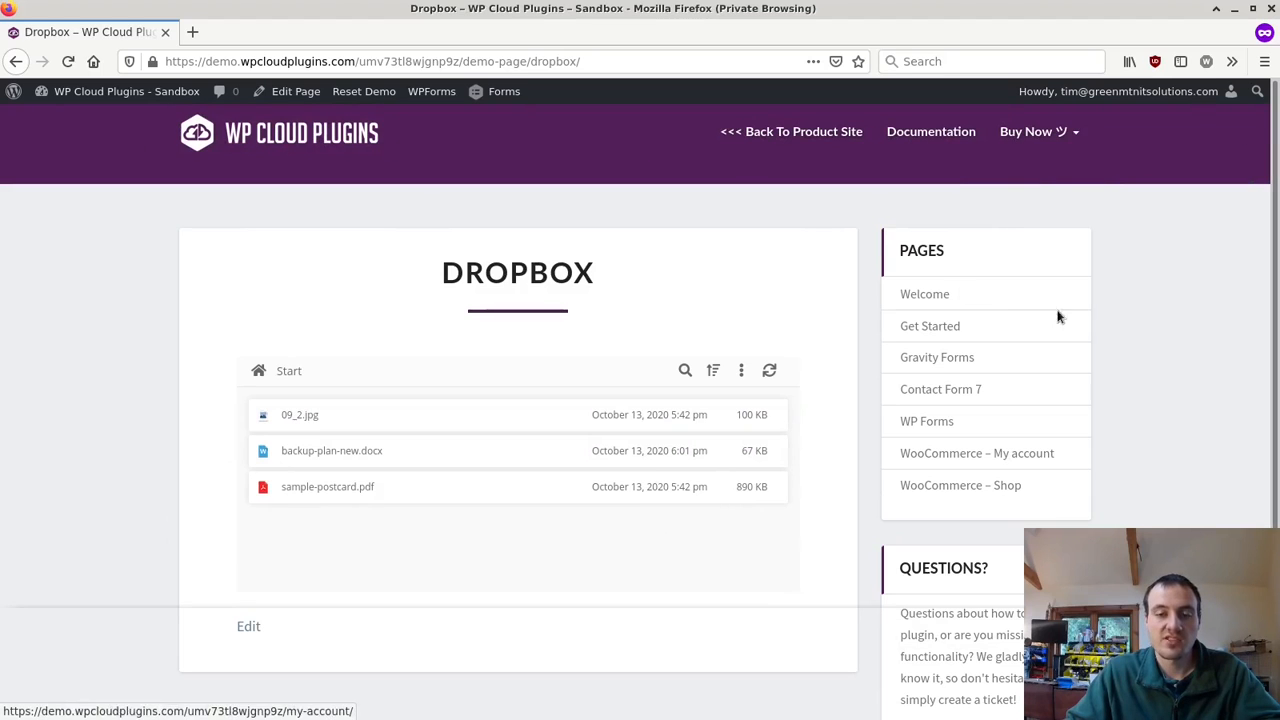
scroll("down", 3)
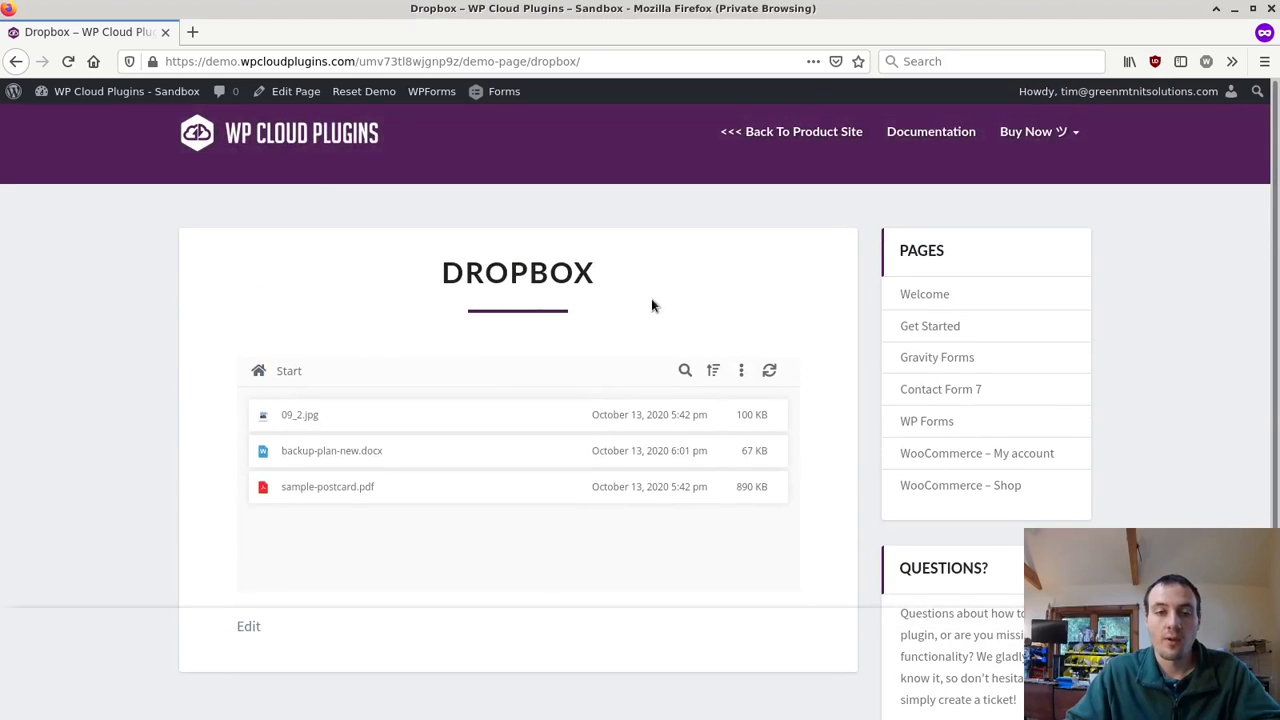
mouse_move(388, 265)
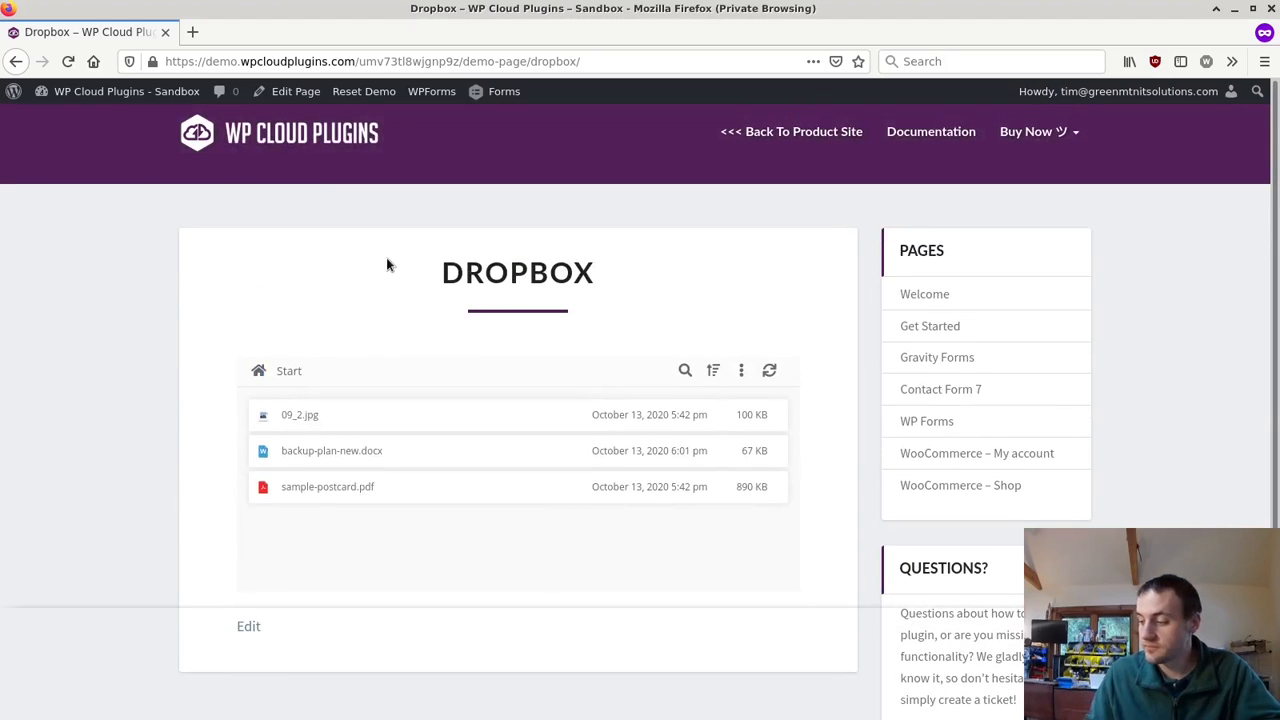
mouse_move(397, 231)
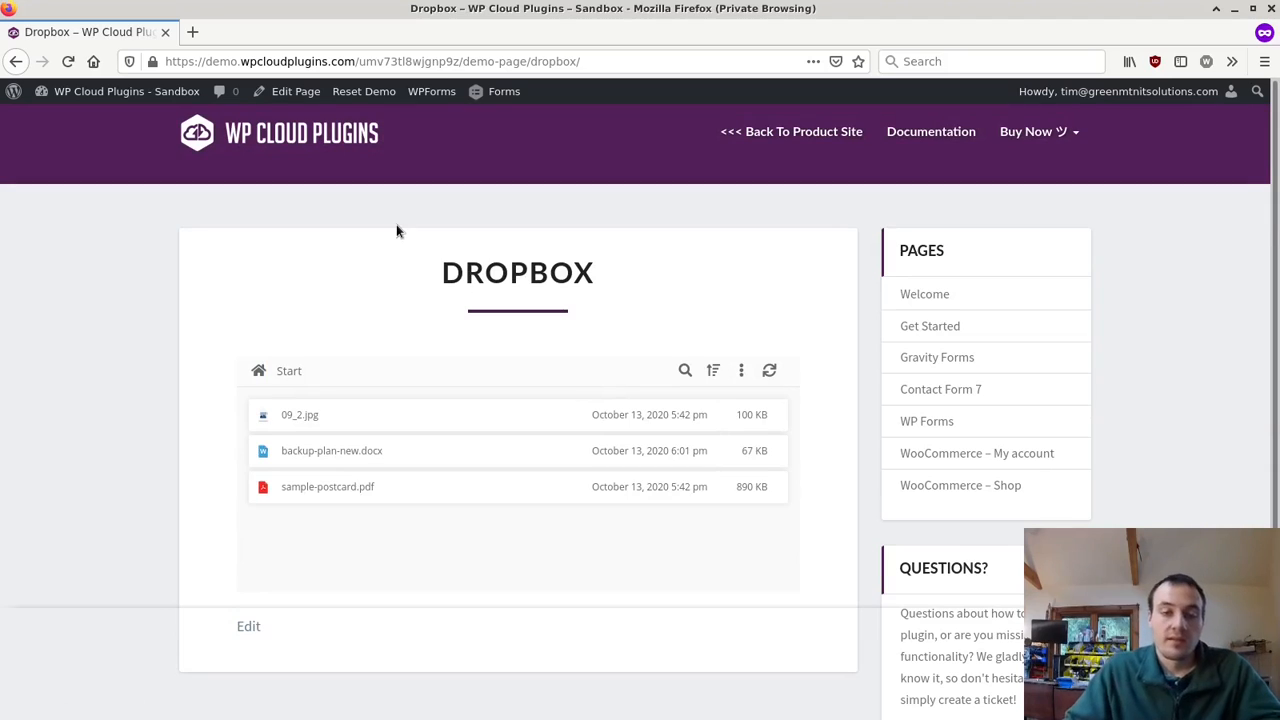
mouse_move(405, 280)
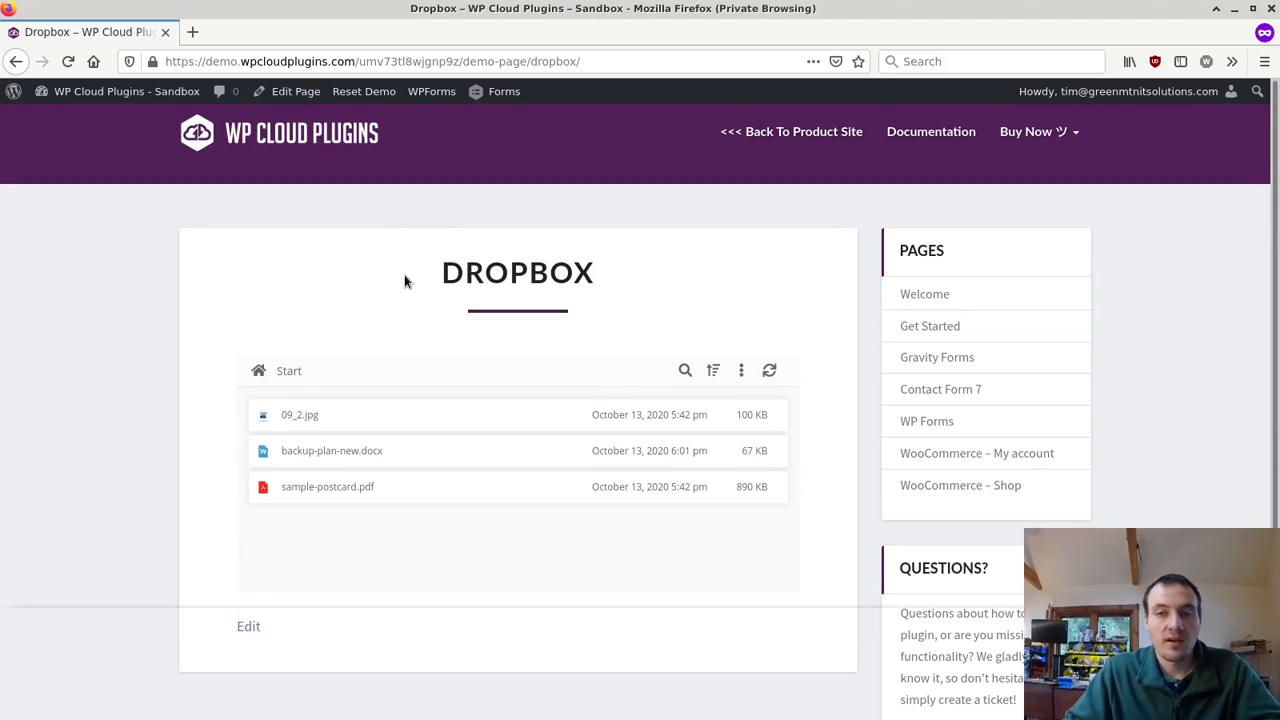
mouse_move(578, 273)
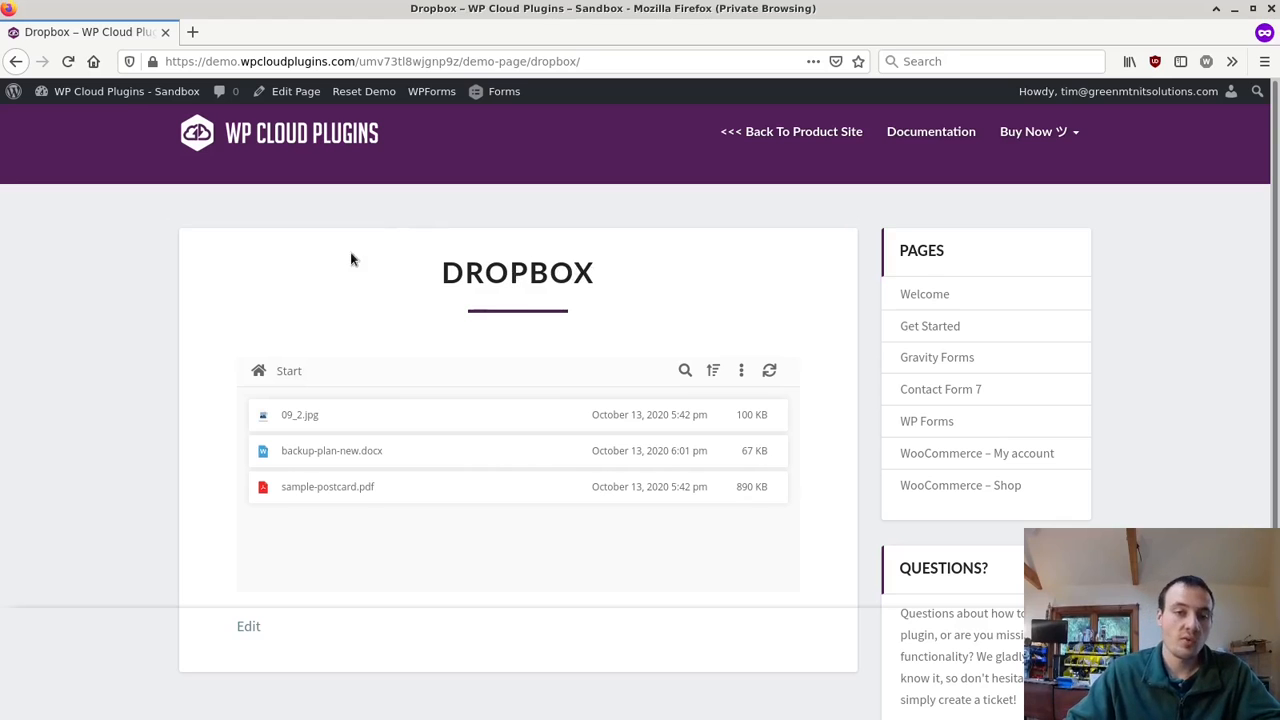
mouse_move(413, 277)
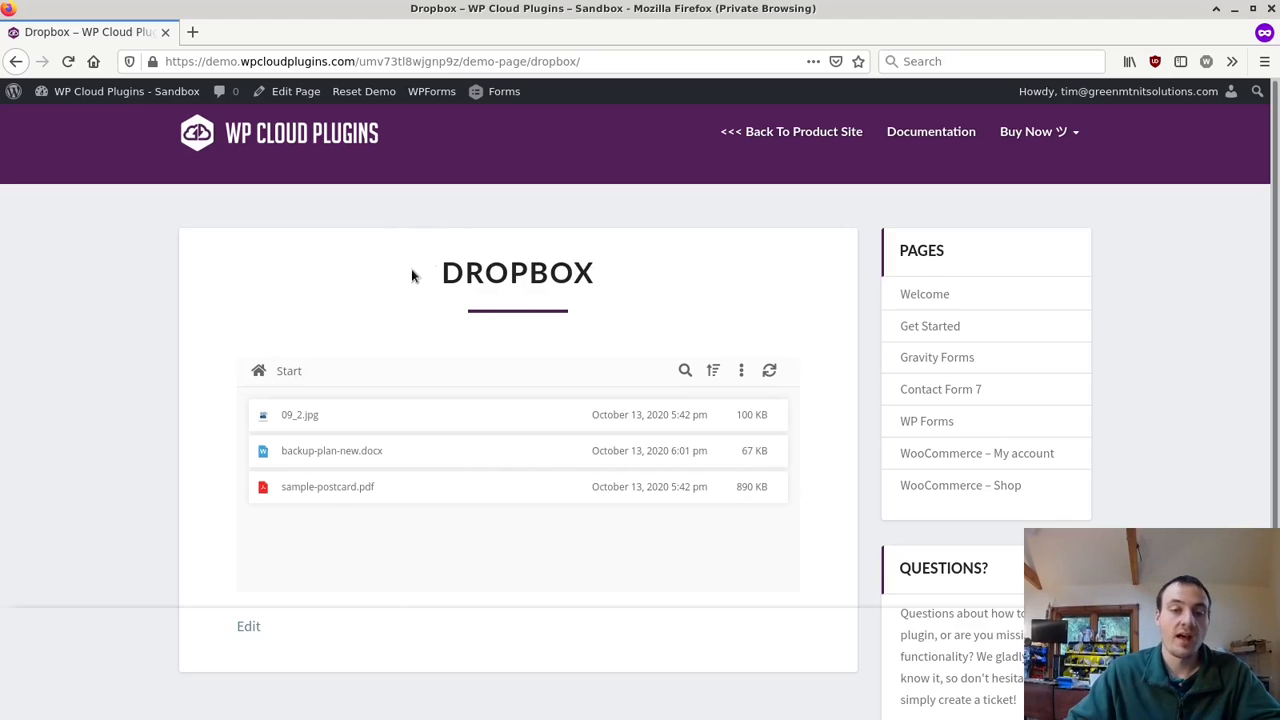
scroll("down", 3)
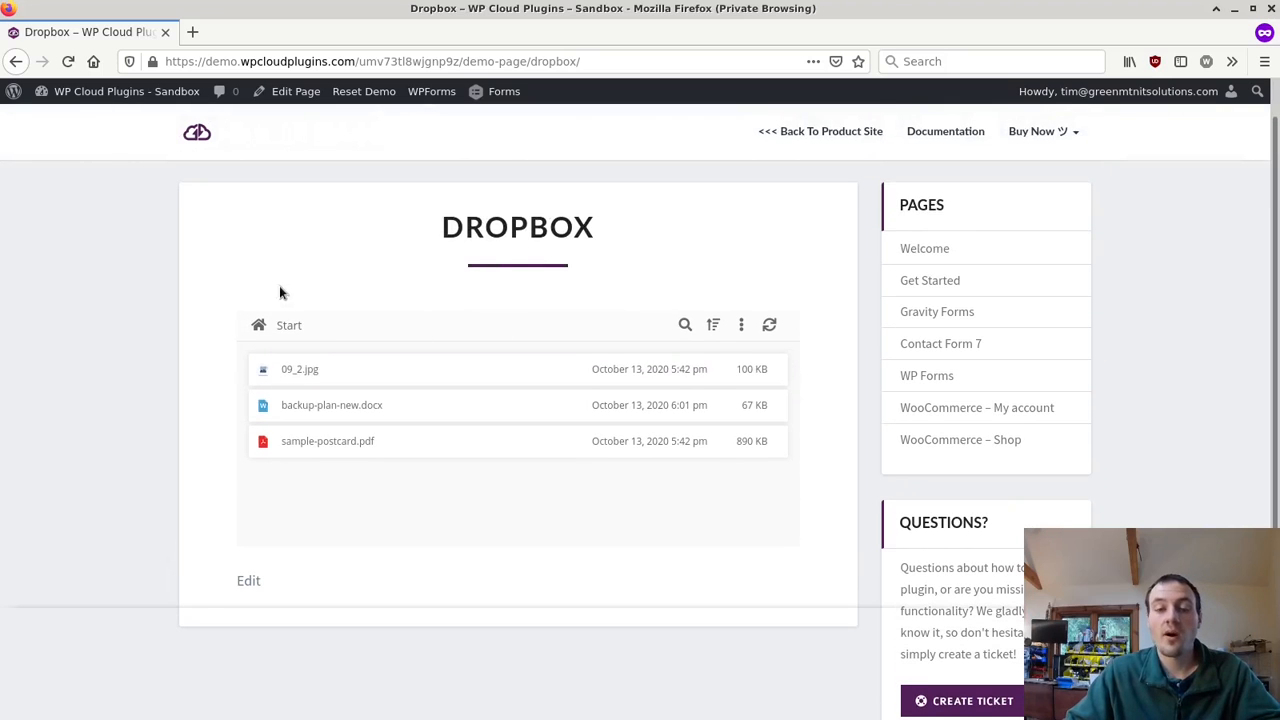
scroll("down", 3)
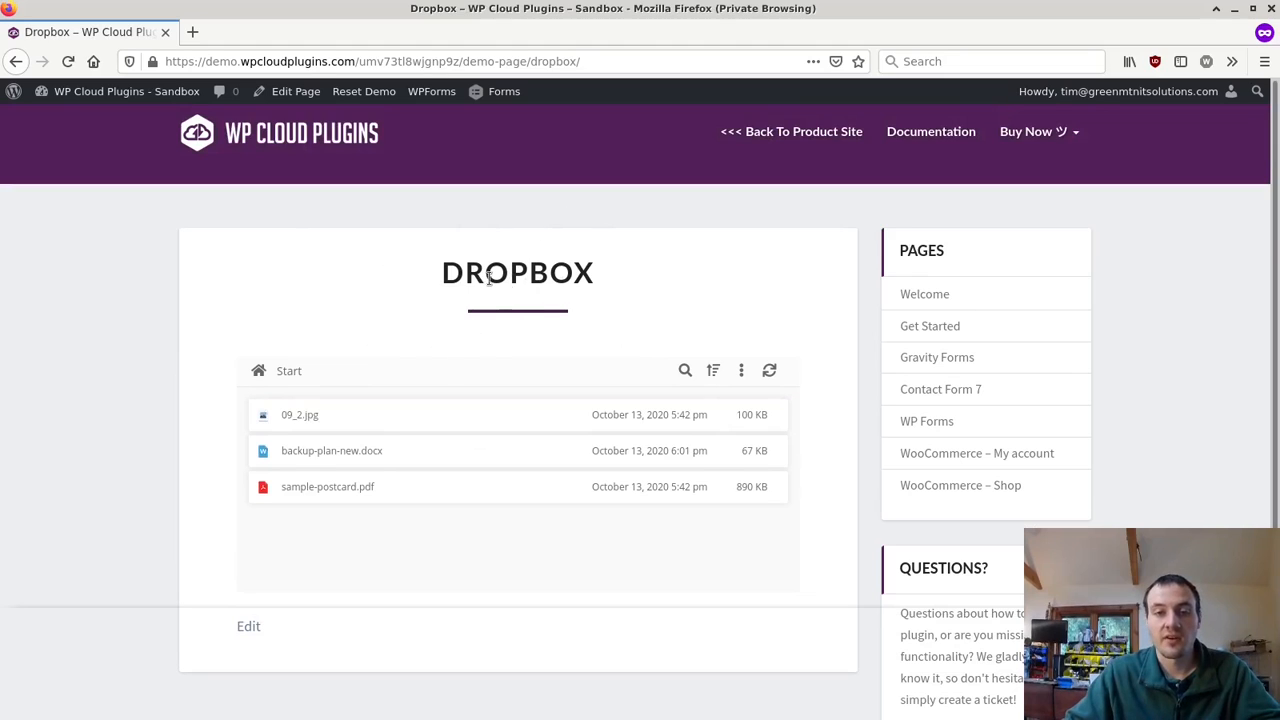
mouse_move(600, 305)
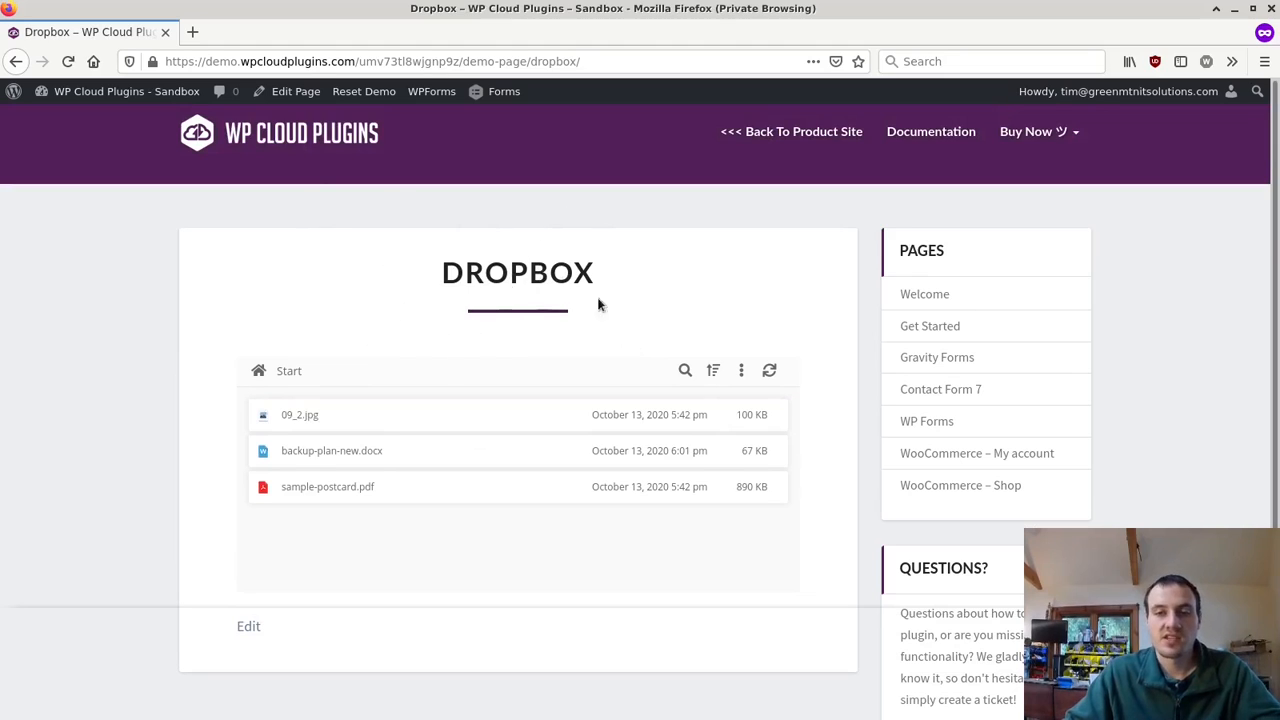
mouse_move(310, 293)
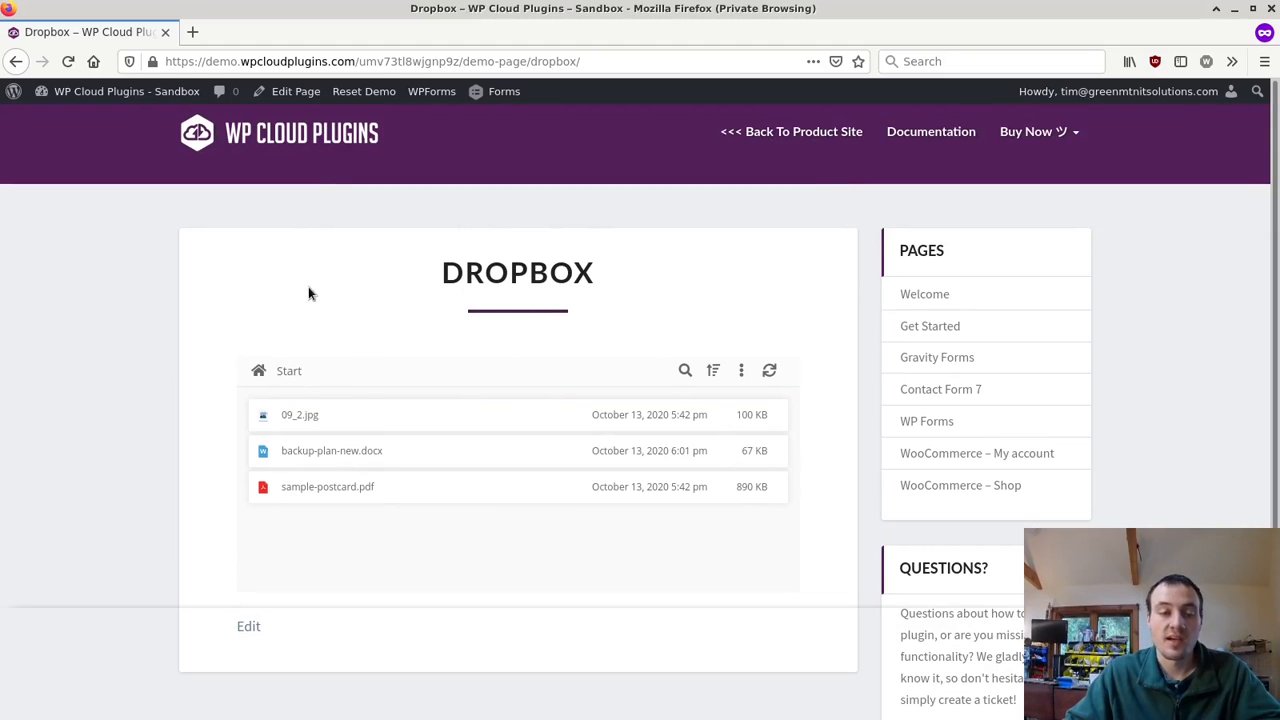
mouse_move(578, 268)
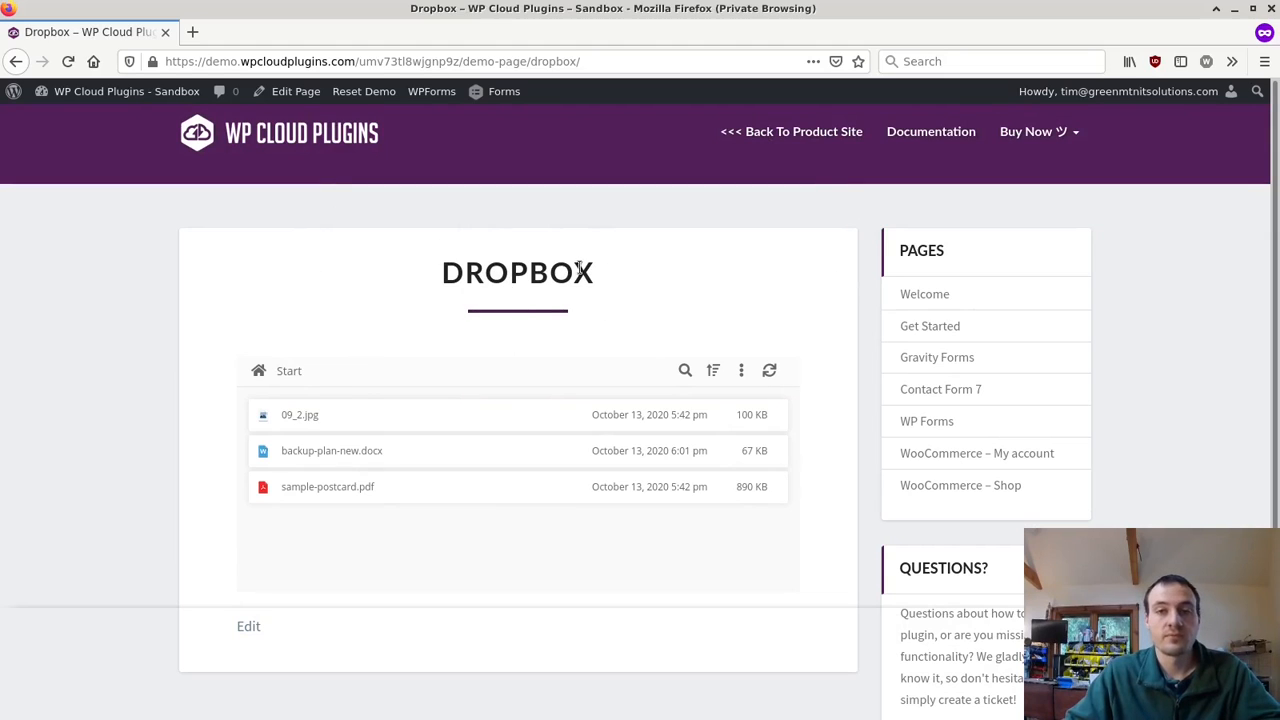
mouse_move(553, 241)
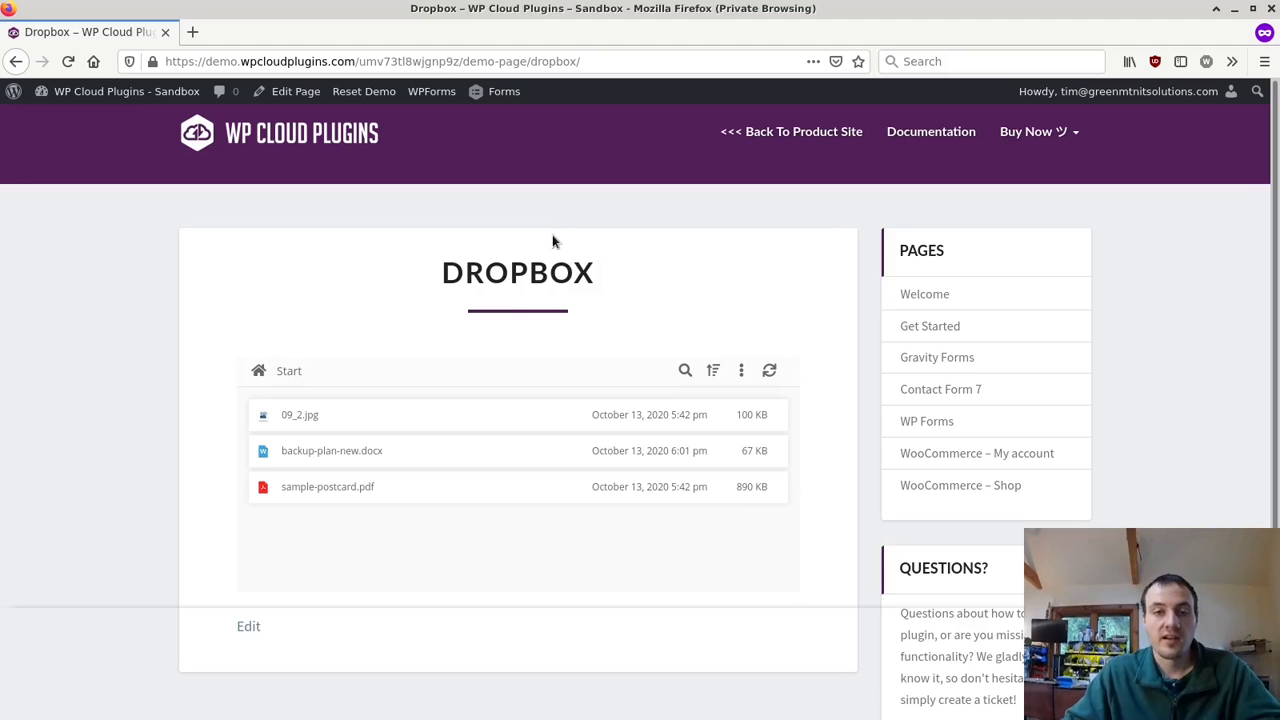
scroll("down", 3)
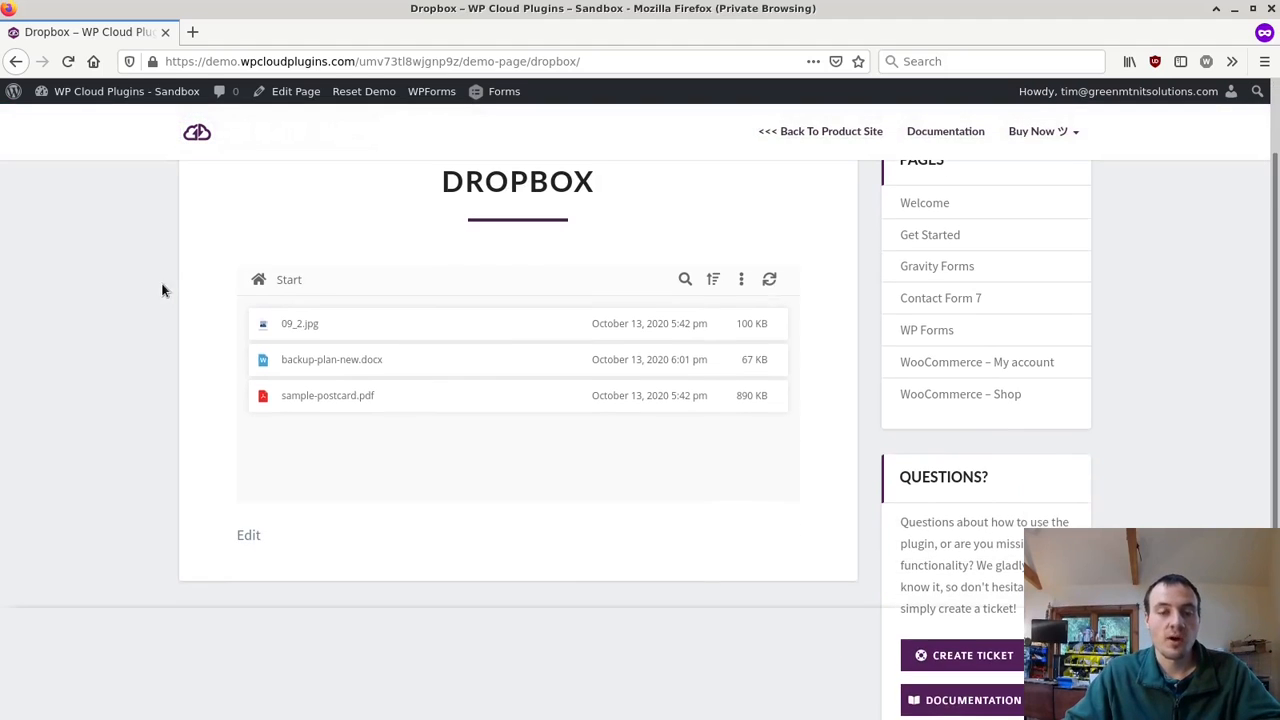